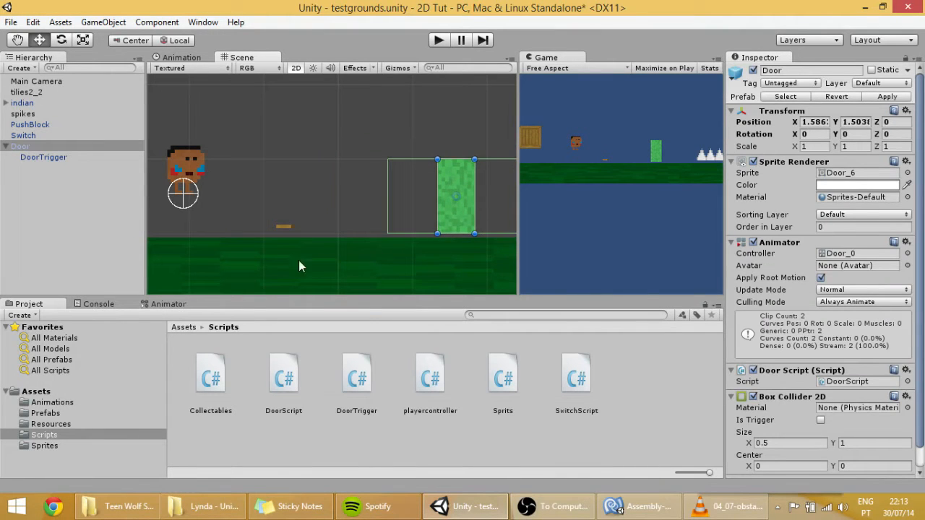
Inspect the Switch object and Door prefab, then open SwitchScript for editing
left_click(344, 208)
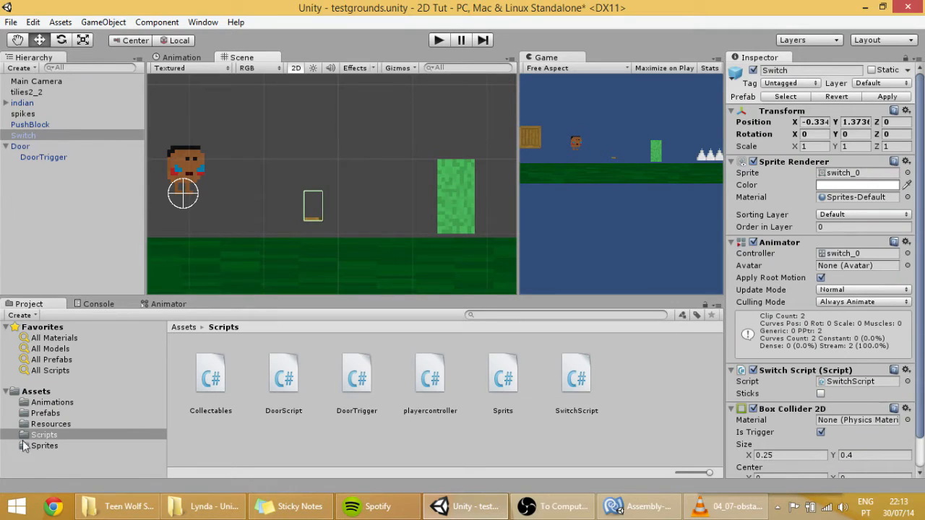
mouse_move(50, 425)
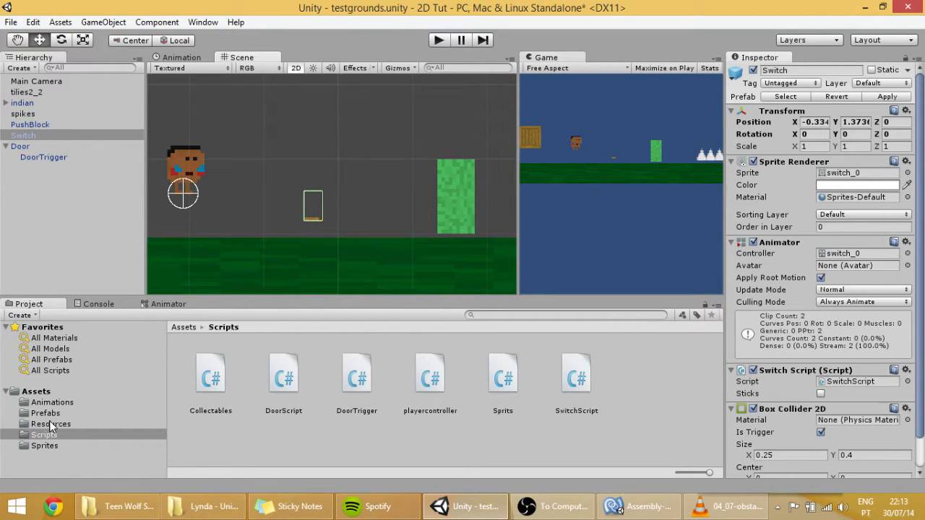
left_click(45, 413)
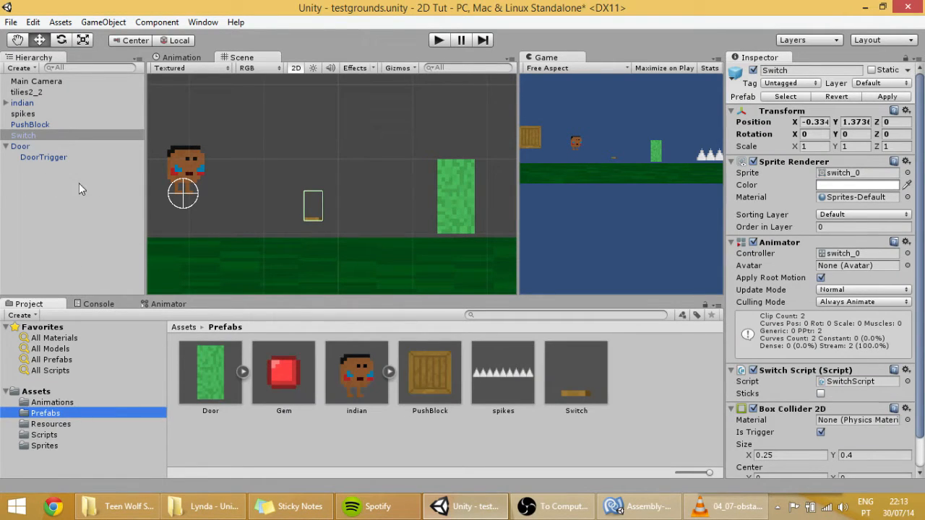
left_click(211, 373)
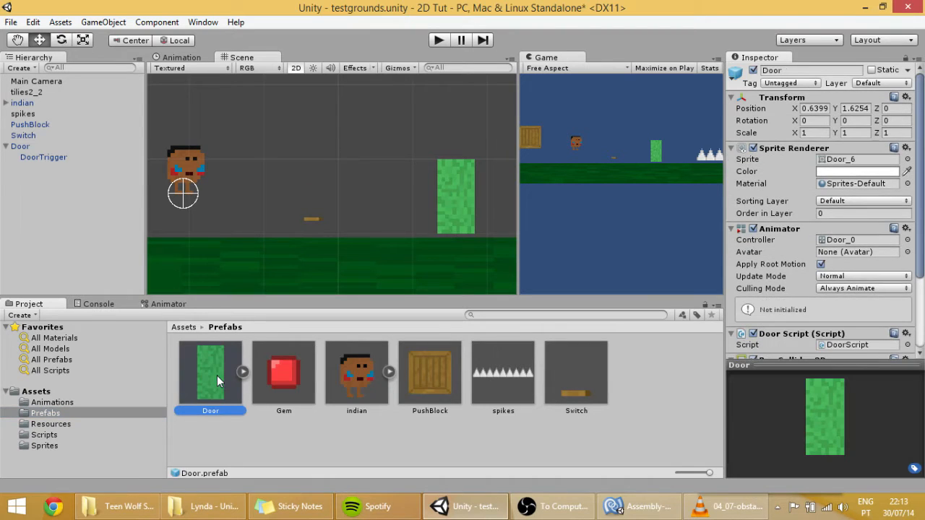
mouse_move(258, 434)
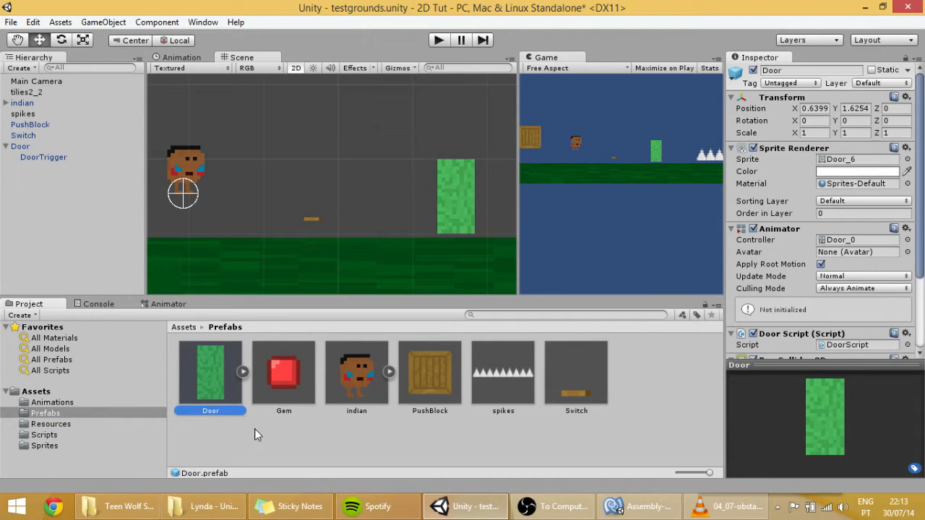
mouse_move(315, 226)
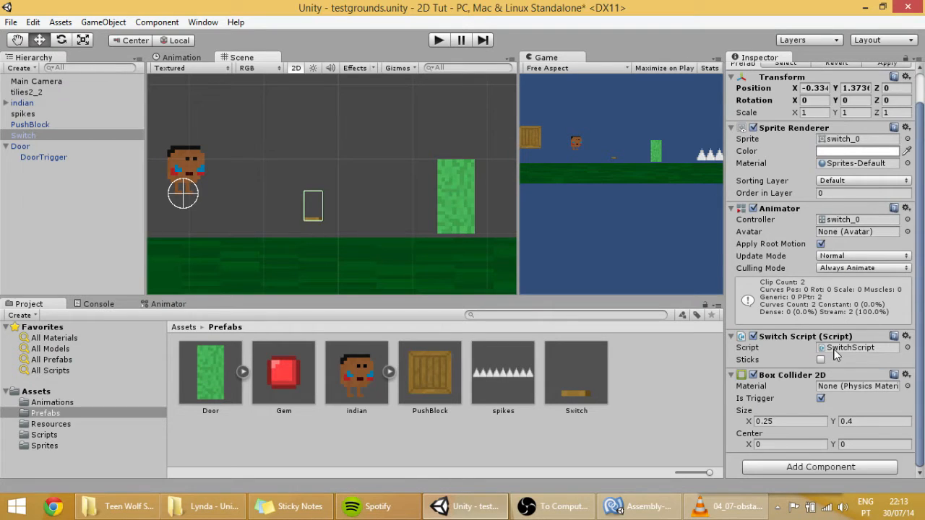
left_click(43, 435)
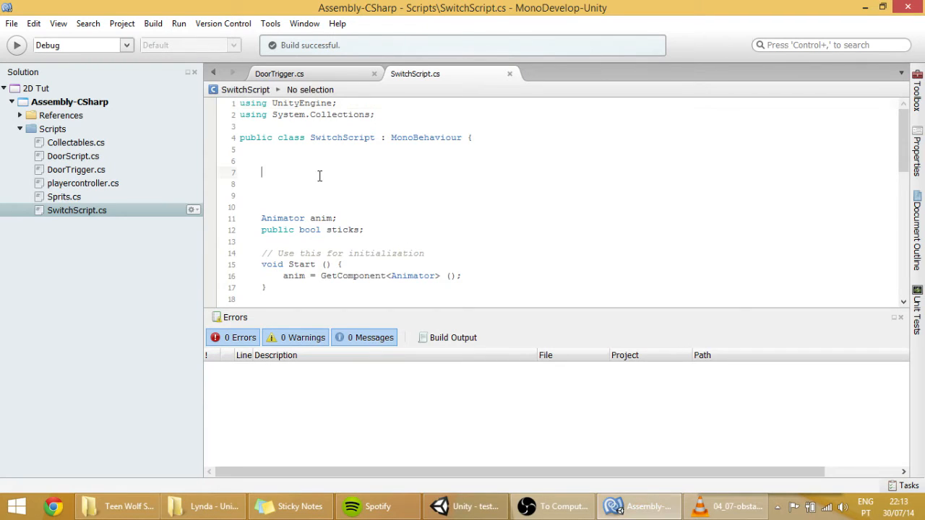
Declare the field 'public DoorTrigger[] doorTrig;' at the top of SwitchScript
type("public")
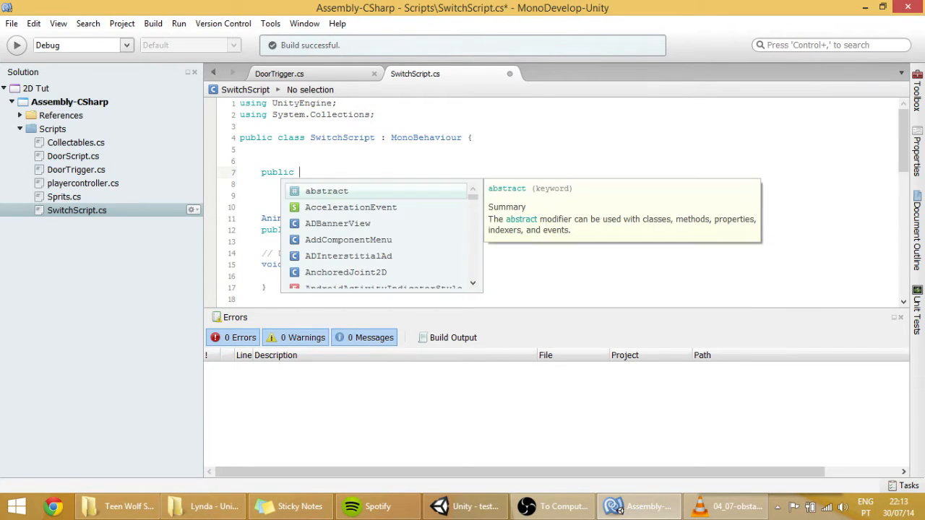
type("DoorTrigger")
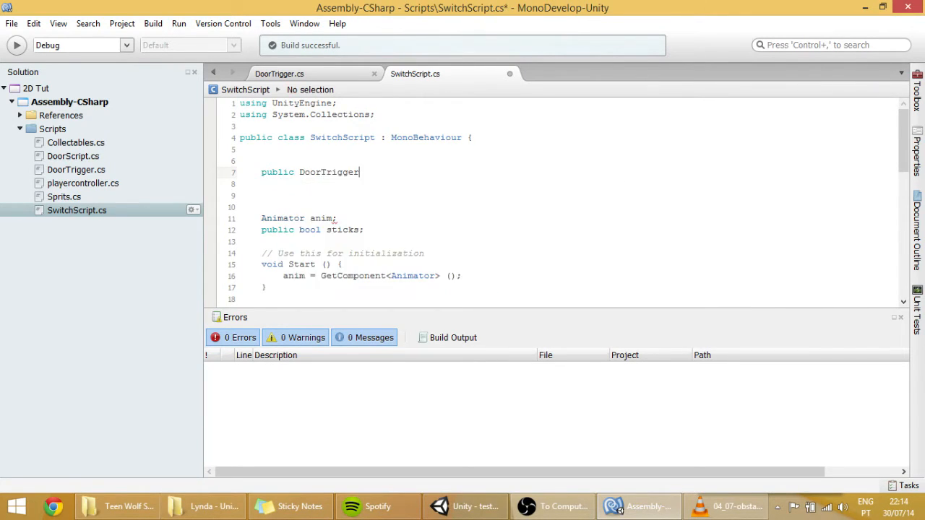
type("[]")
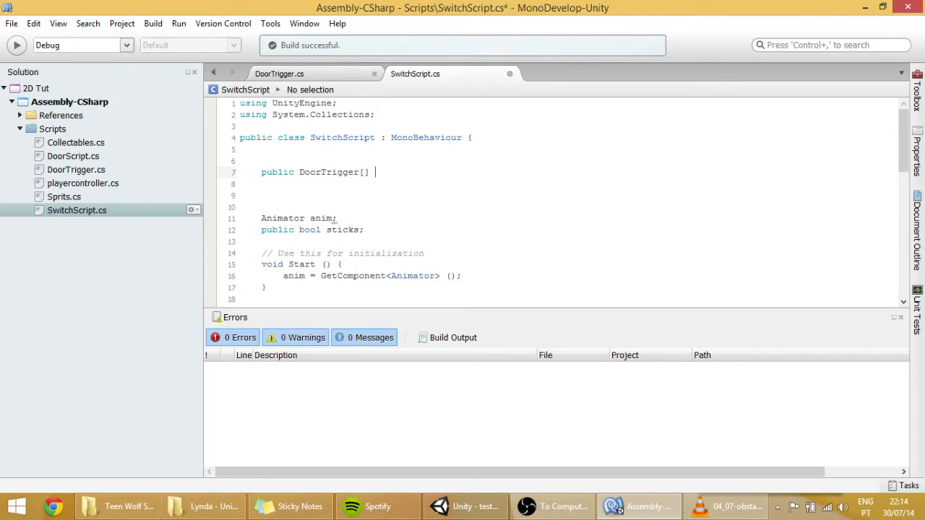
type("doorTi")
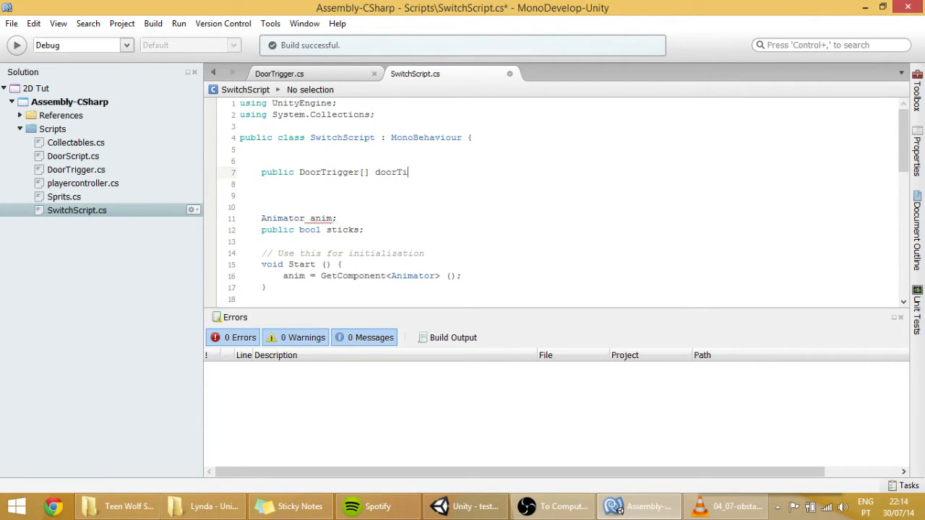
type("r")
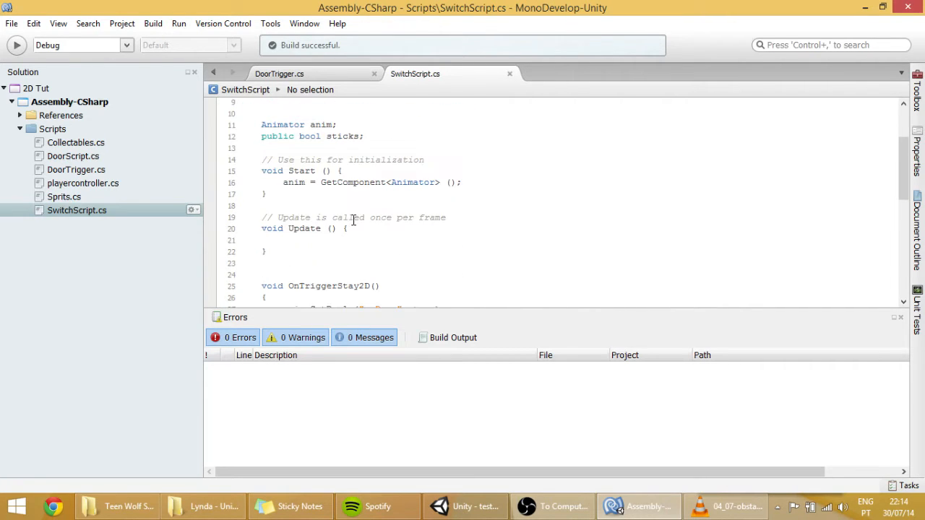
Below the goDown SetBool call, begin 'foreach (DoorTrigger trigger' in OnTriggerStay2D
type("anim.SetBool (\"goDown\", true);")
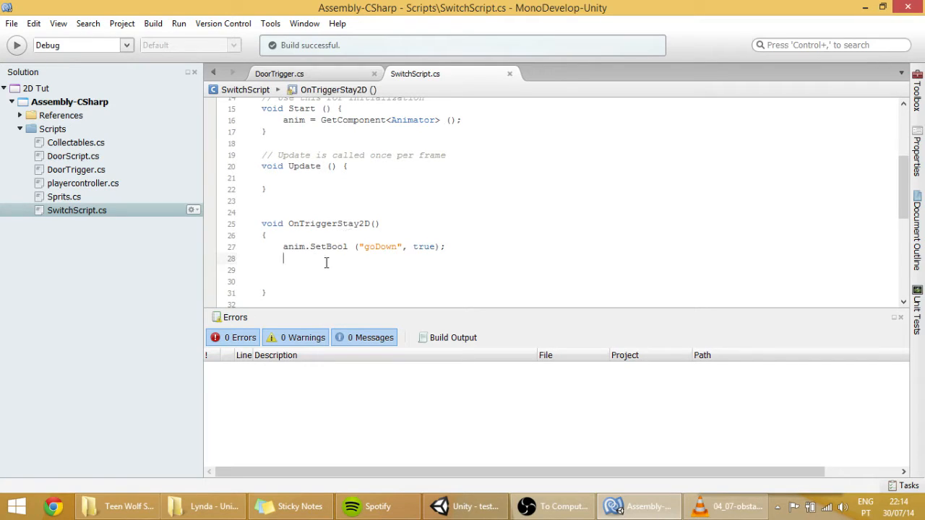
key("Return")
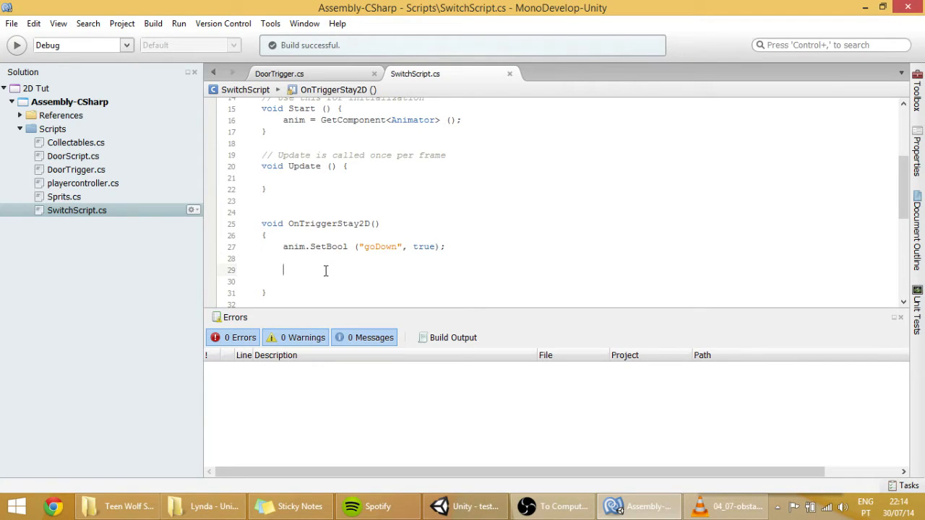
type("foreach (")
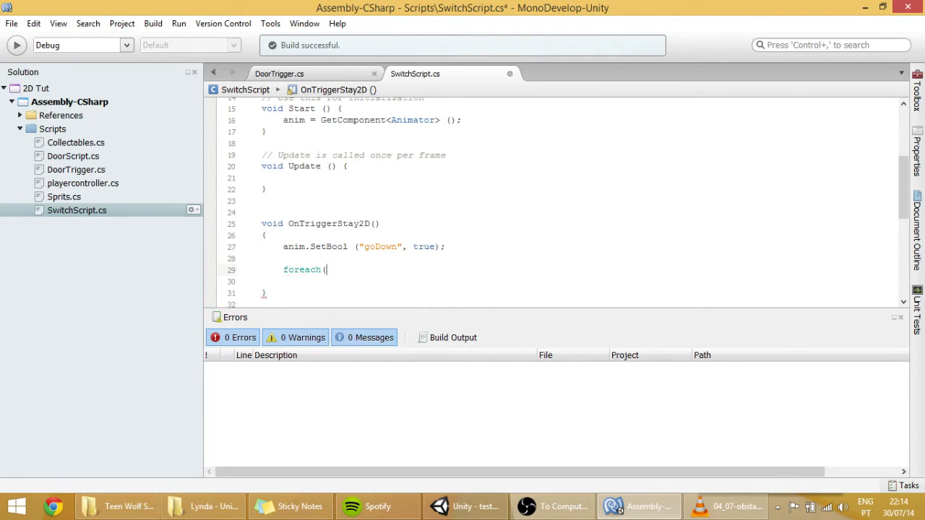
scroll("up", 3)
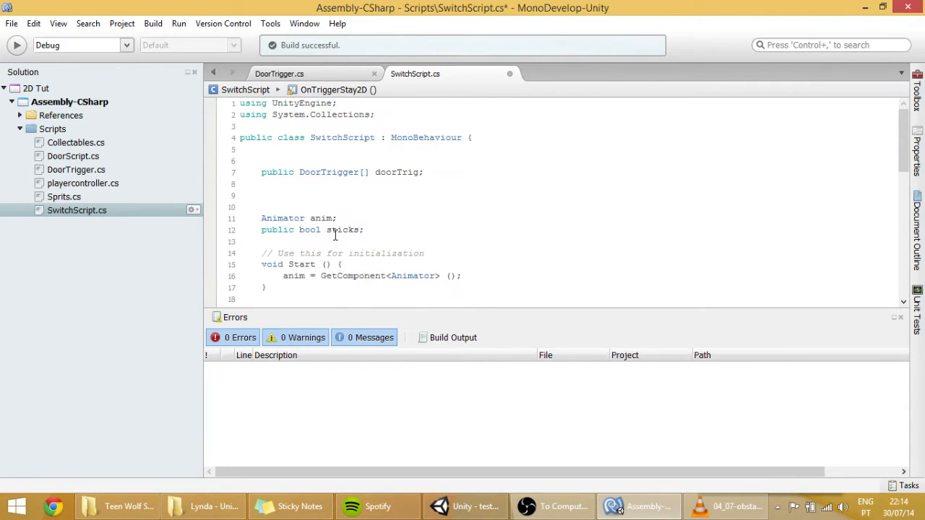
scroll("down", 3)
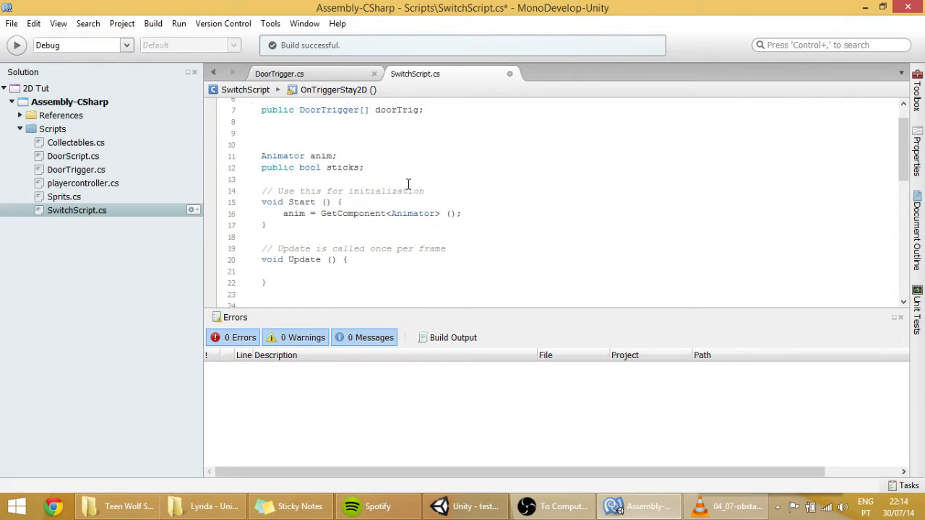
scroll("down", 3)
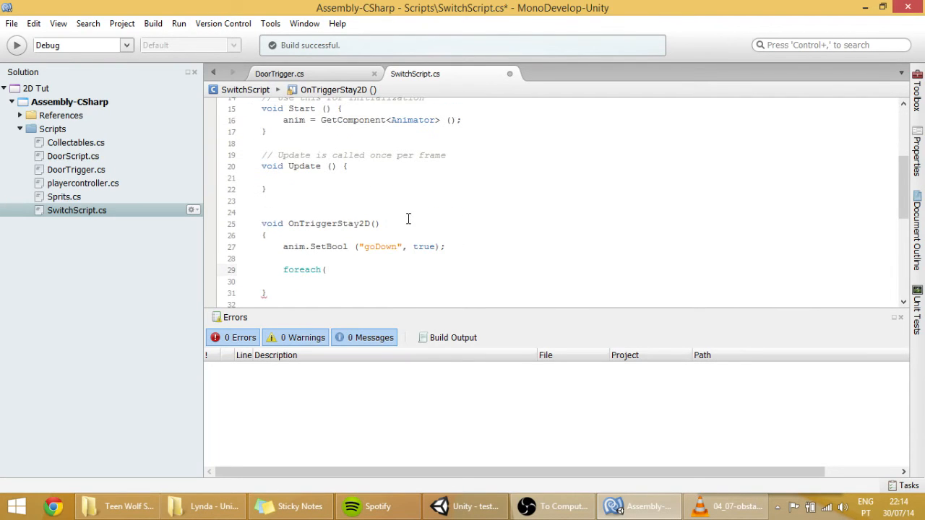
type("DoorTrigger")
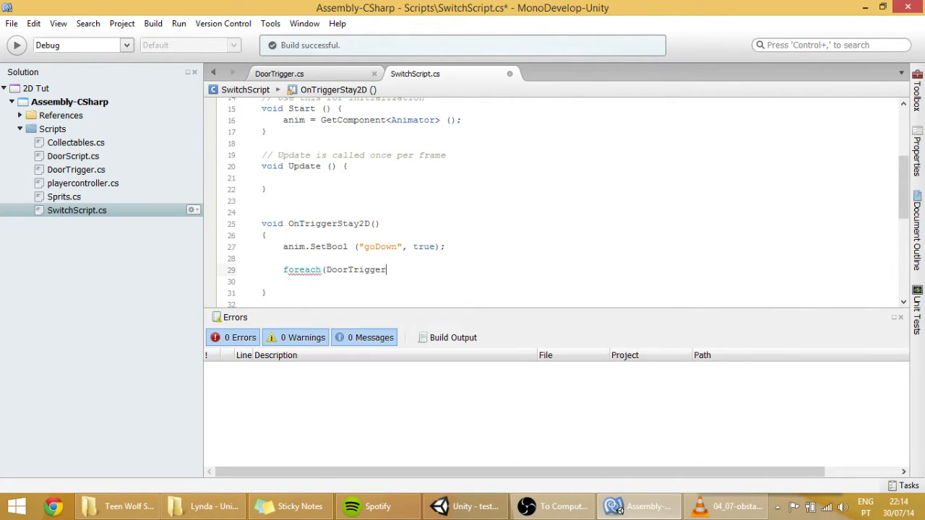
type("trigg")
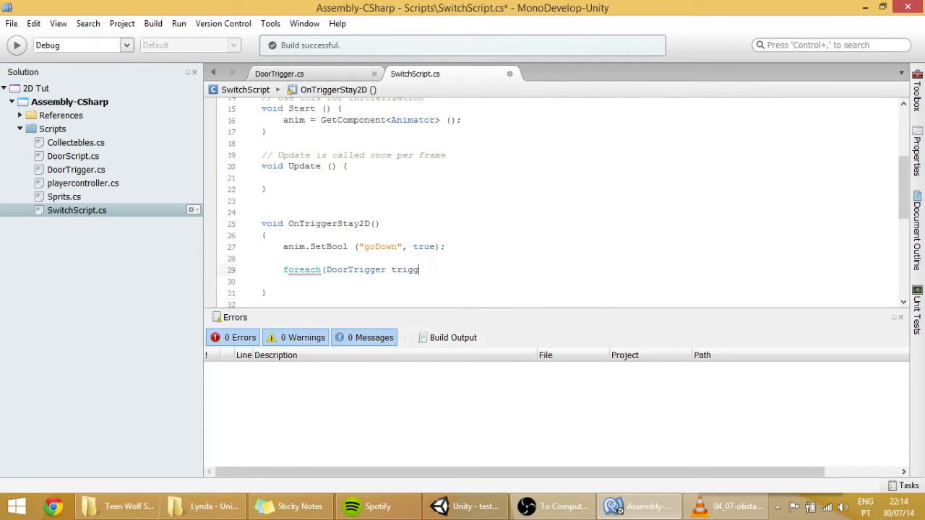
type("er")
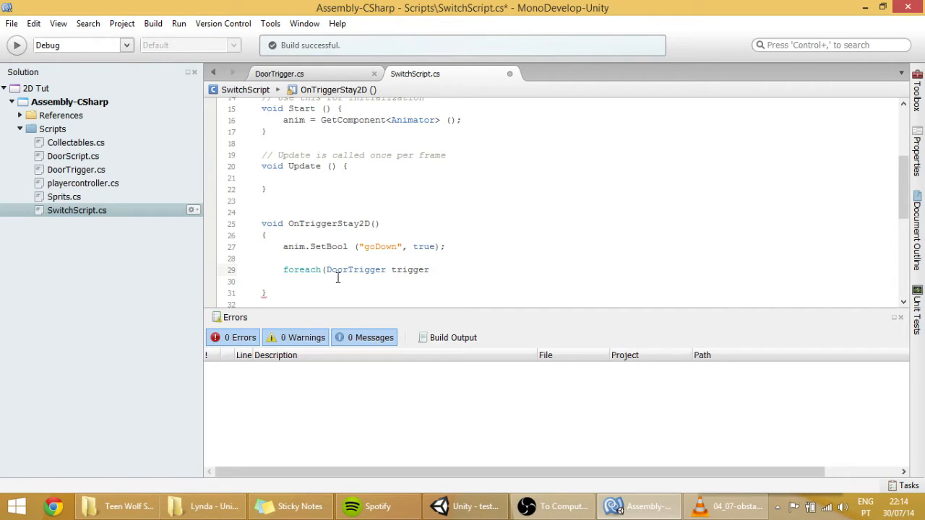
Complete the loop as 'in doorTrig)' with braces and save to rebuild the script
double_click(301, 270)
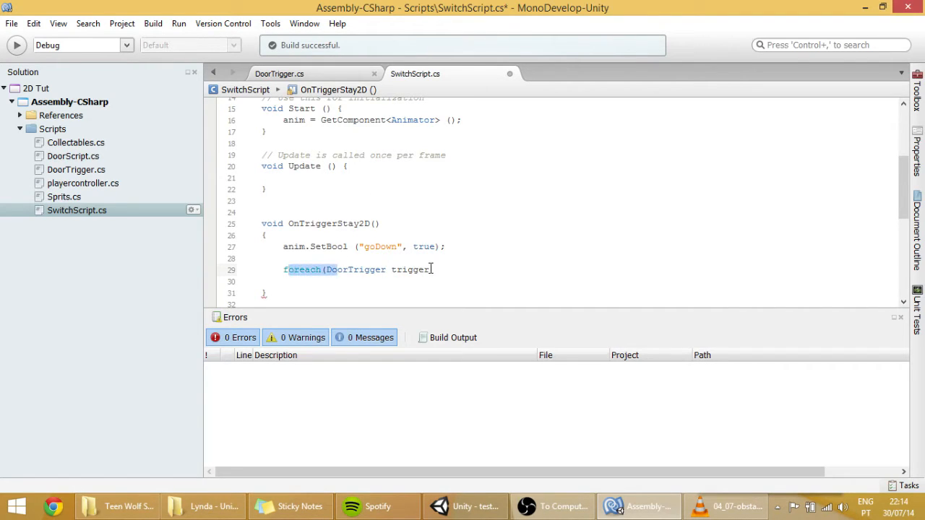
type("in")
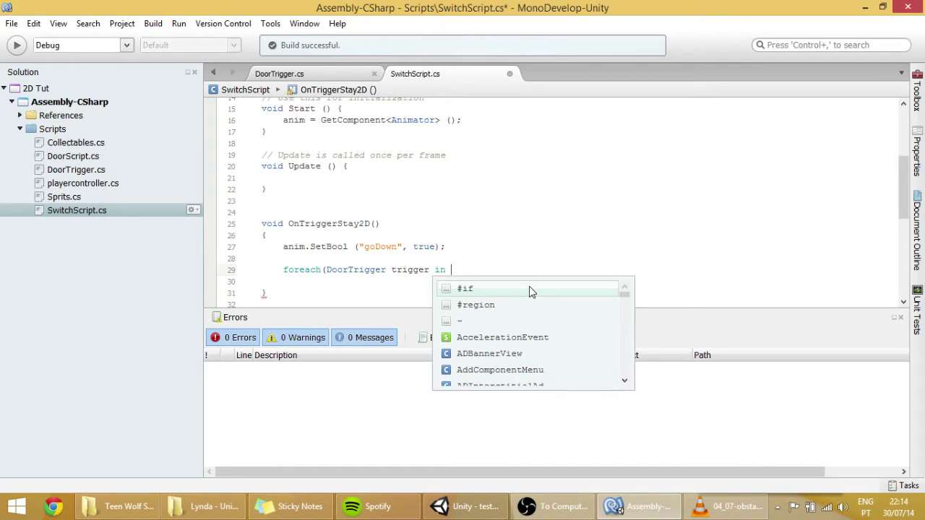
type("doorTrig)")
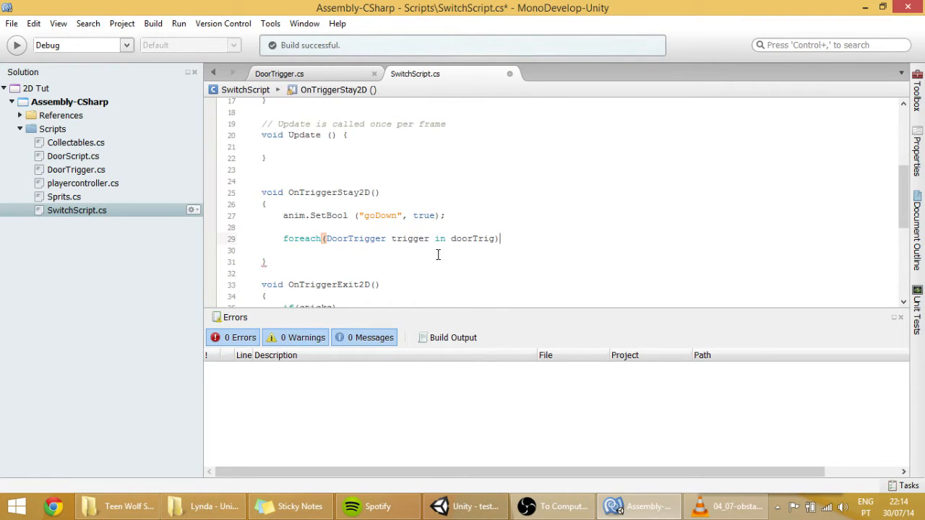
key("Return")
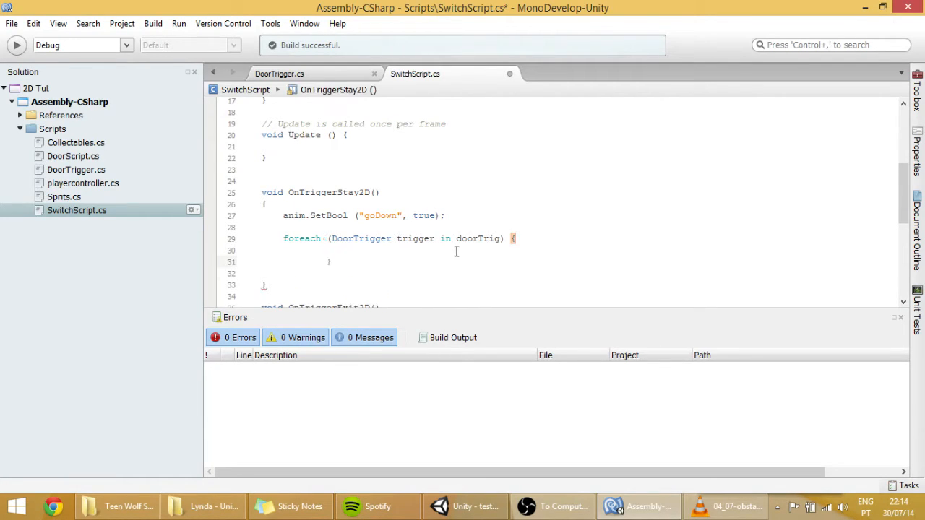
key("ctrl+s")
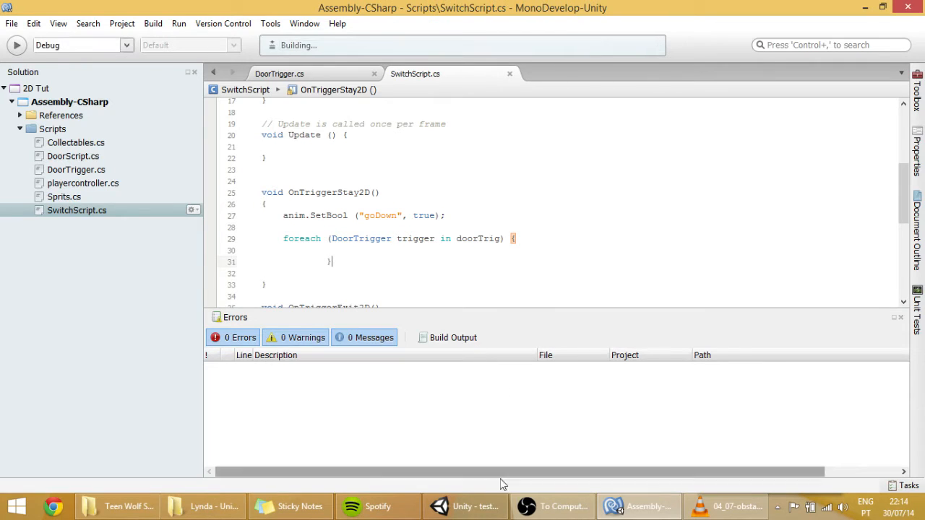
Set the Switch's Door Trig array size to 3 and show the Prefabs folder
left_click(466, 506)
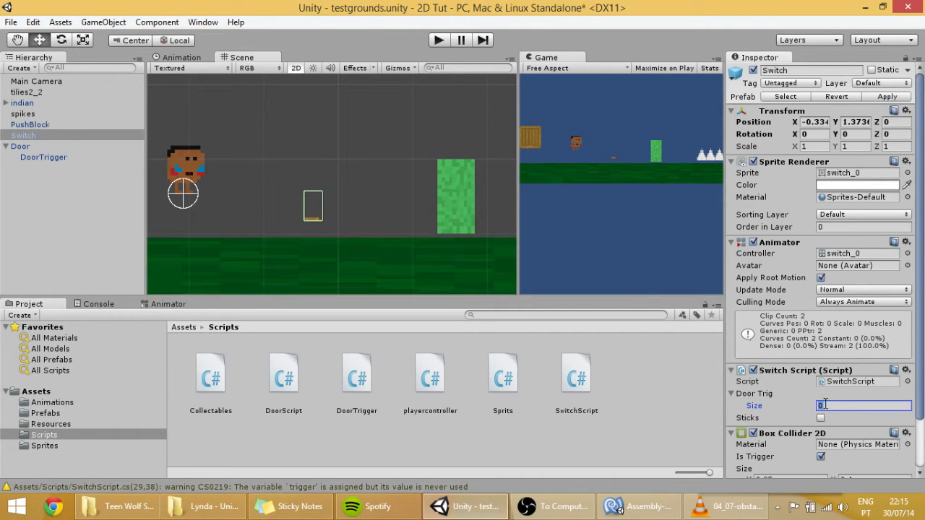
type("3")
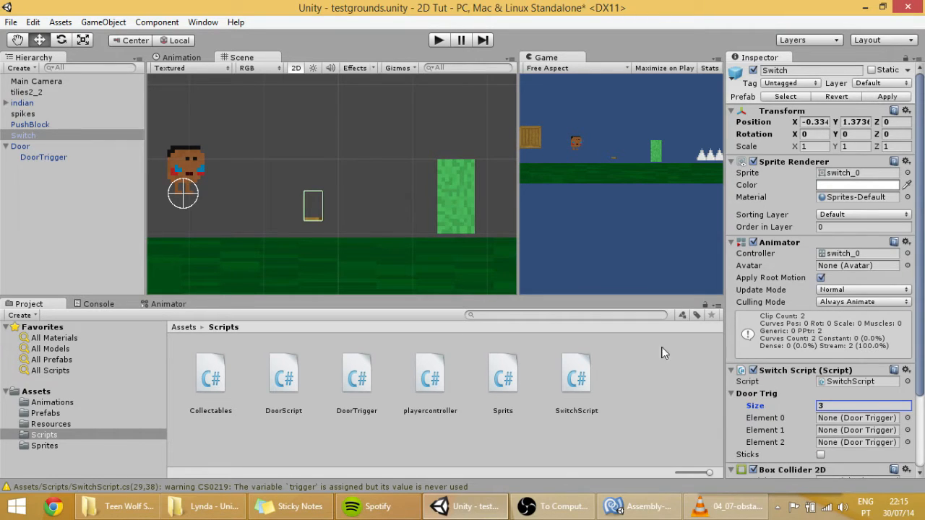
mouse_move(465, 240)
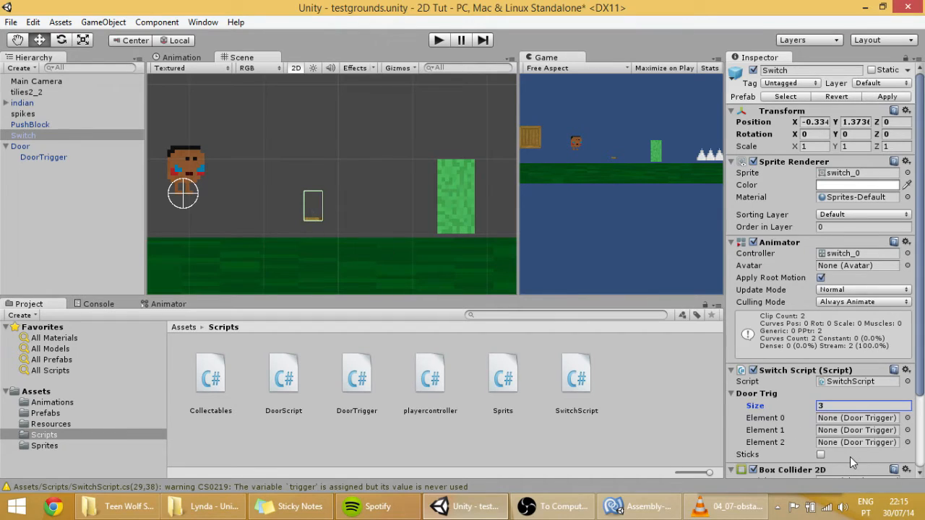
mouse_move(133, 188)
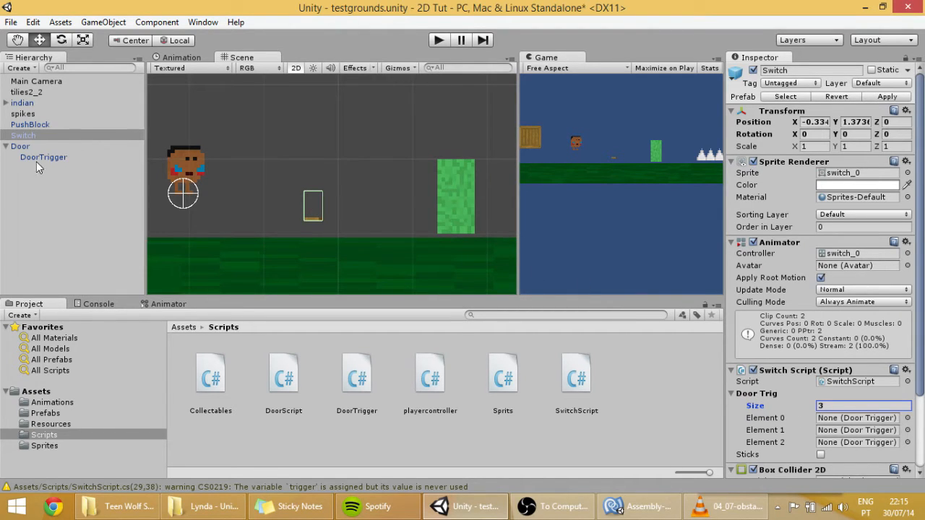
mouse_move(73, 159)
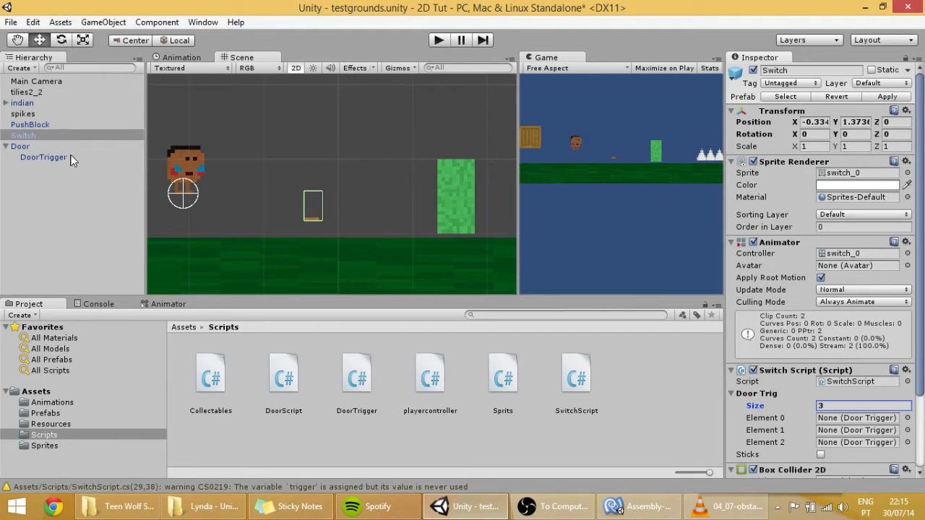
left_click(856, 418)
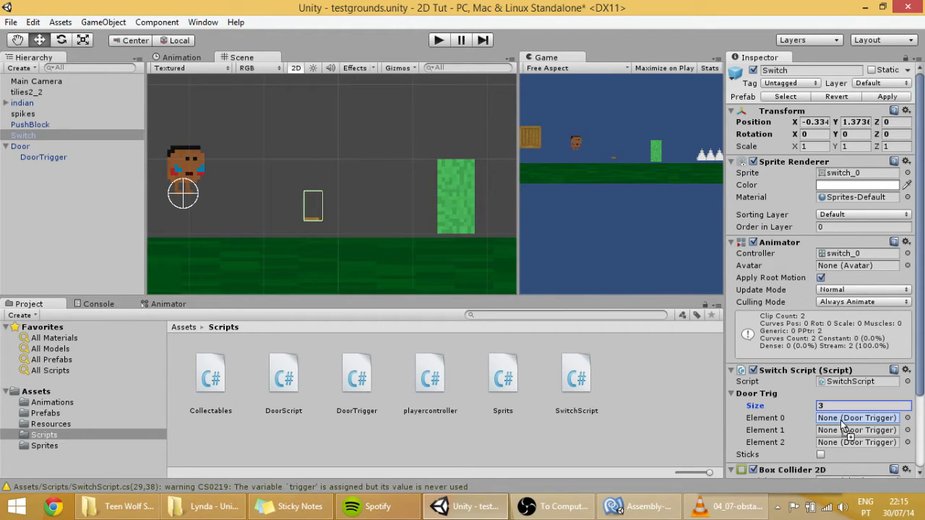
left_click(46, 413)
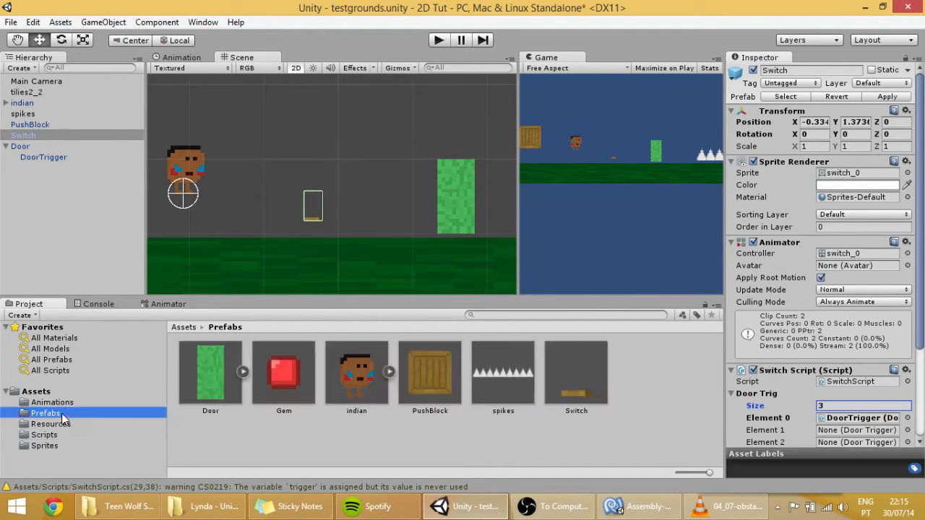
Place two more Door prefabs in the scene and link their DoorTriggers to the Switch's slots
left_click(211, 373)
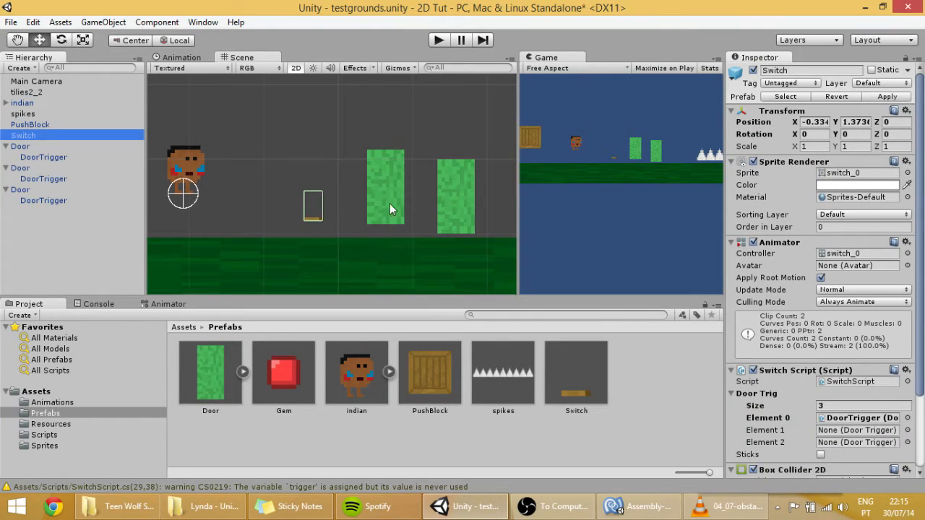
left_click(20, 167)
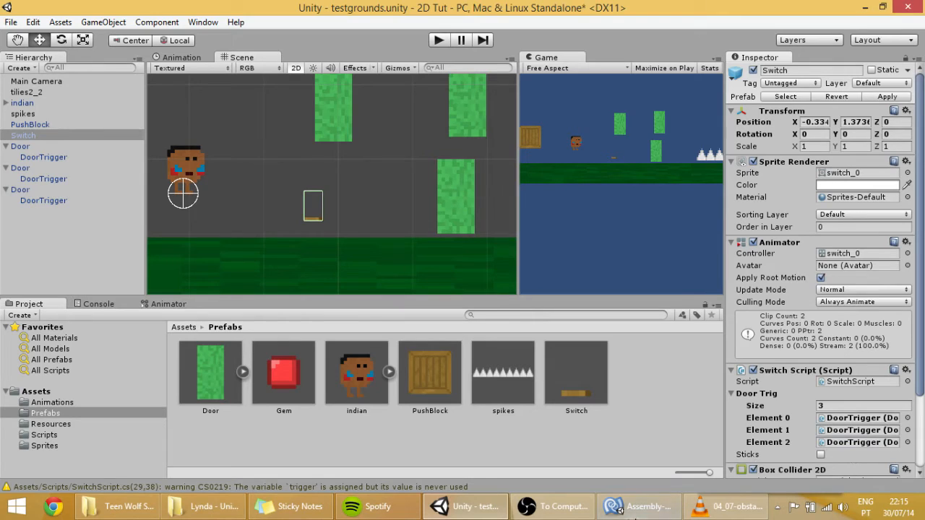
left_click(639, 506)
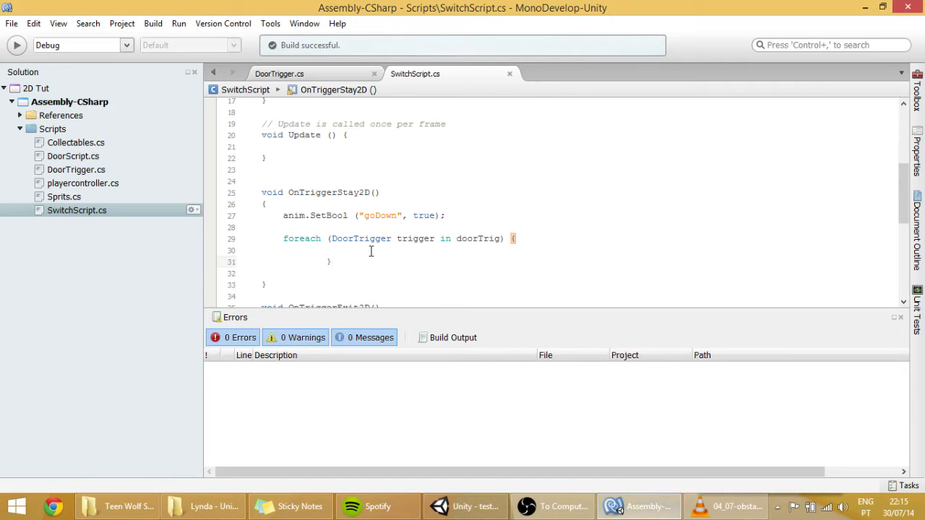
Start 'trigger' inside the foreach and check DoorTrigger.cs for the method to call
double_click(413, 239)
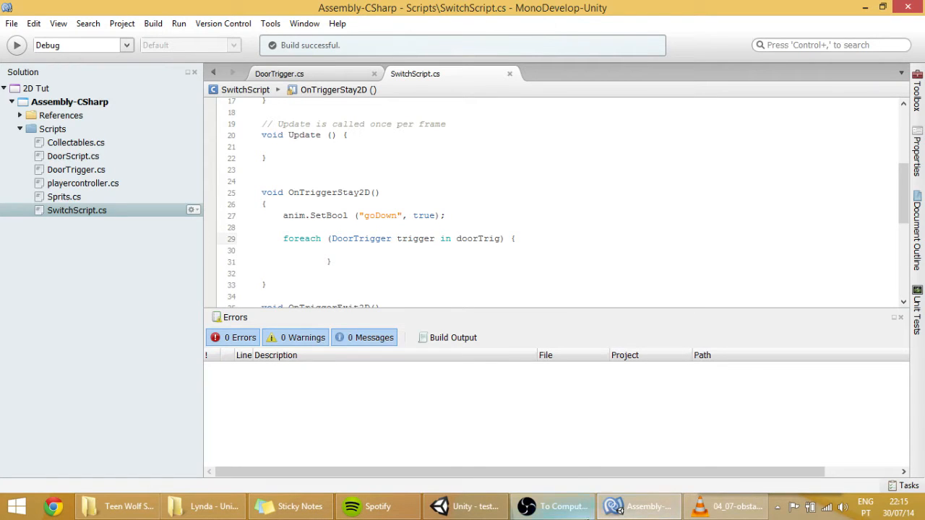
left_click(462, 506)
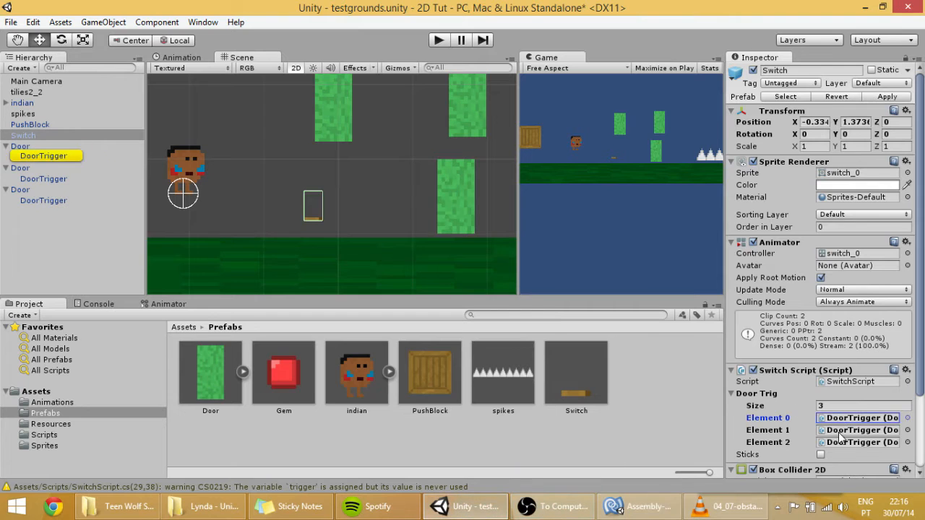
left_click(637, 505)
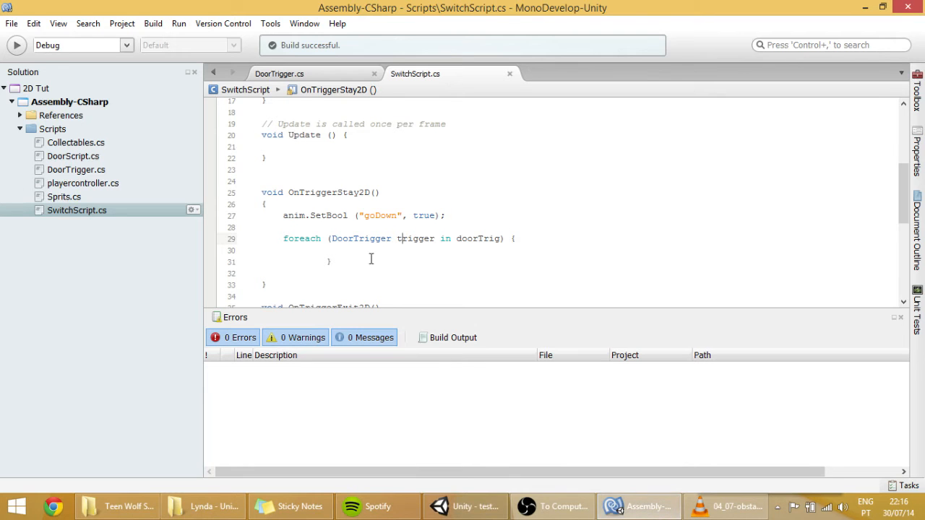
type("tr")
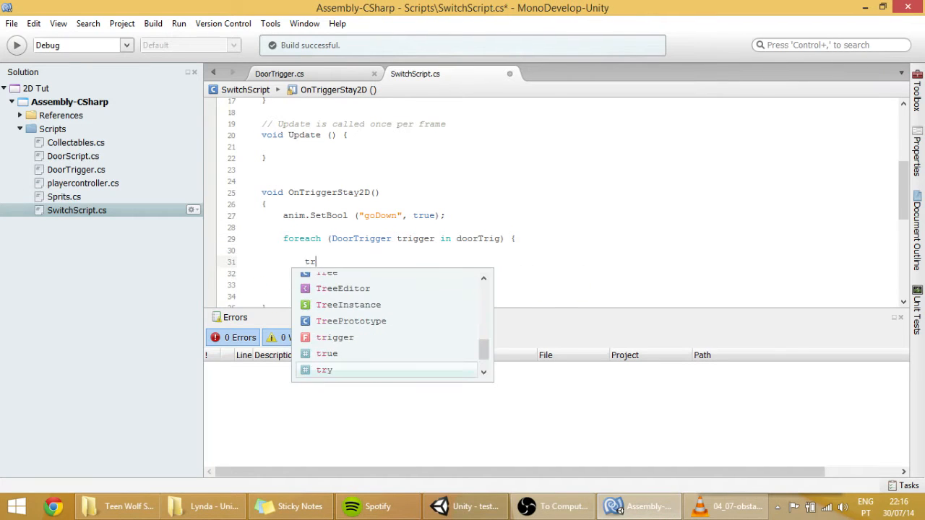
type("igger")
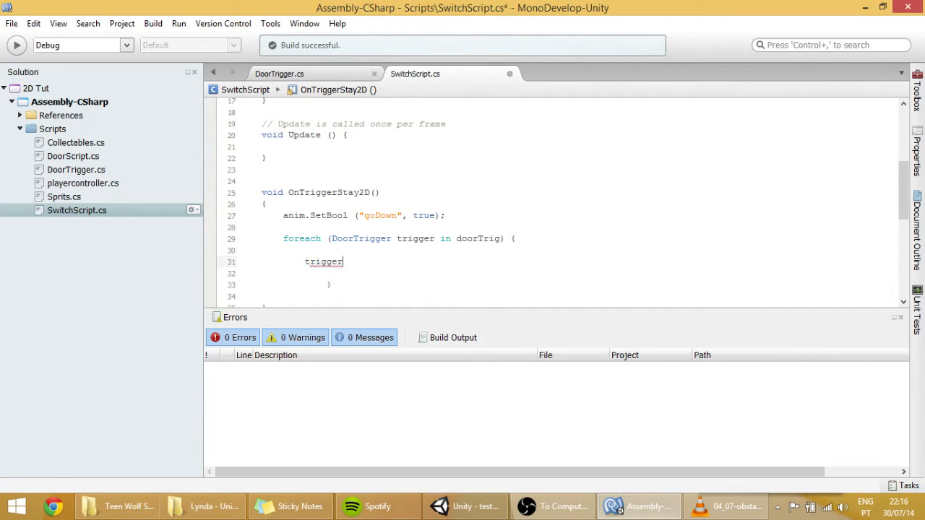
double_click(369, 238)
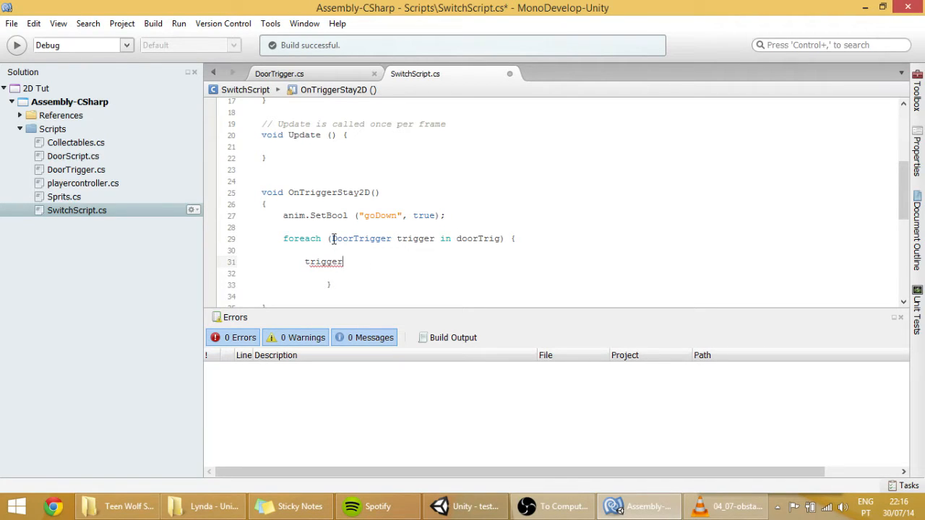
double_click(358, 238)
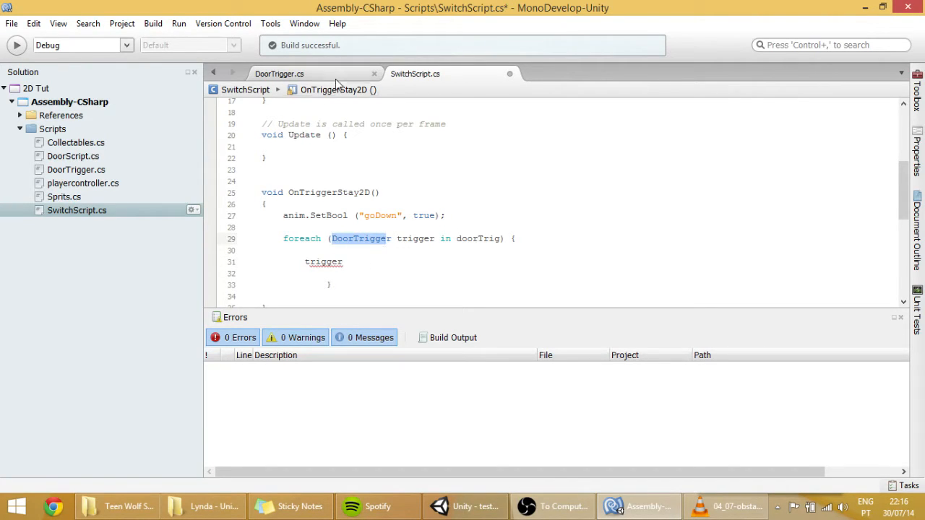
left_click(280, 74)
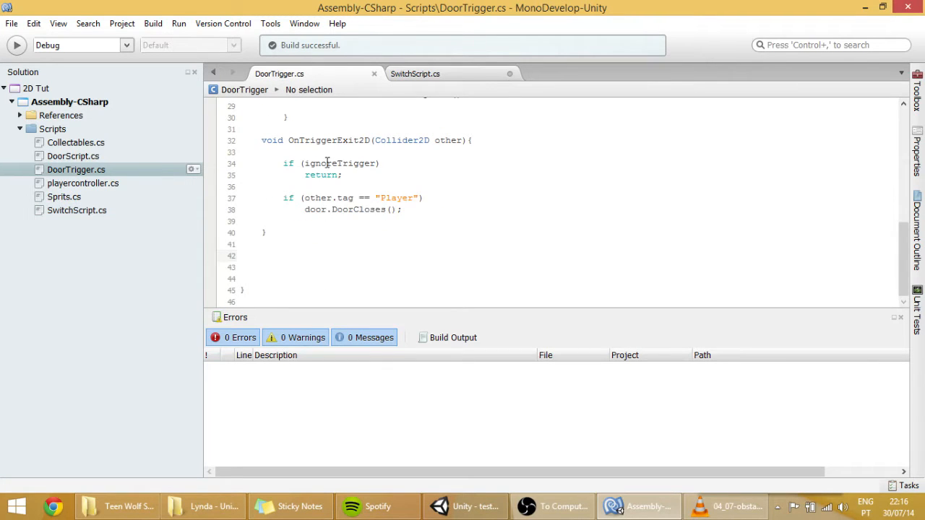
scroll("up", 3)
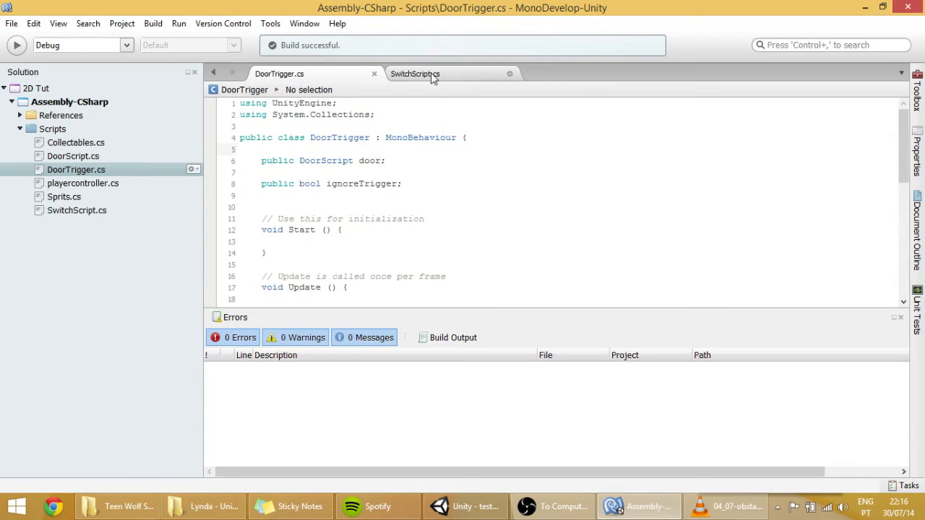
left_click(415, 74)
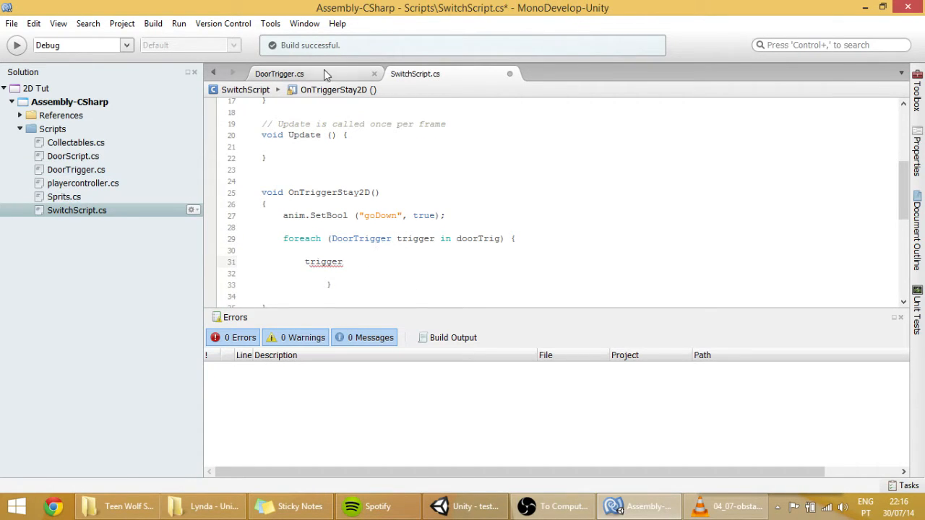
left_click(279, 73)
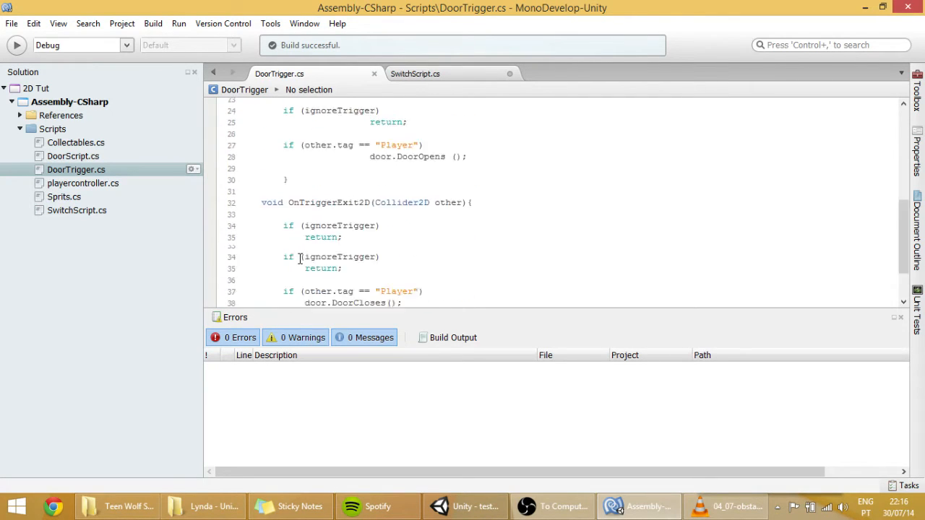
left_click(415, 72)
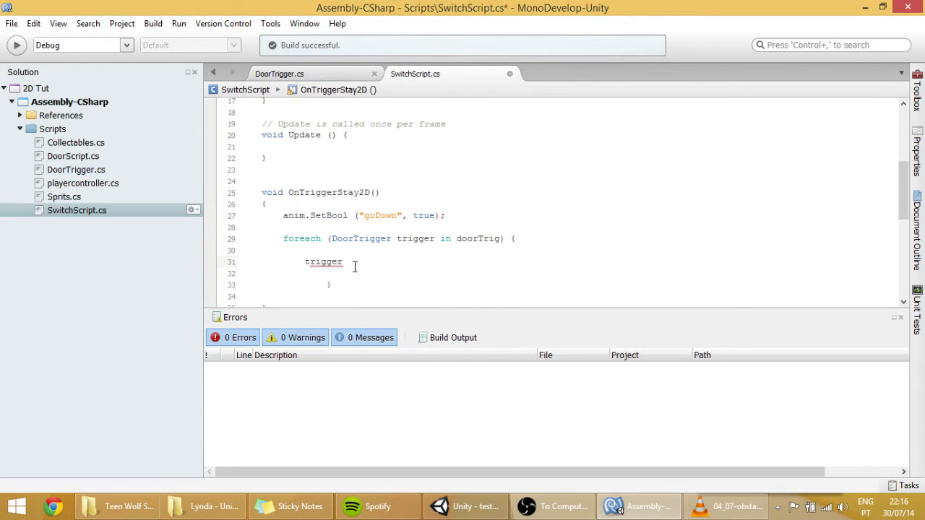
Finish the loop body as 'trigger.Toggle(true);' for each connected door trigger
type(".Too")
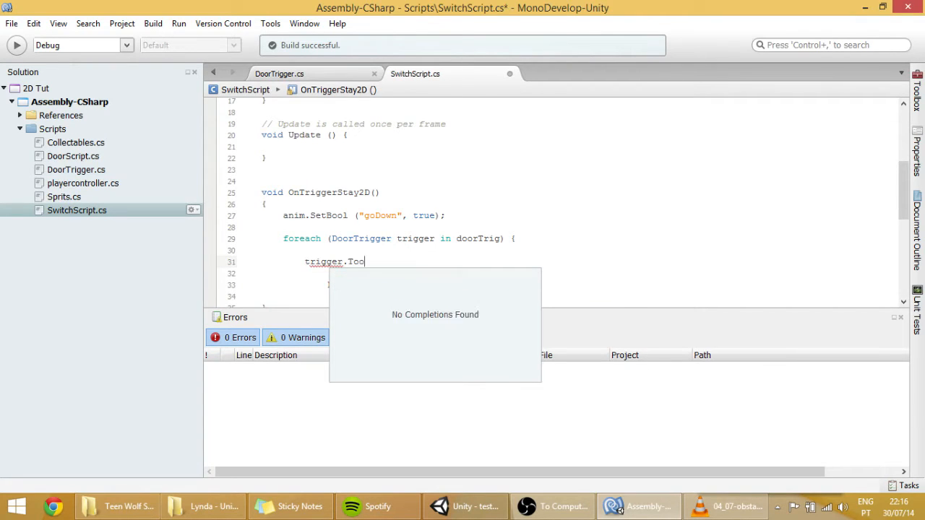
type("ggle(")
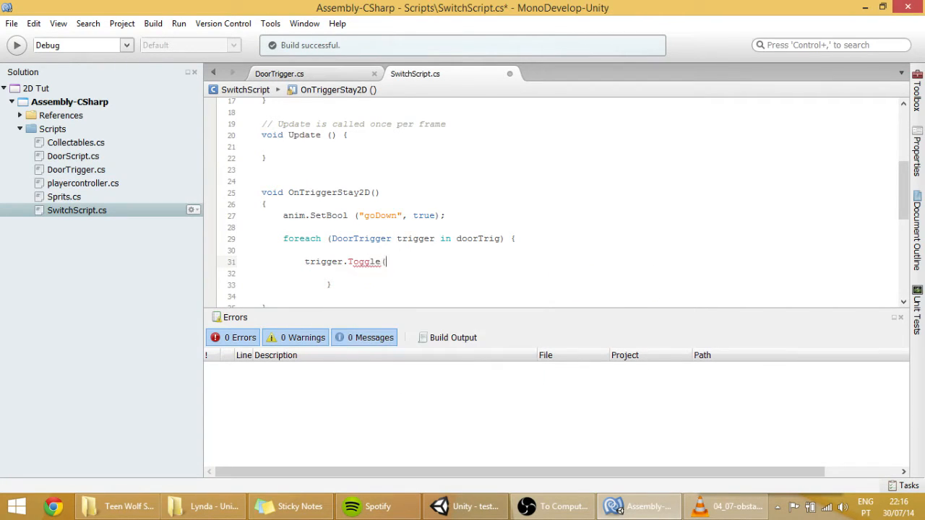
type("true")
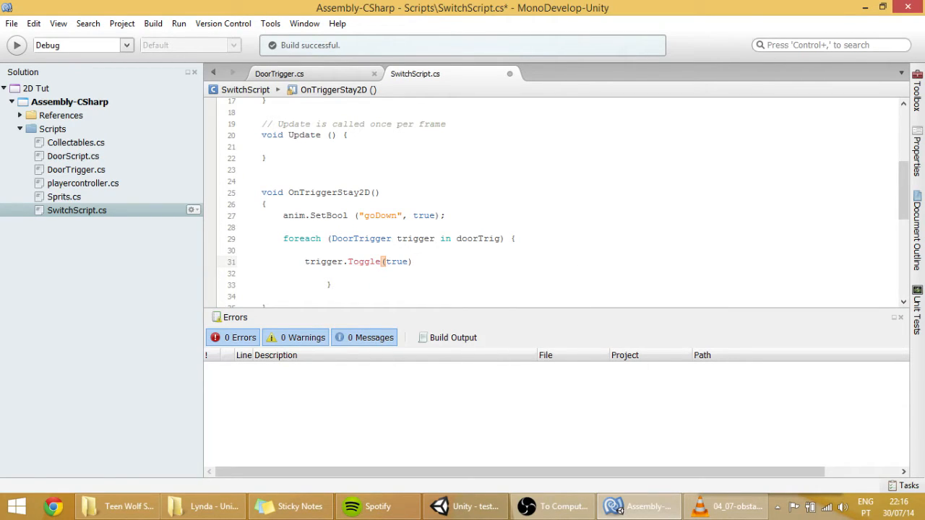
scroll("down", 3)
type(";")
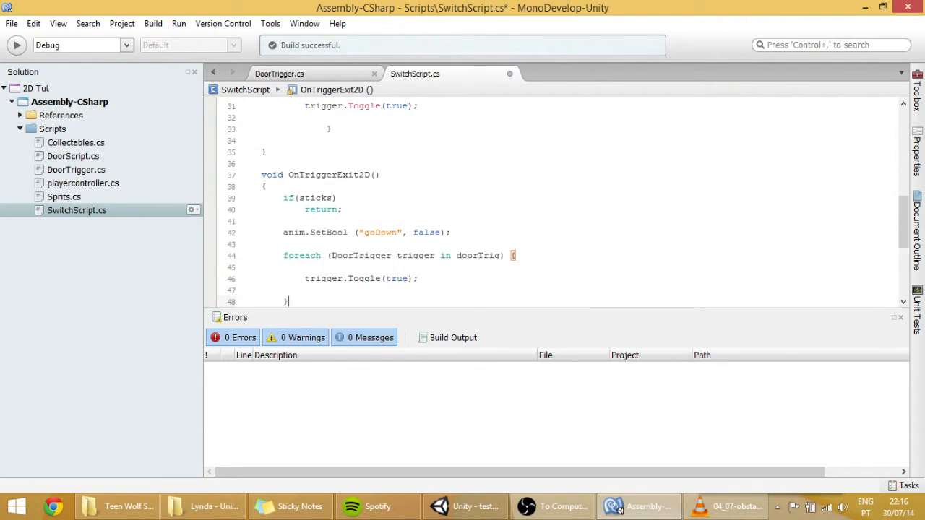
Change OnTriggerExit2D's call to Toggle(false) and show DoorTrigger.cs with its build errors
double_click(396, 277)
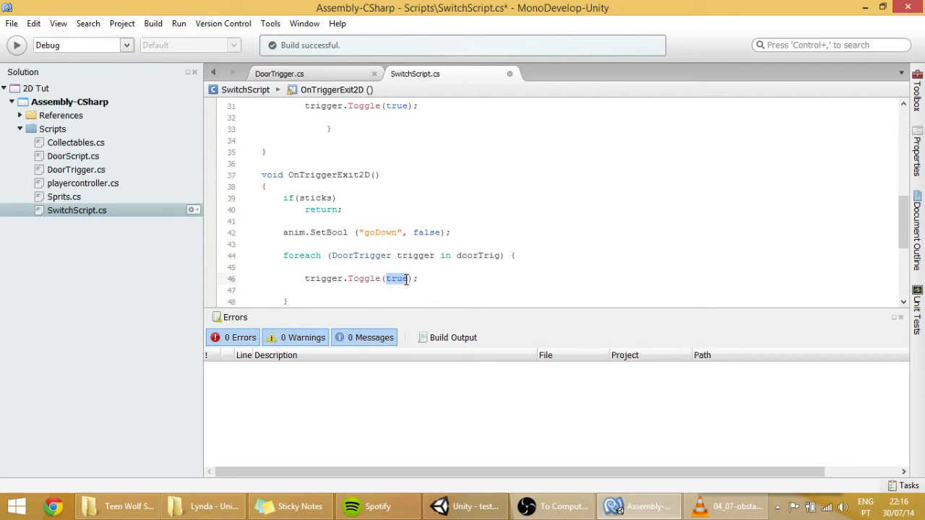
type("false")
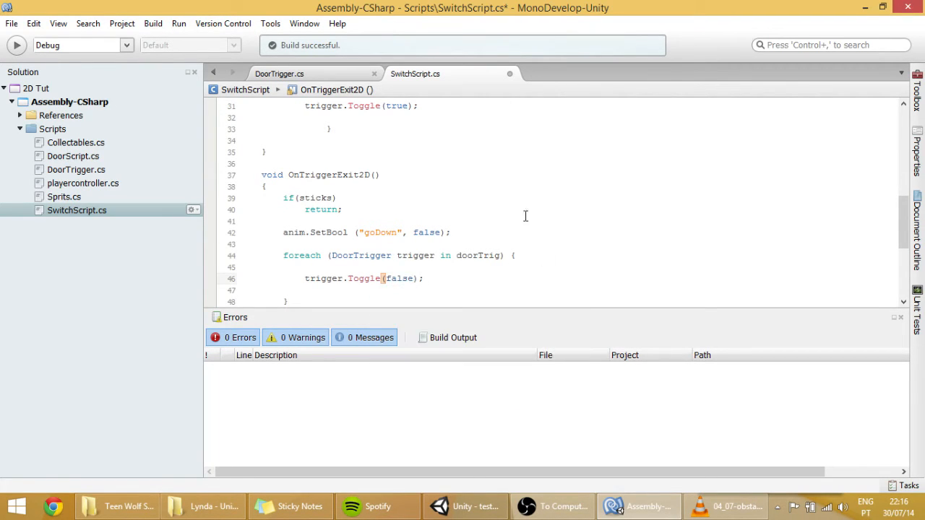
left_click(280, 72)
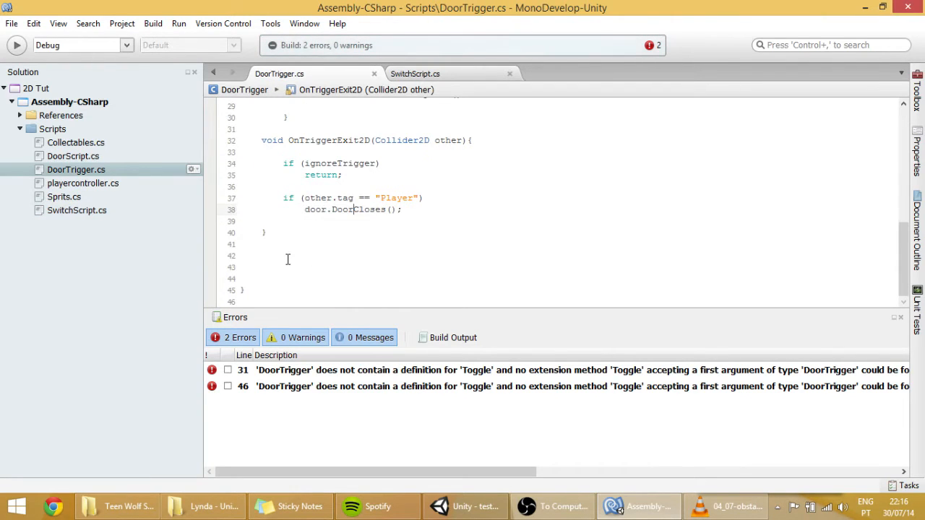
Declare 'public void Toggle(bool state)' in DoorTrigger, matching SwitchScript's call
type("public")
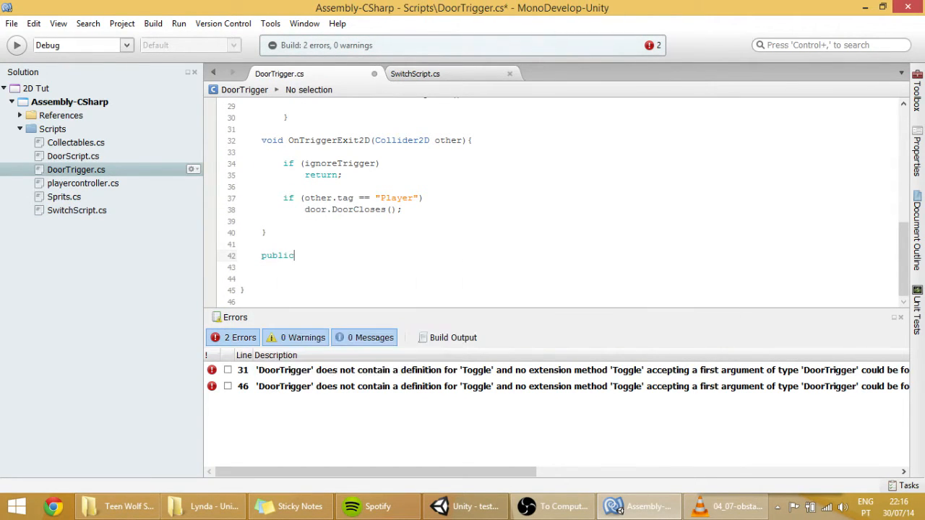
type("void")
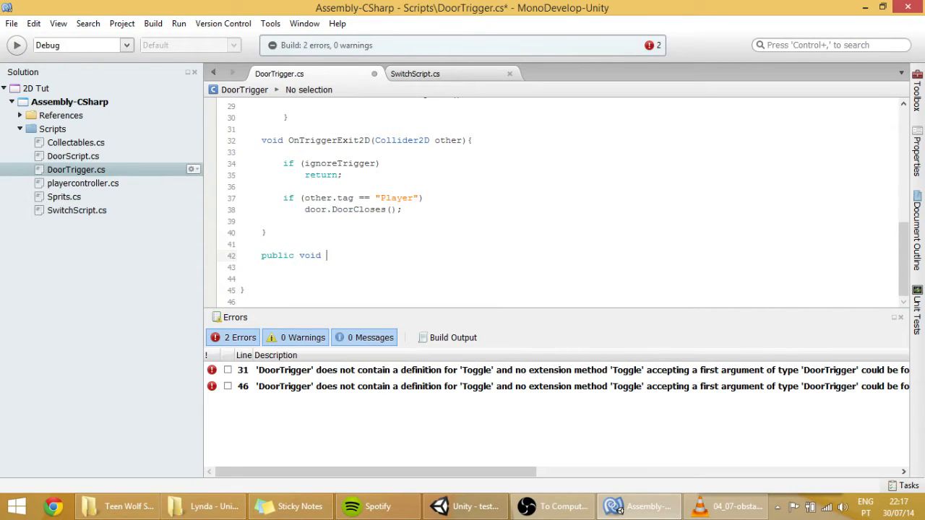
type("To")
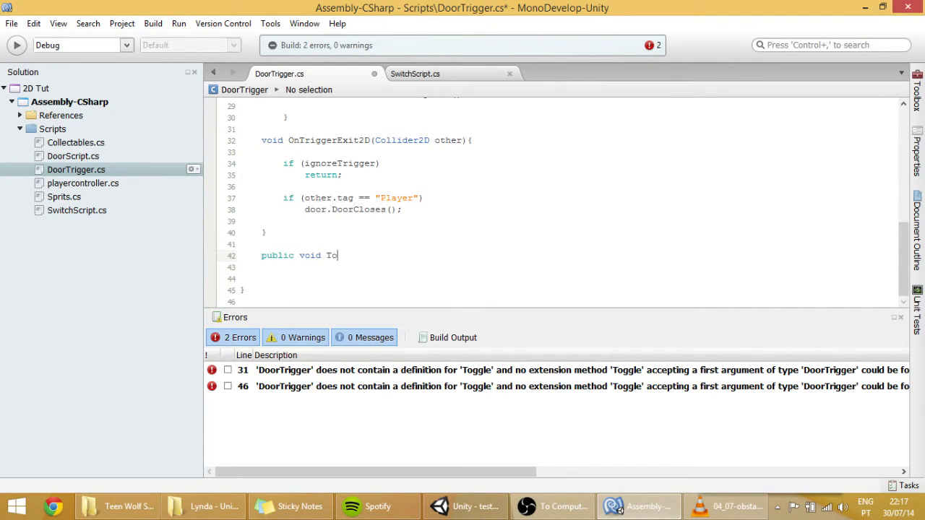
type("ggke")
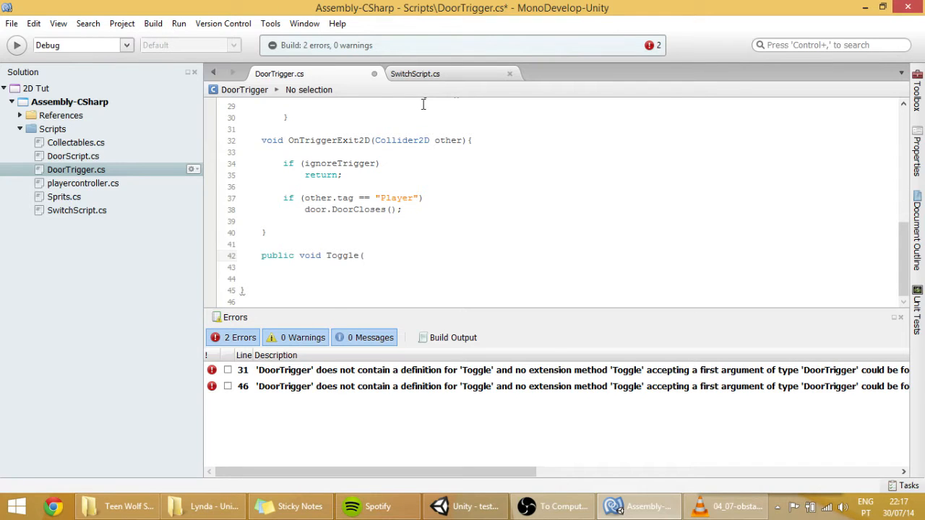
left_click(415, 73)
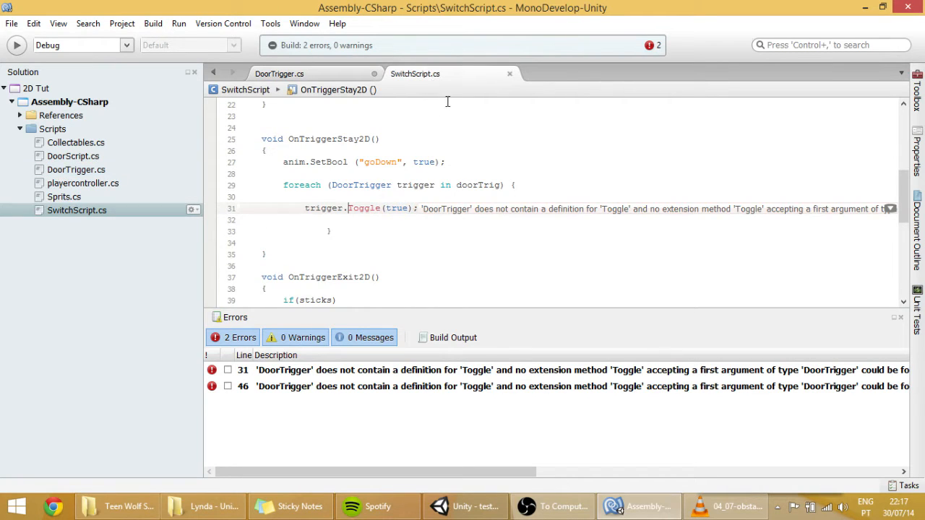
scroll("down", 3)
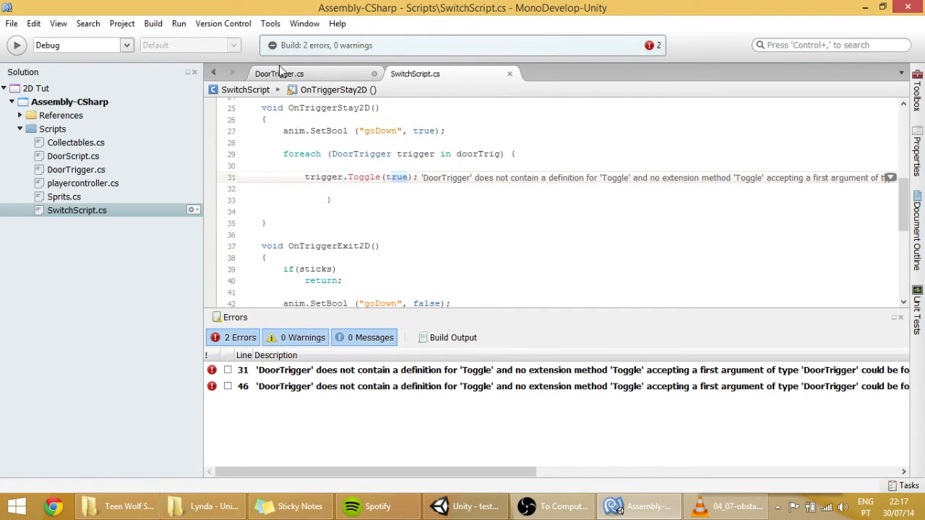
left_click(279, 72)
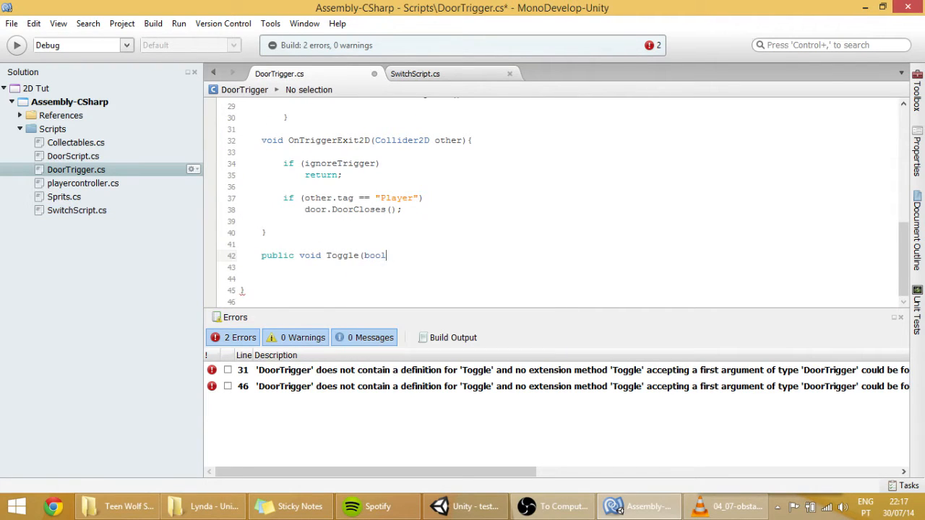
type("sta")
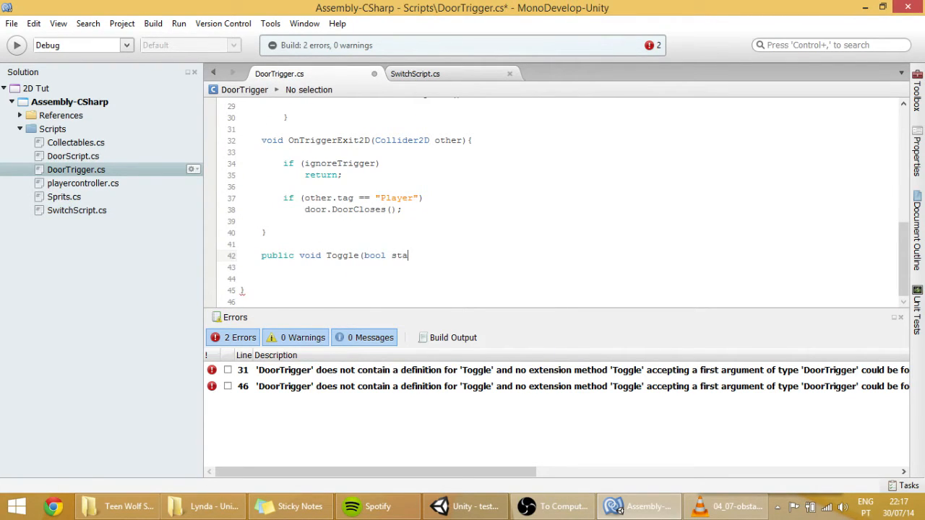
type("te)")
left_click(556, 267)
type("{")
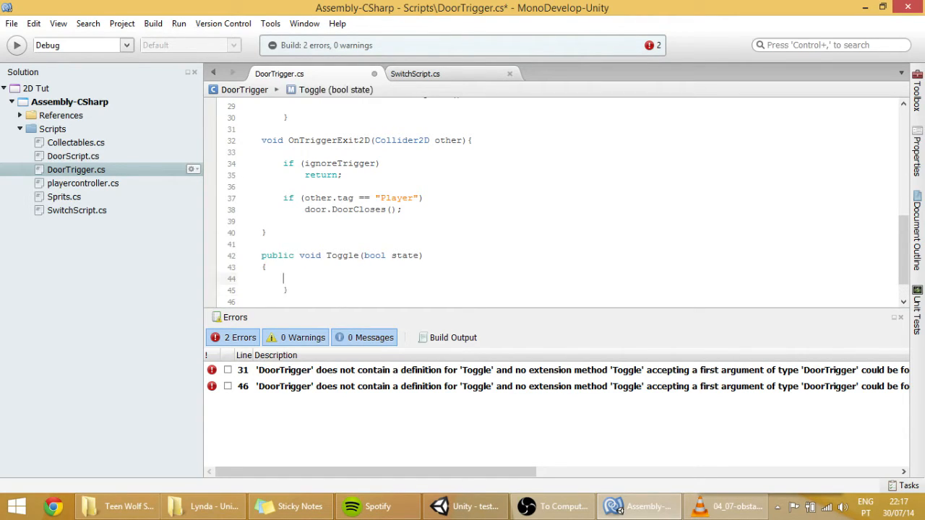
Fill Toggle with 'if (state) door.DoorOpens(); else door.DoorCloses();'
type("if(")
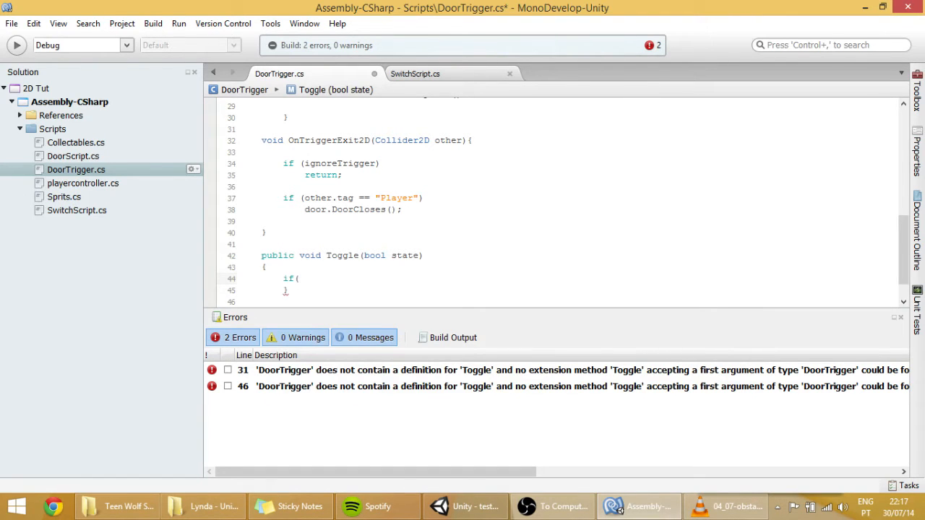
type("state")
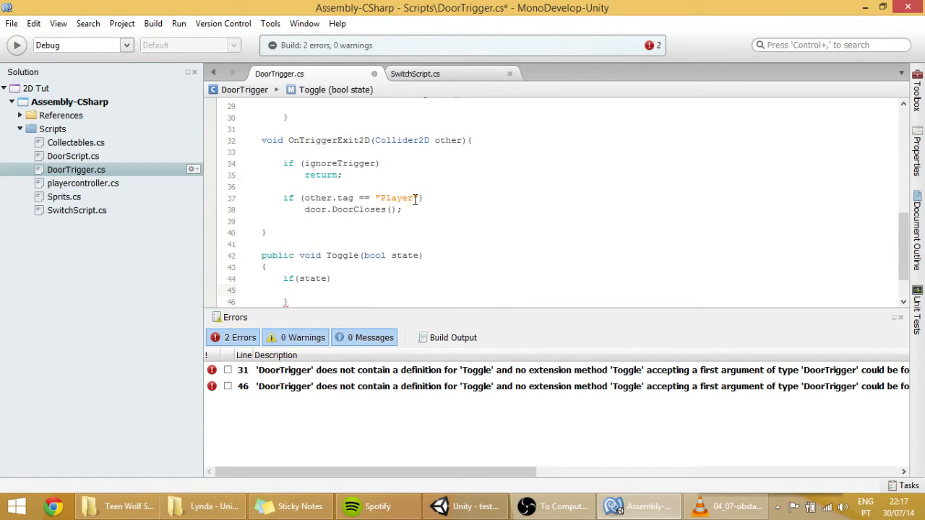
scroll("up", 3)
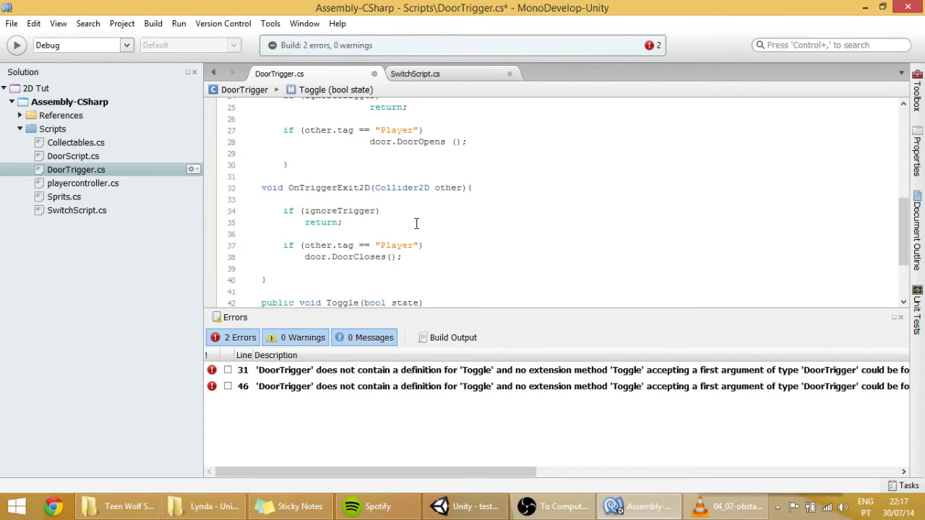
scroll("up", 3)
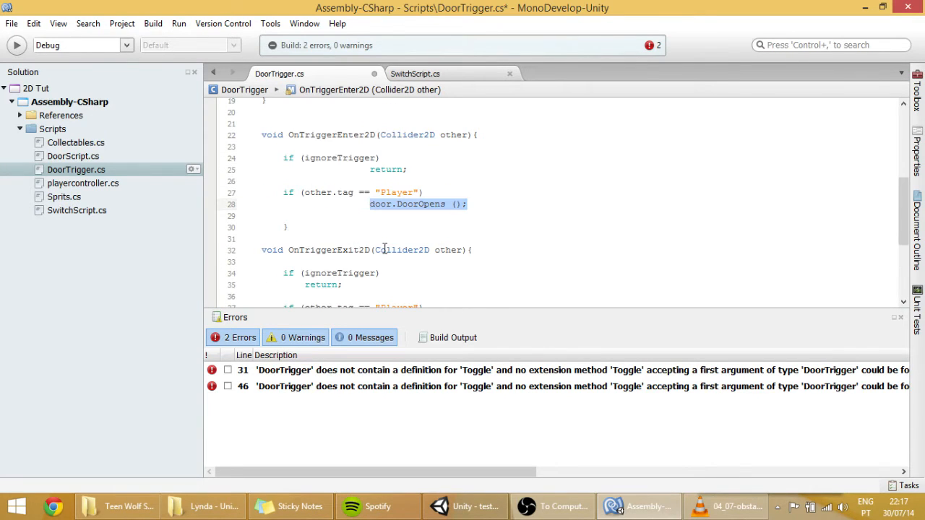
scroll("up", 3)
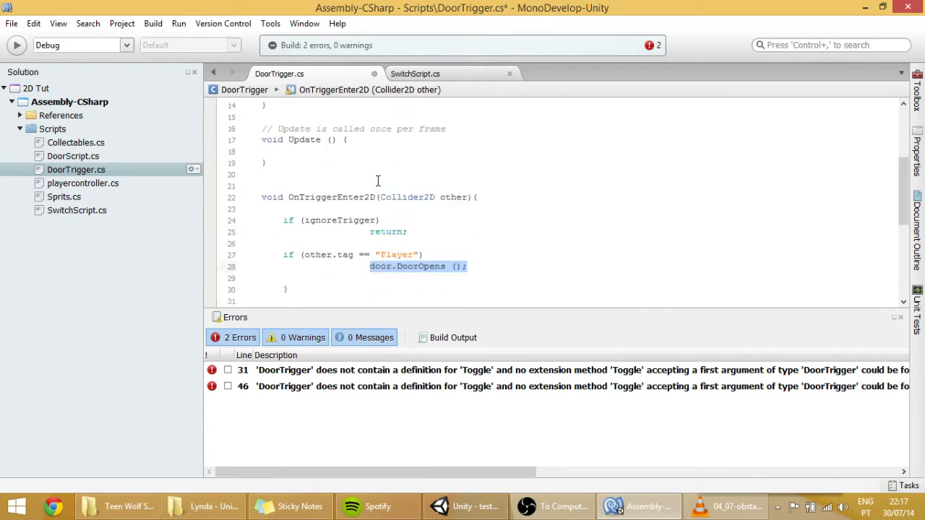
scroll("down", 3)
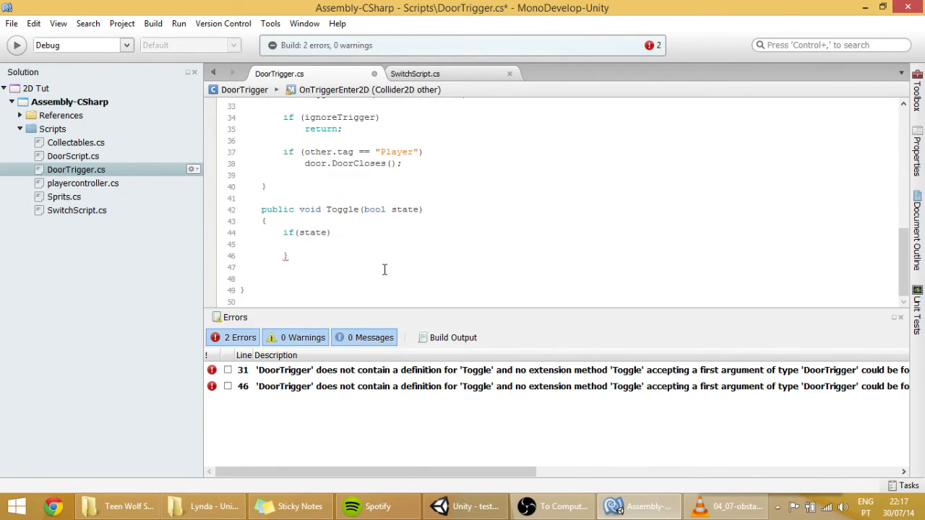
type("door.DoorOpens ();")
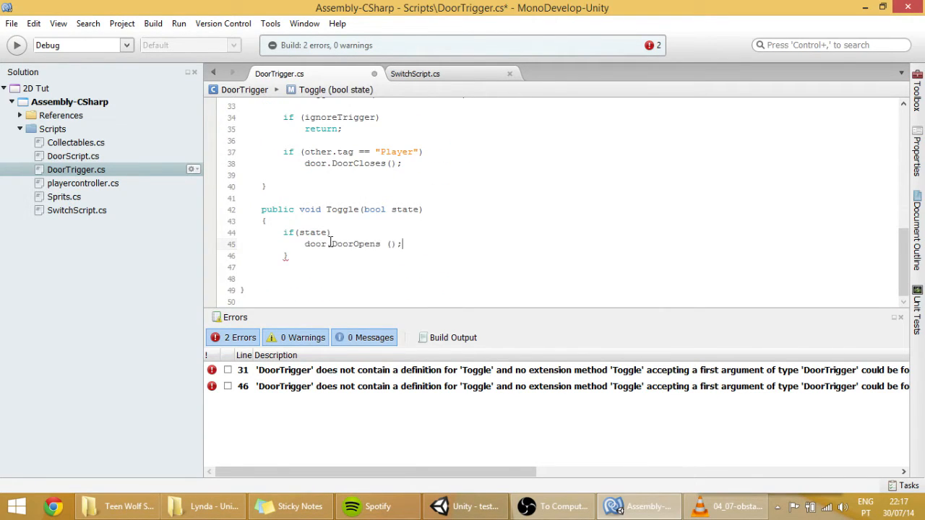
type("else")
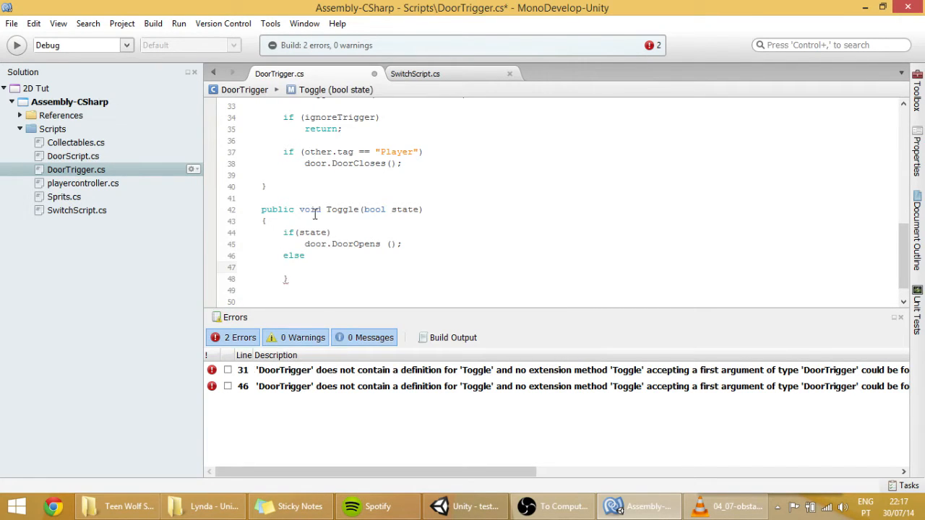
type("door.DoorCloses ();")
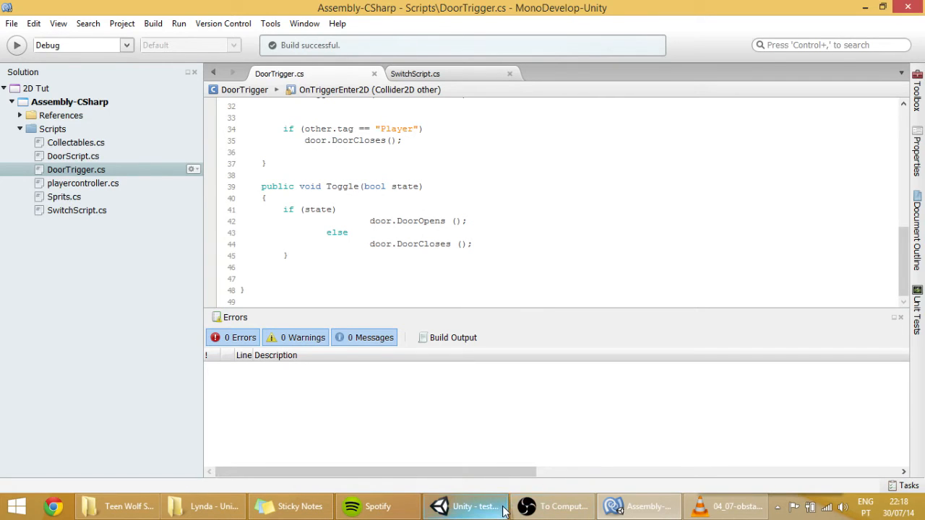
left_click(465, 506)
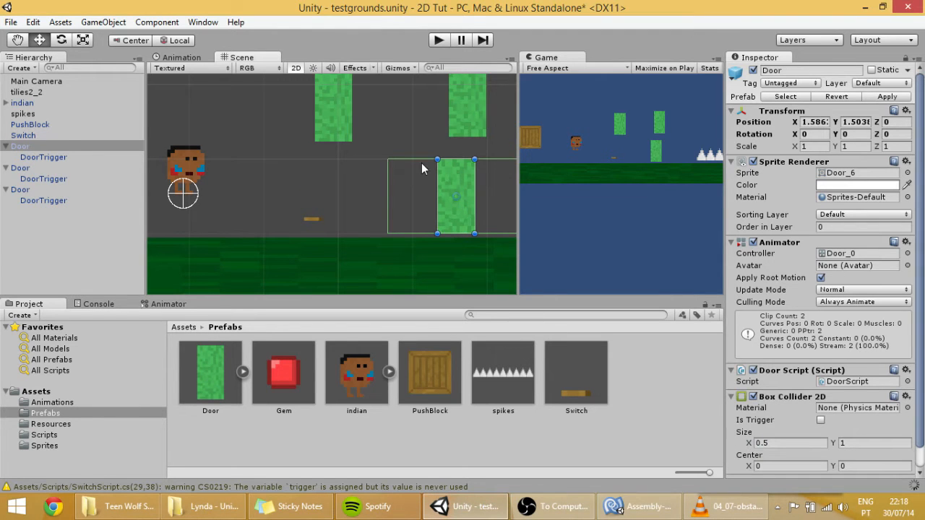
mouse_move(414, 220)
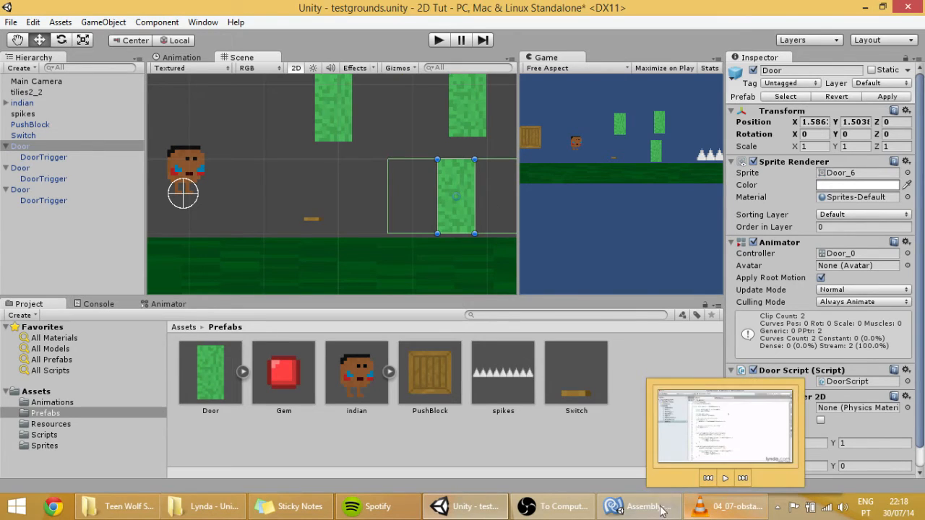
left_click(639, 506)
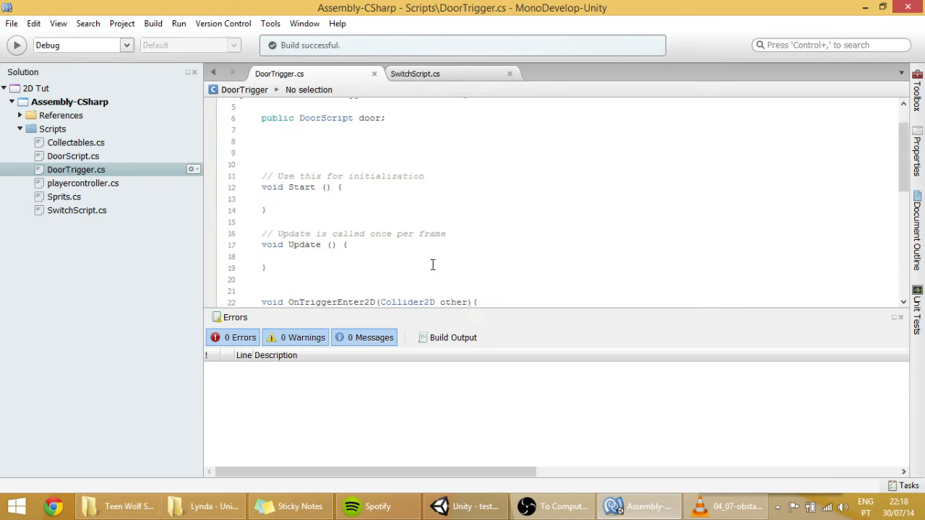
Declare 'public bool ignoreTrigger;' at the top of DoorTrigger
scroll("up", 3)
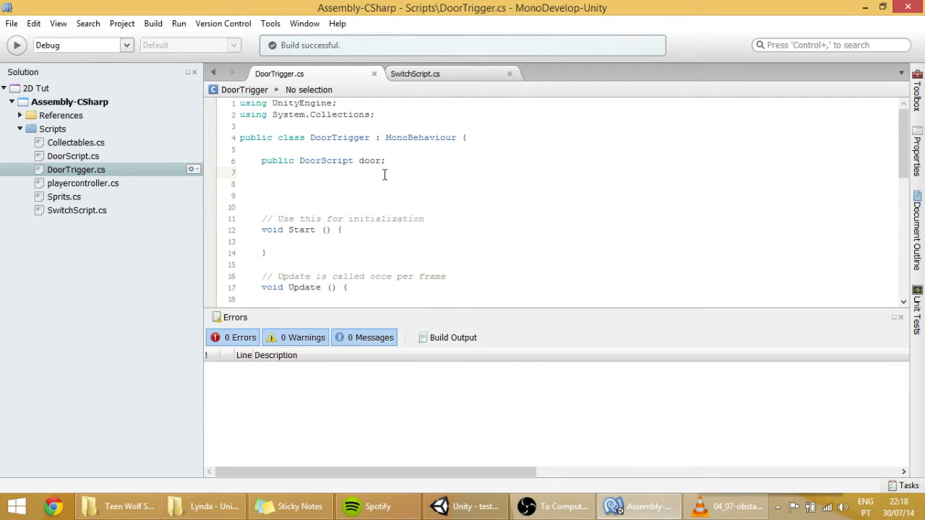
type("public")
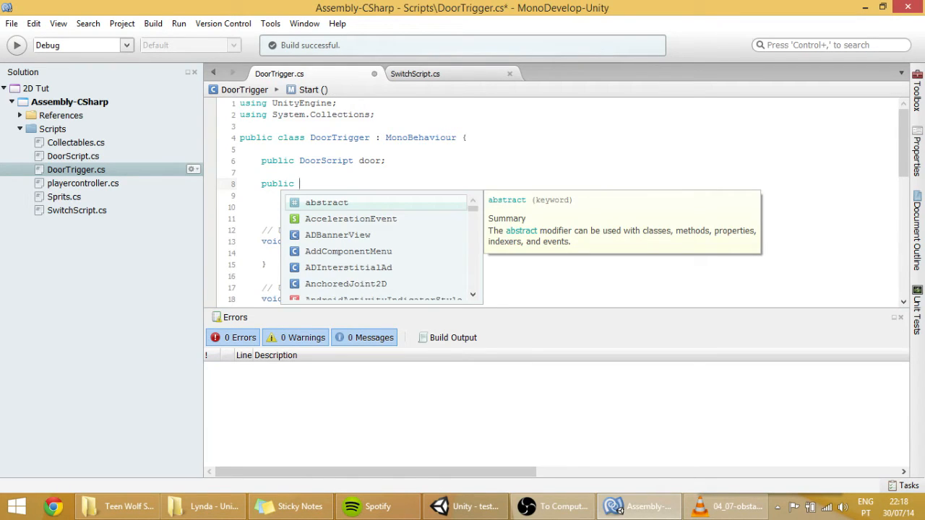
type("bool")
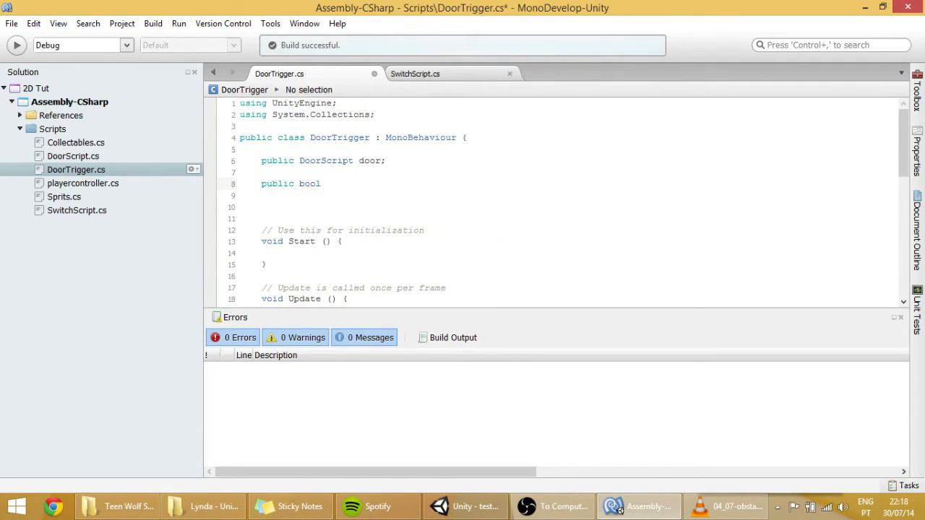
type("ig")
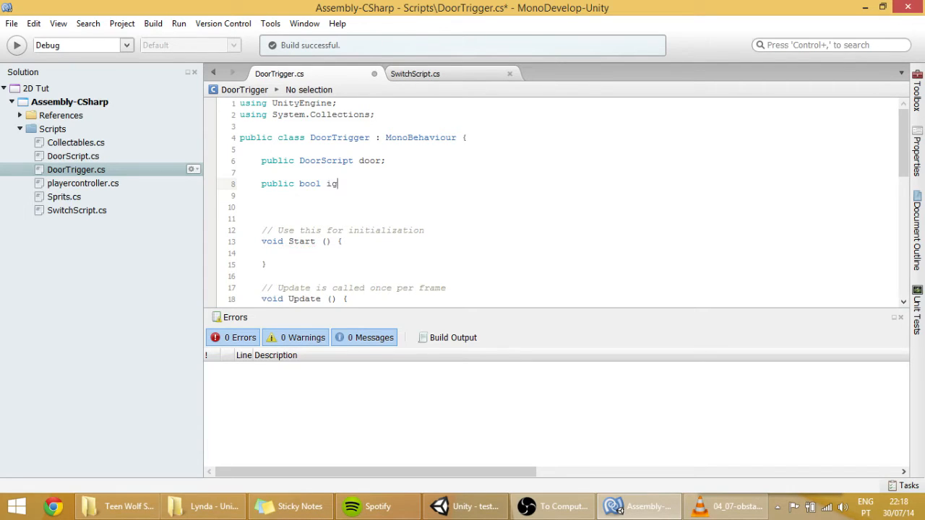
type("noreTrig")
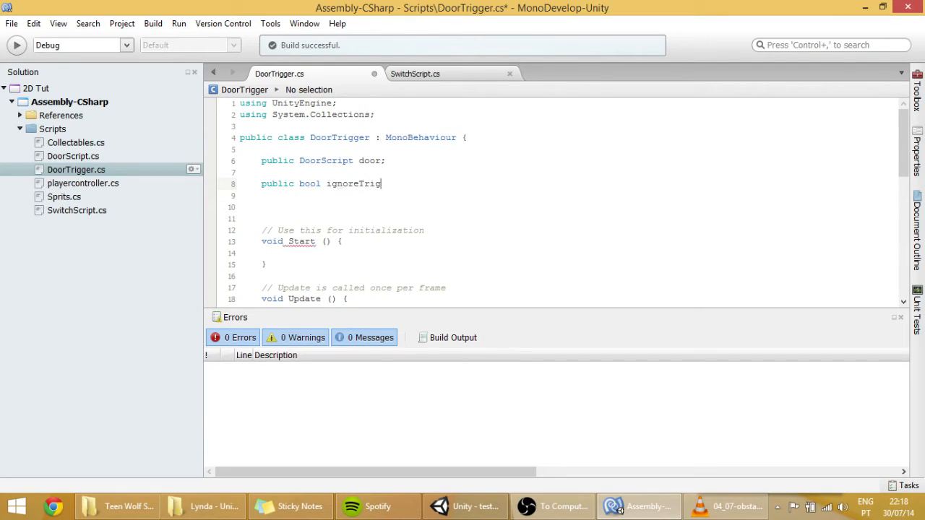
type("ger;")
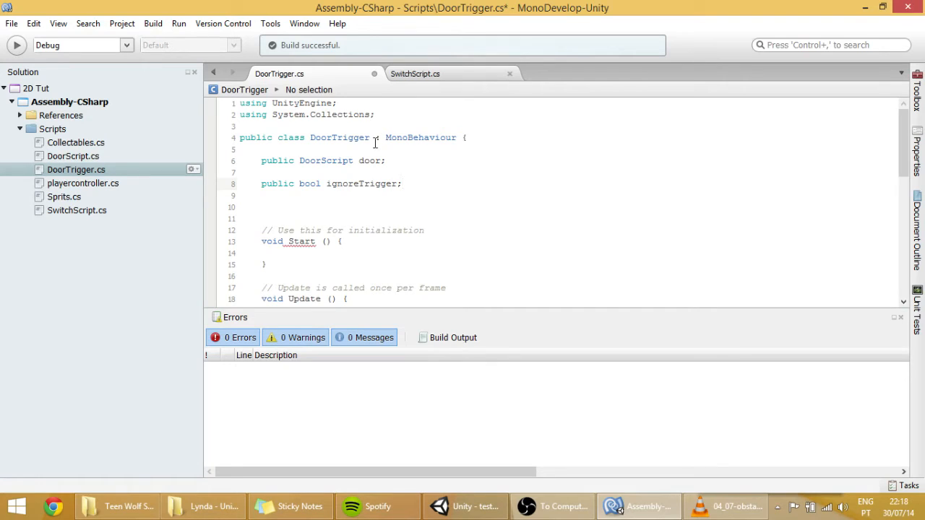
Add 'if (ignoreTrigger) return;' to OnTriggerEnter2D and OnTriggerExit2D, then return to Unity
scroll("down", 3)
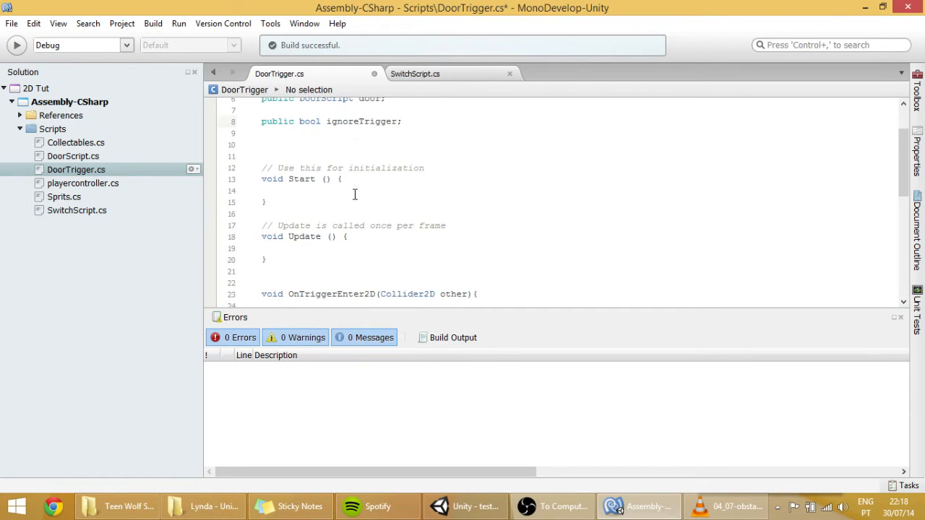
scroll("down", 3)
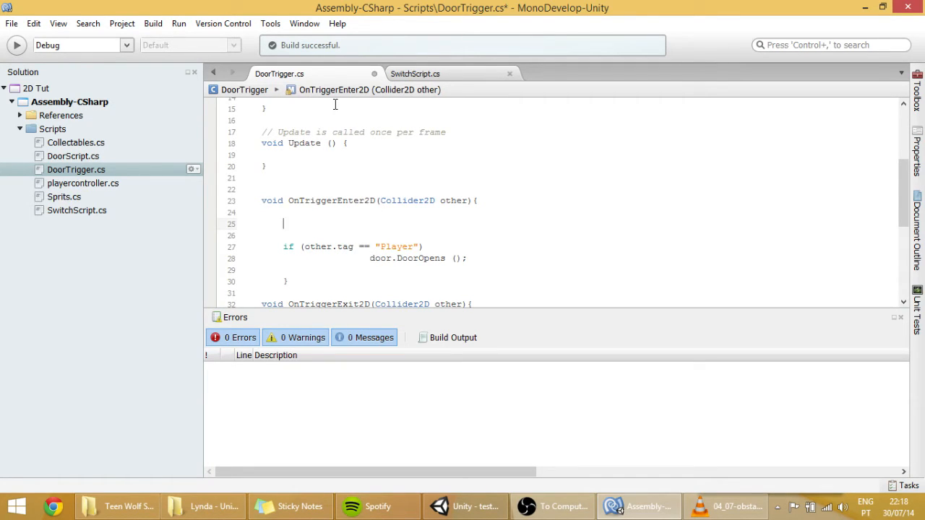
type("if()")
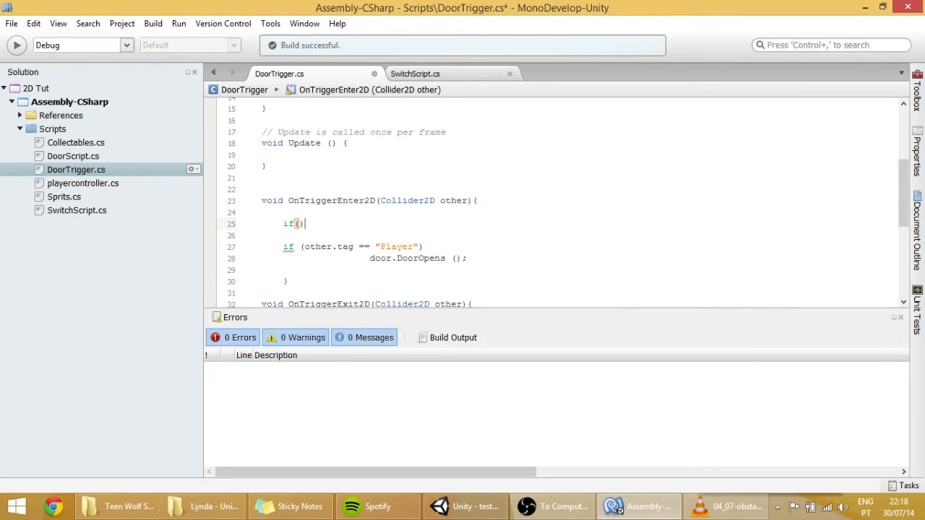
type("ignoreTrigge")
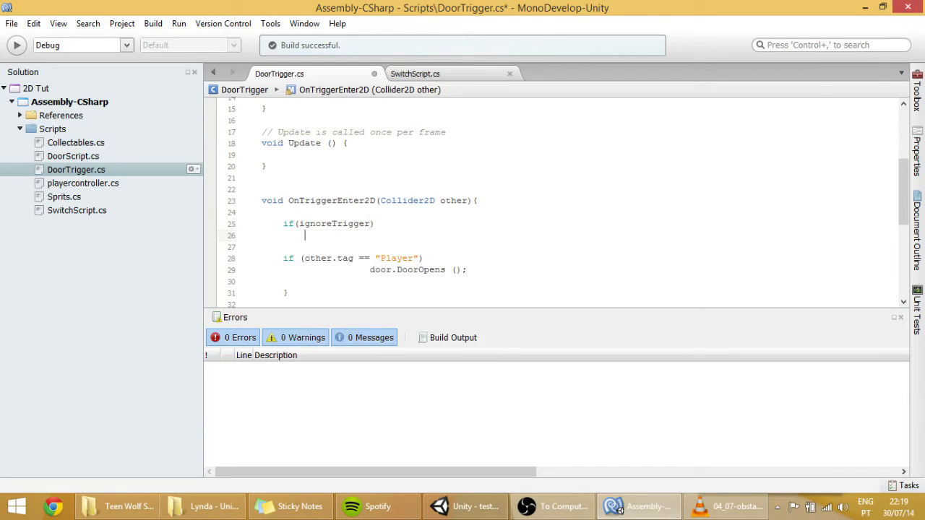
type("return;")
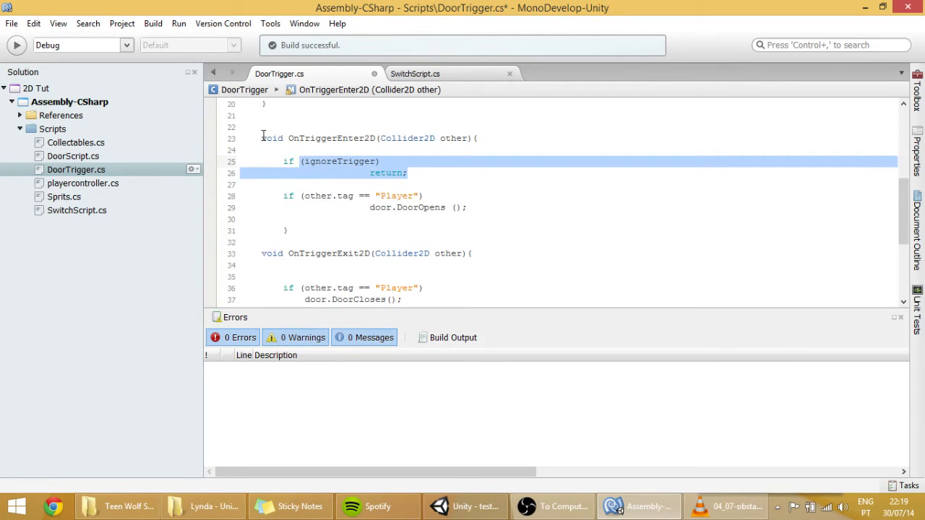
left_click(471, 217)
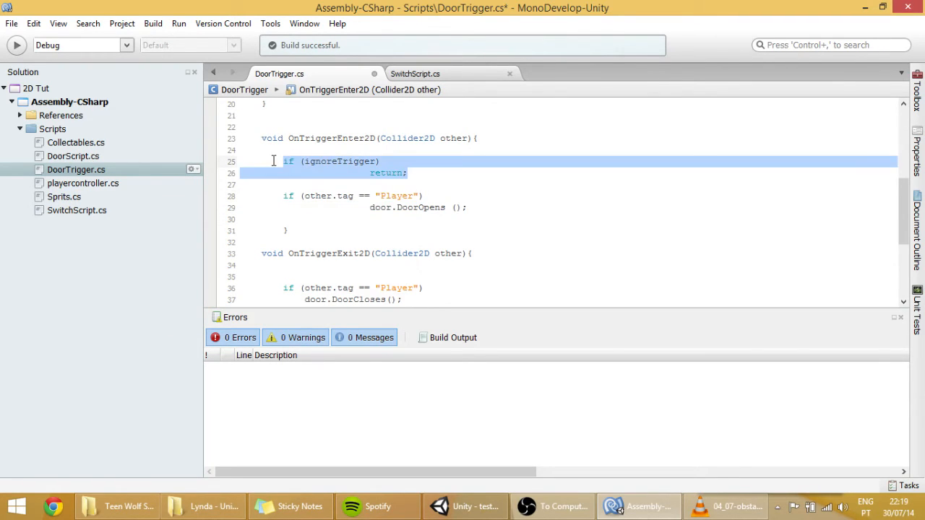
scroll("down", 3)
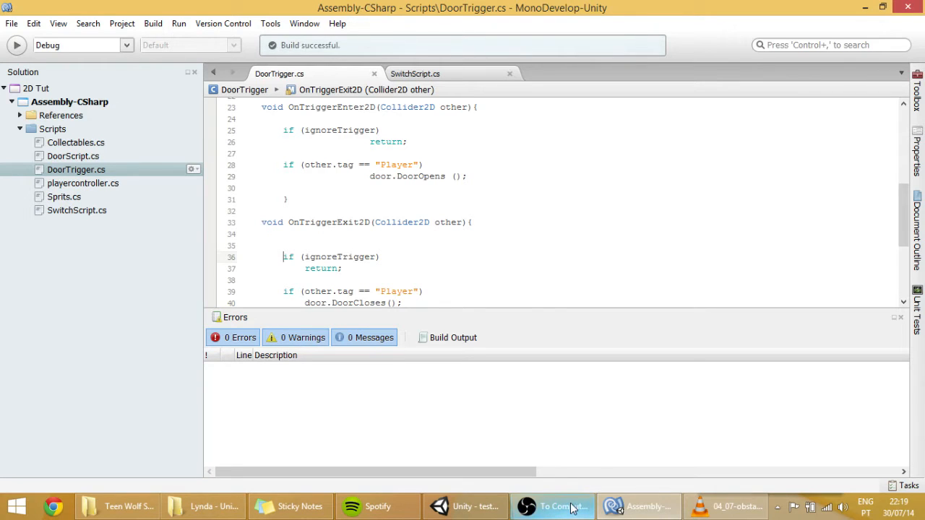
left_click(466, 506)
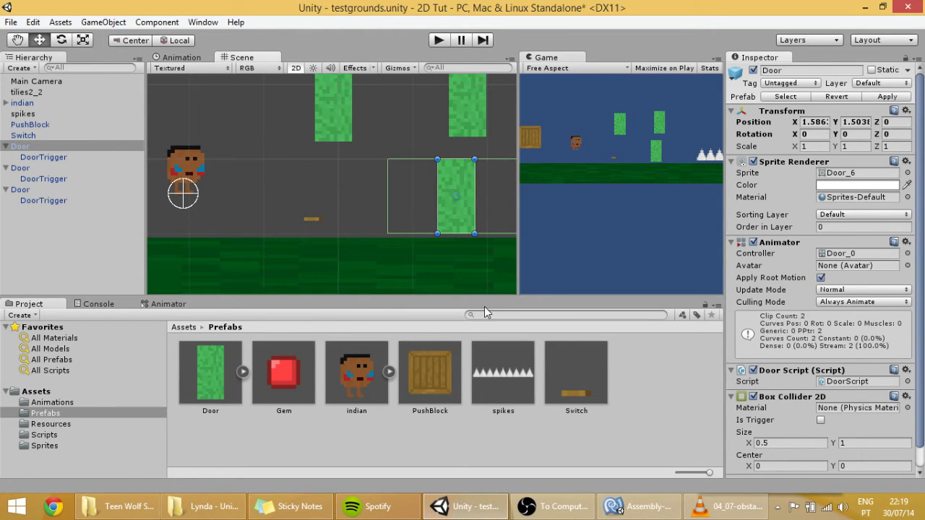
Enable Ignore Trigger on the first door's DoorTrigger and start Play mode
left_click(44, 156)
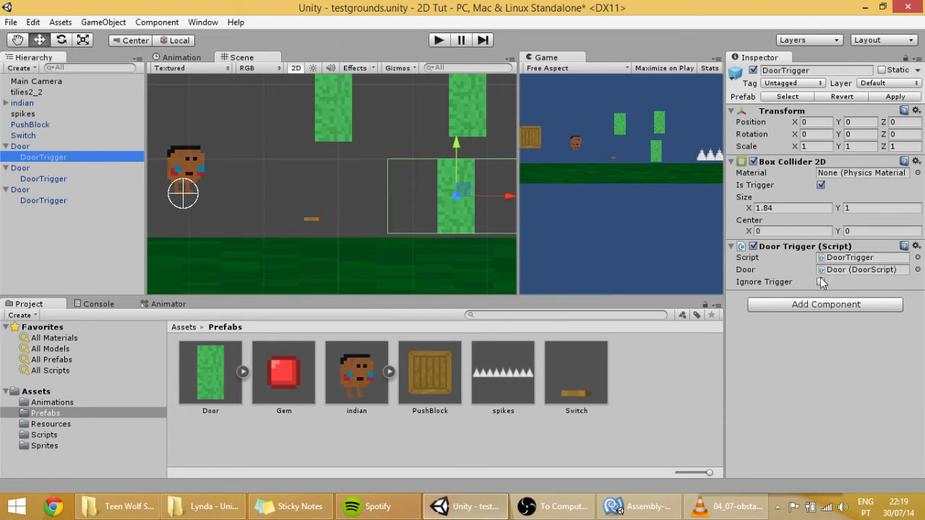
left_click(821, 282)
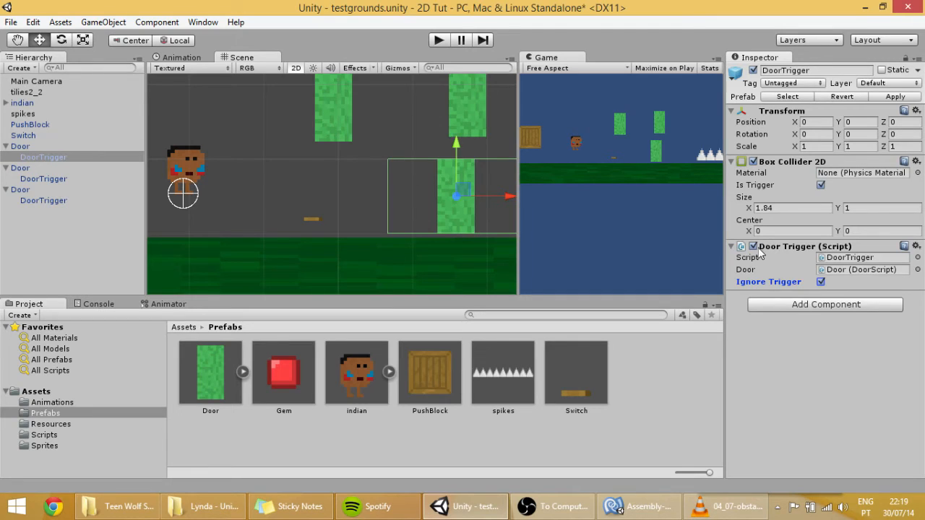
mouse_move(846, 356)
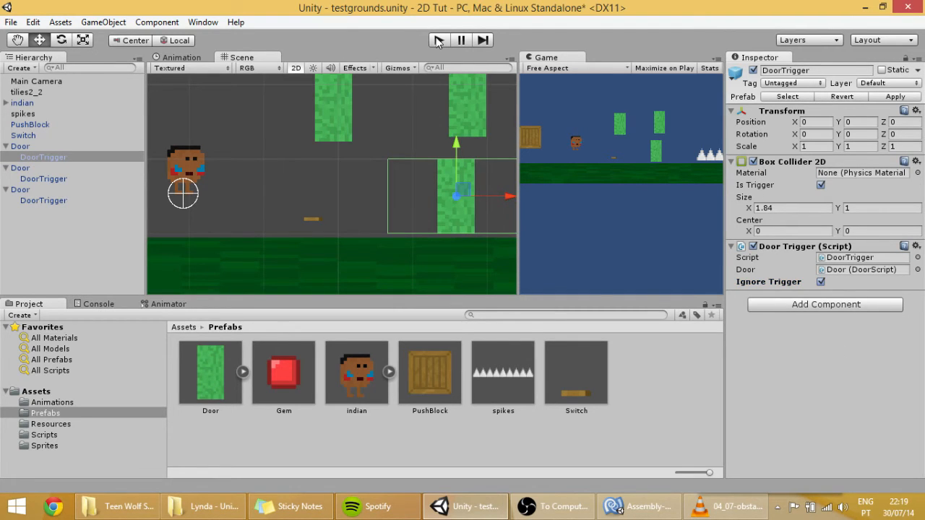
left_click(436, 40)
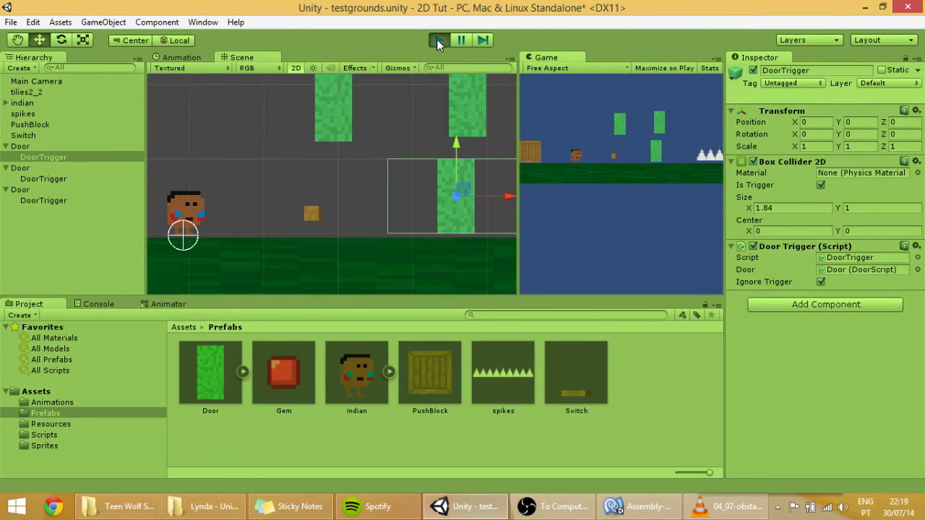
Play-test walking up to the door, stop the game, and return to MonoDevelop
left_click(440, 41)
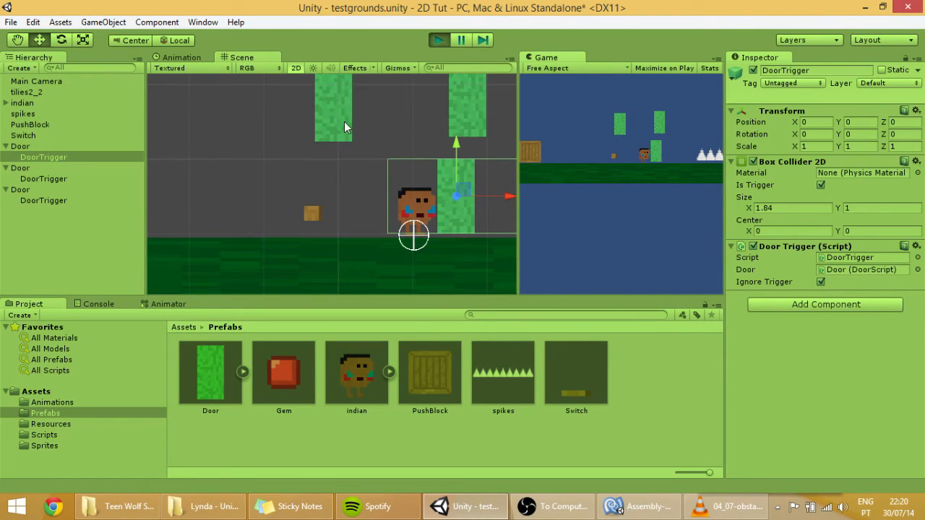
left_click(23, 103)
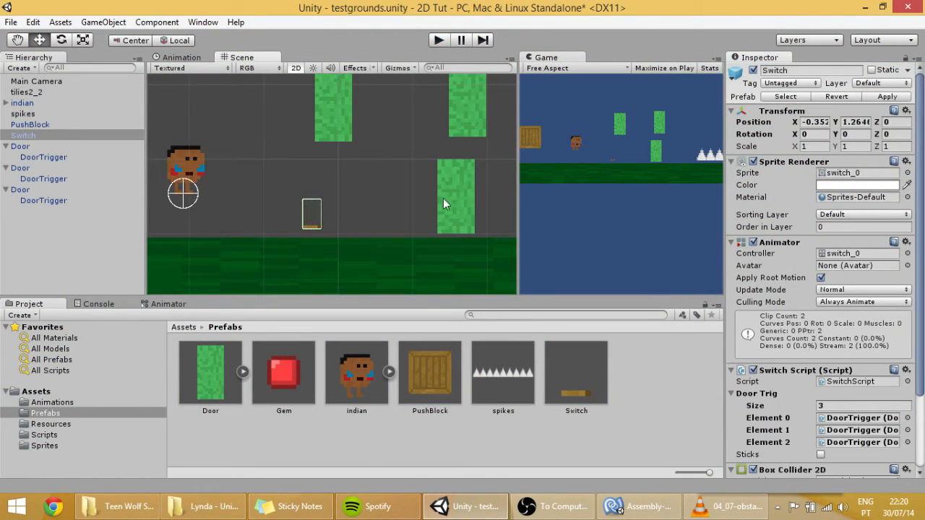
mouse_move(500, 104)
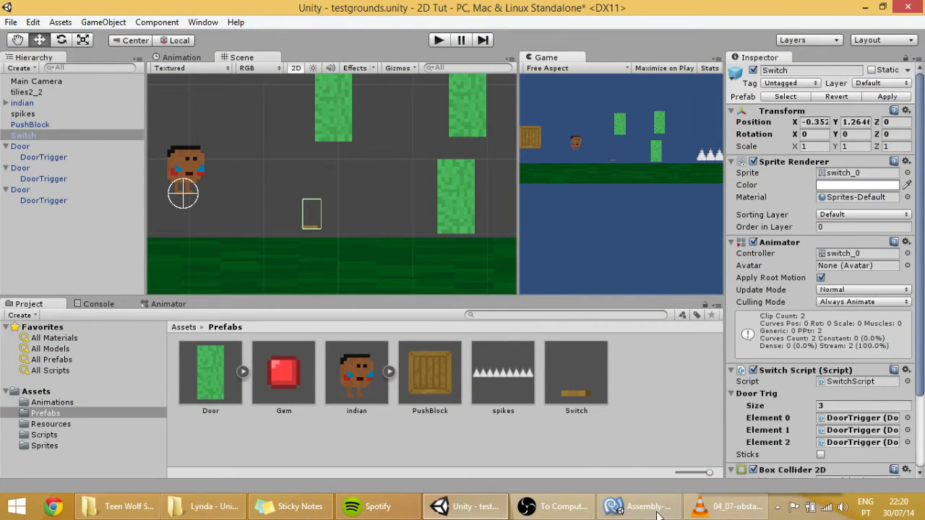
left_click(639, 505)
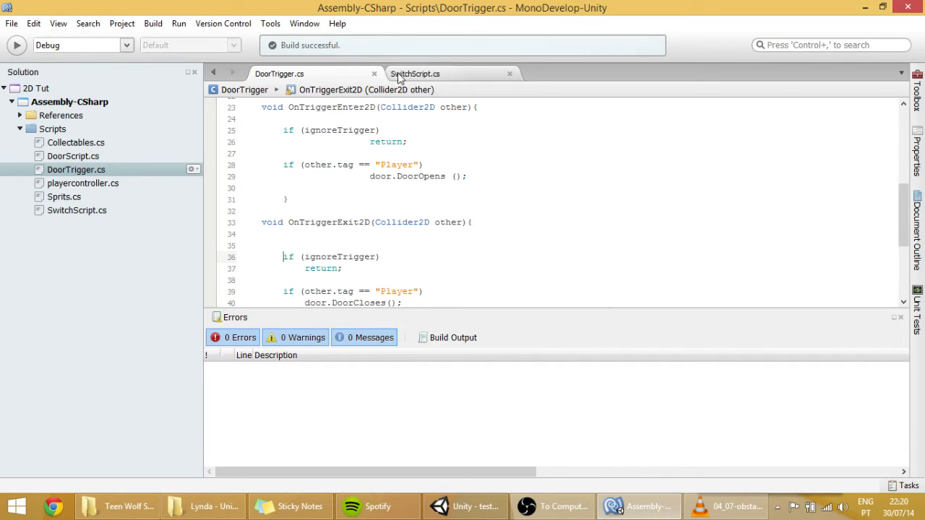
Declare a new void OnDrawGizmos() method at the end of SwitchScript
left_click(416, 73)
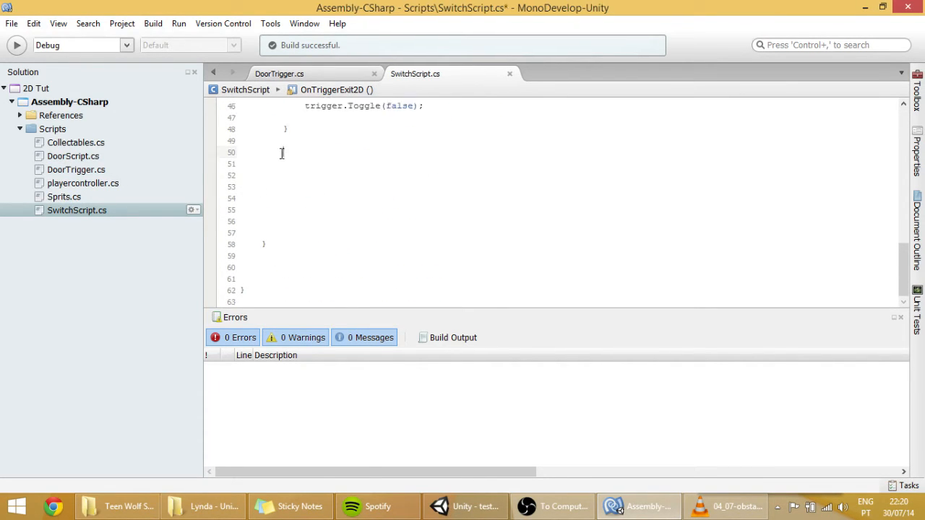
scroll("up", 3)
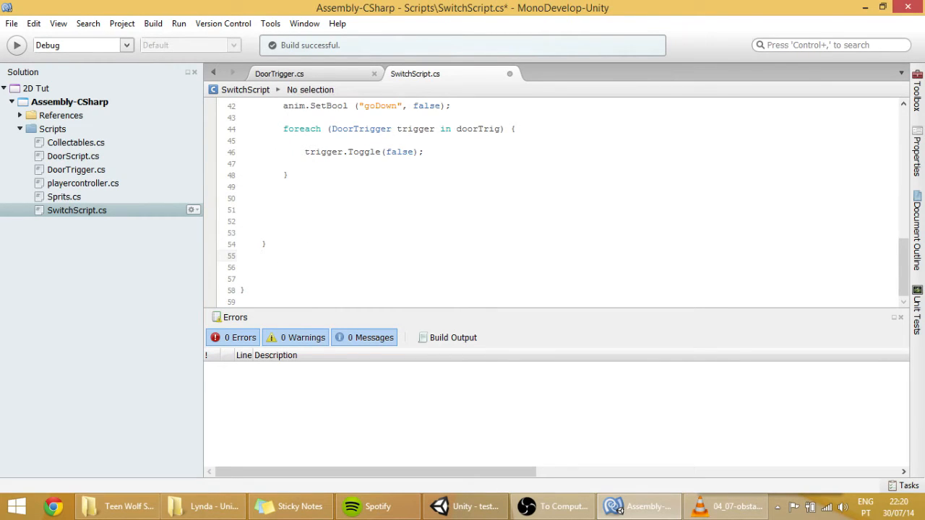
type("void")
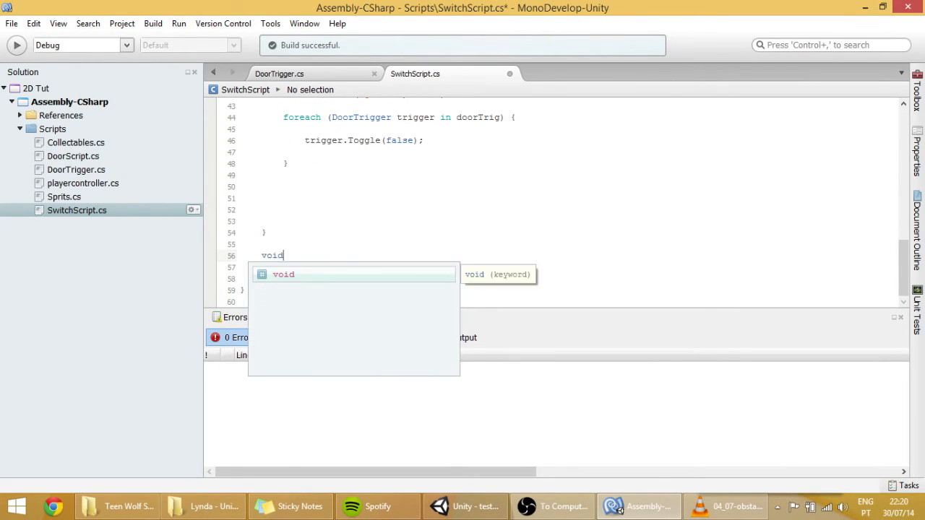
type("OnDrw")
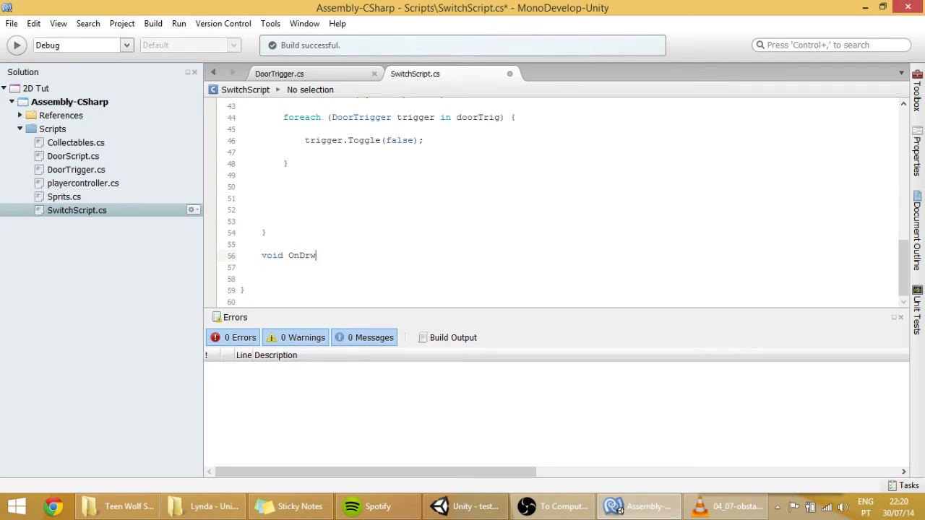
type("awGizmos")
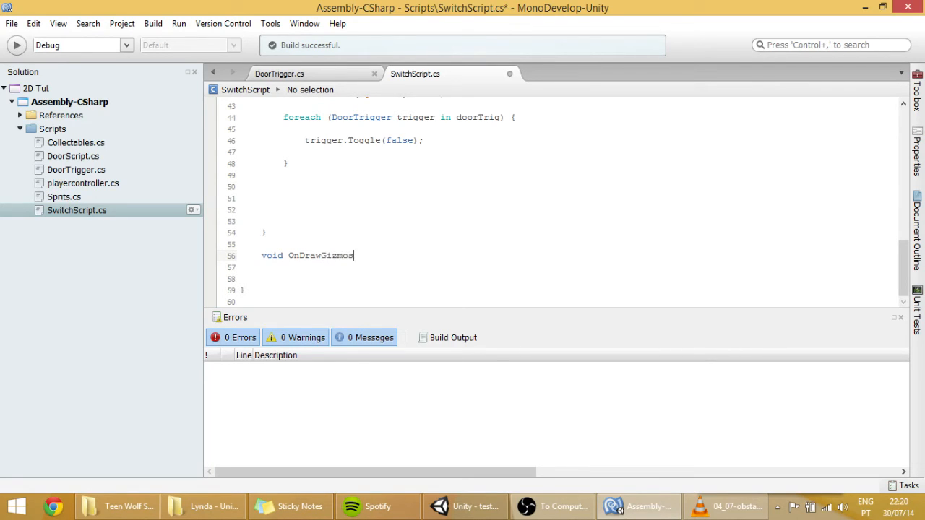
type("()")
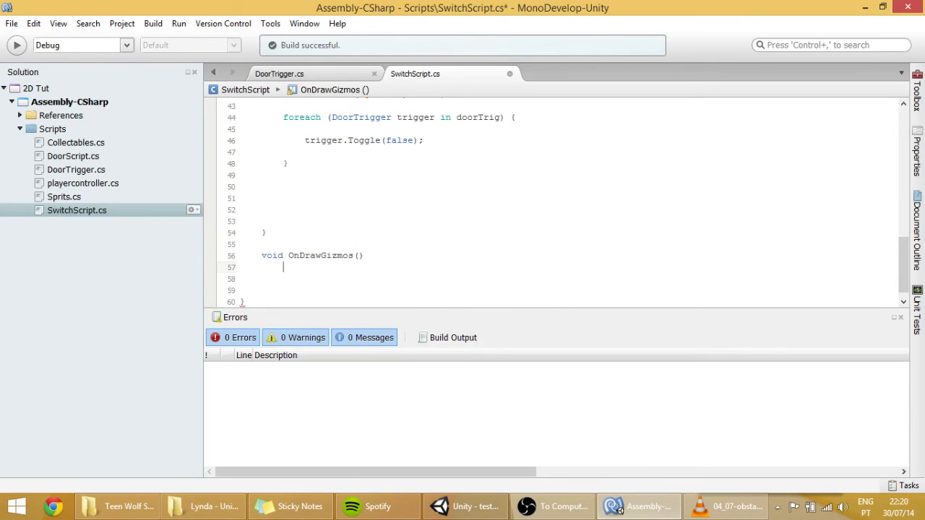
type("{")
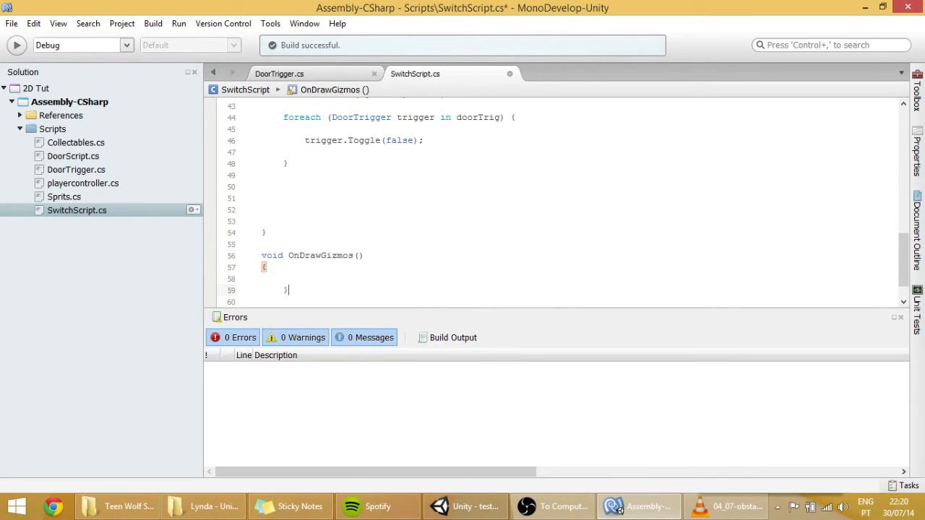
Begin the method body with a Gizmos.color = Color.c… assignment
type("gi")
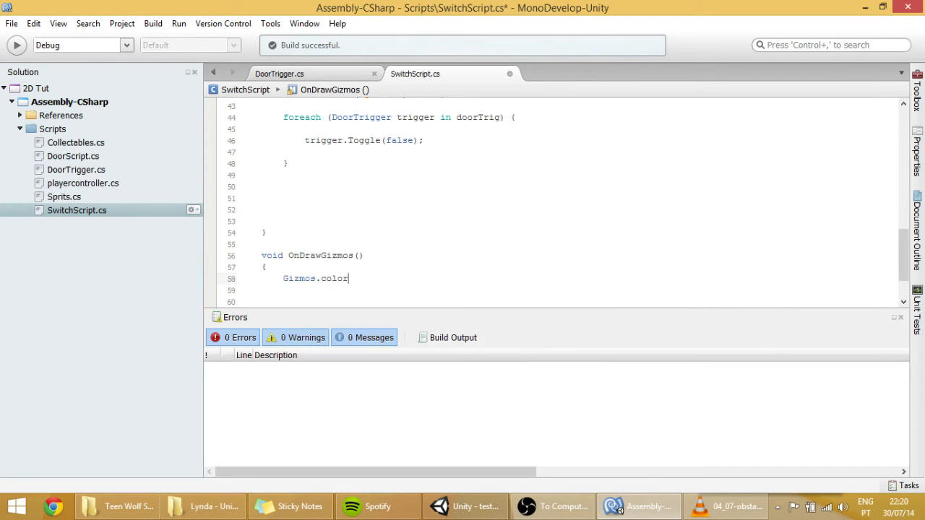
type("=color.E")
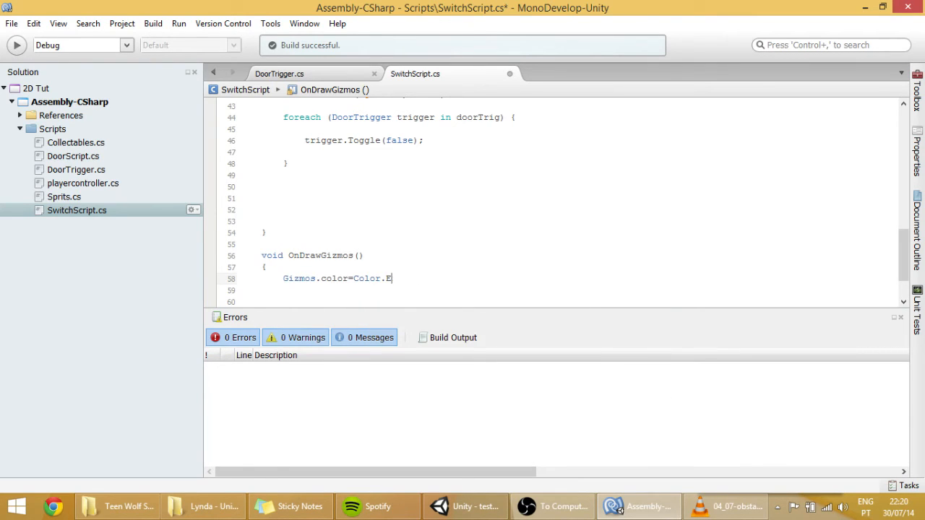
type("c")
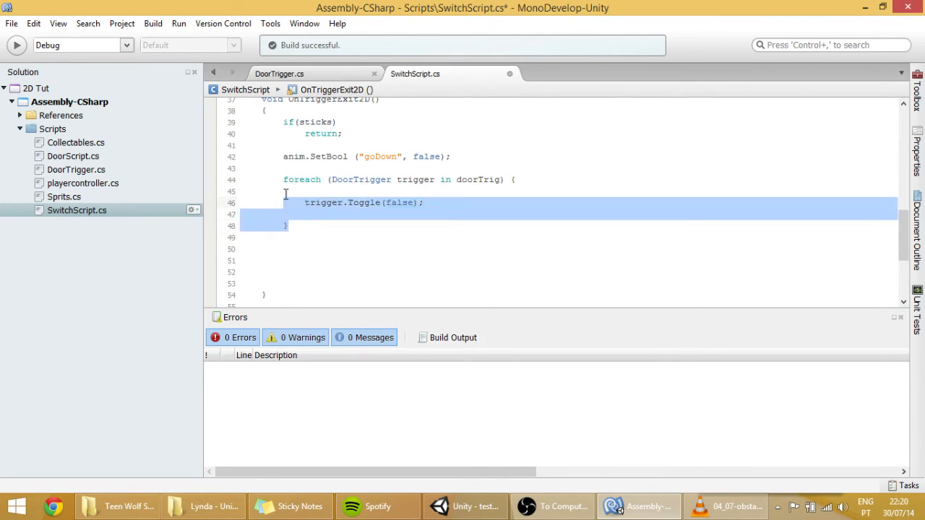
Add a foreach loop over the doorTrig DoorTrigger collection inside OnDrawGizmos
scroll("up", 3)
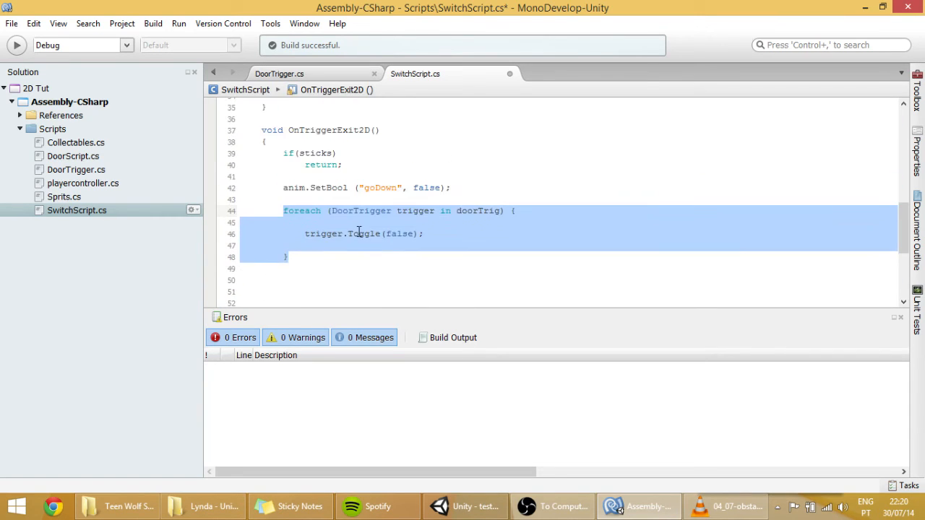
scroll("down", 3)
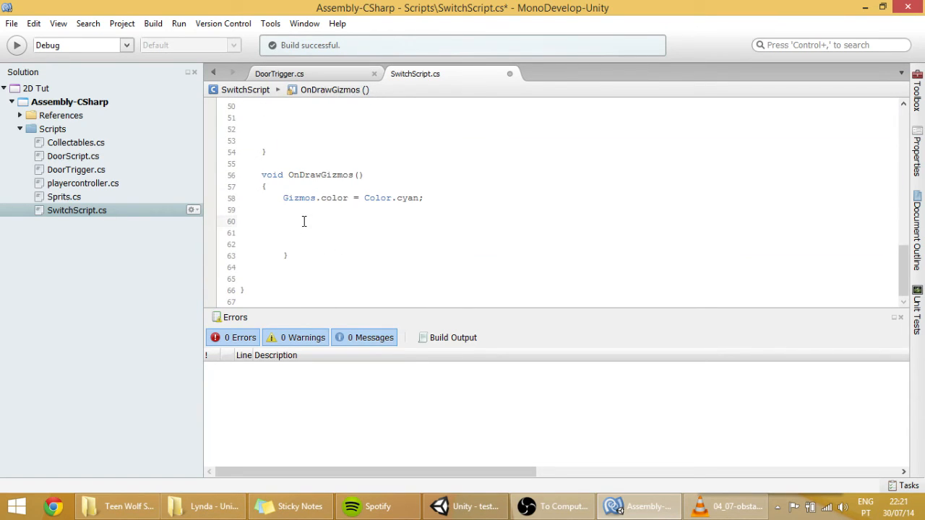
type("foreach (DoorTrigger trigger in doorTrig) {")
type("trigger.Toggle(false);")
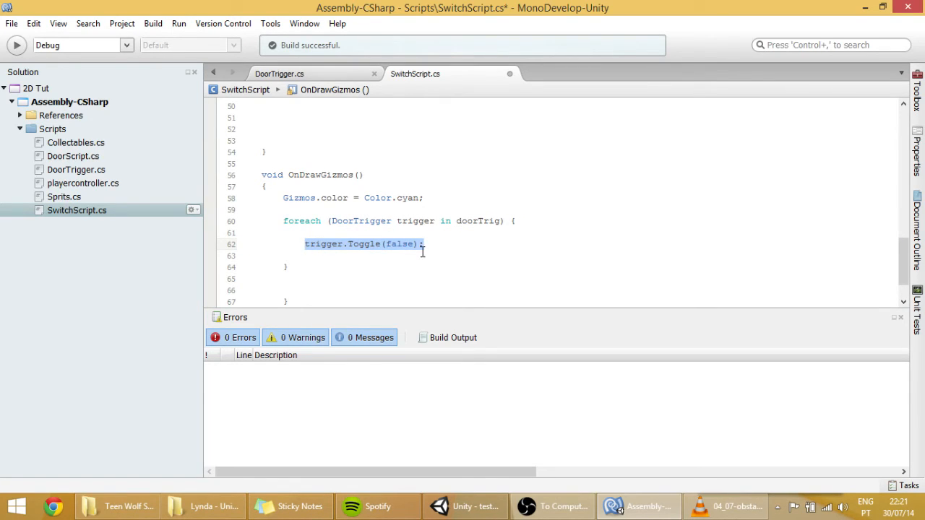
Replace trigger.Toggle(false) with Gizmos.DrawLine(transform.position, trigger.transform.position)
left_click(307, 243)
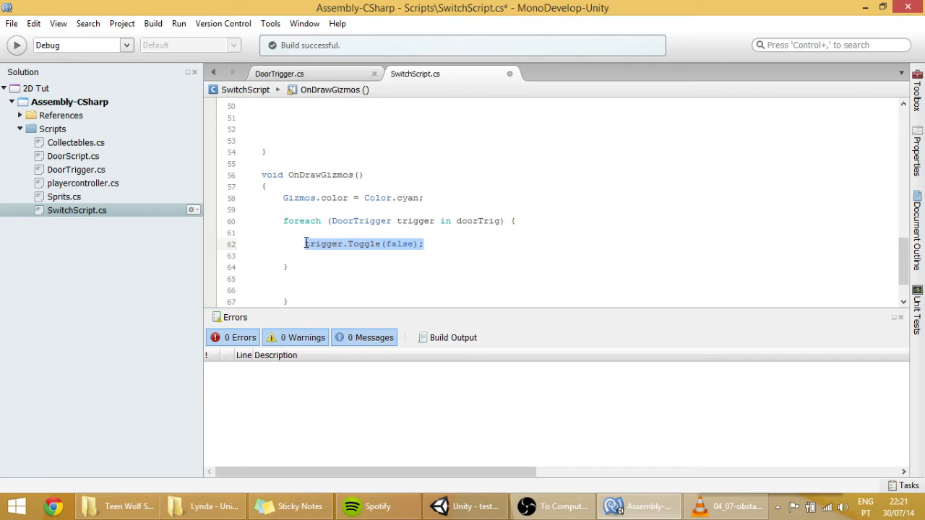
type("Gizmos")
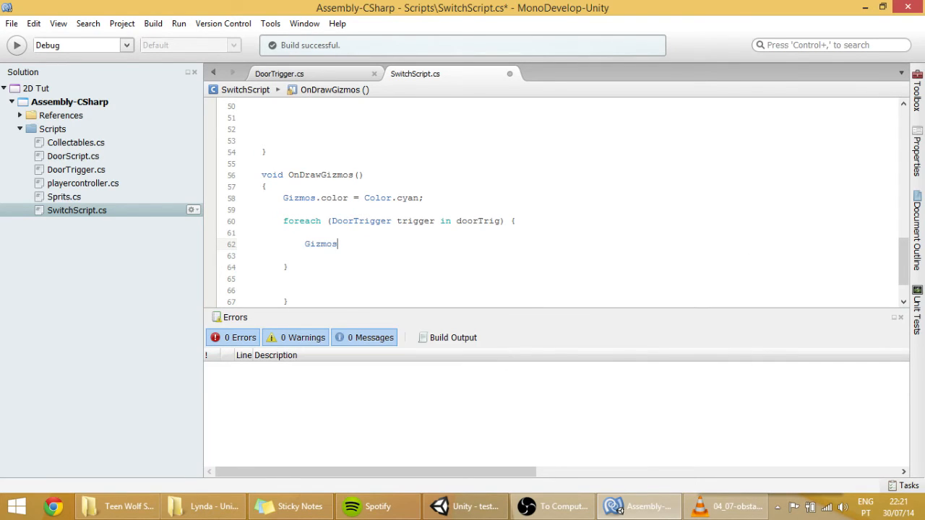
type(".DrawLine(")
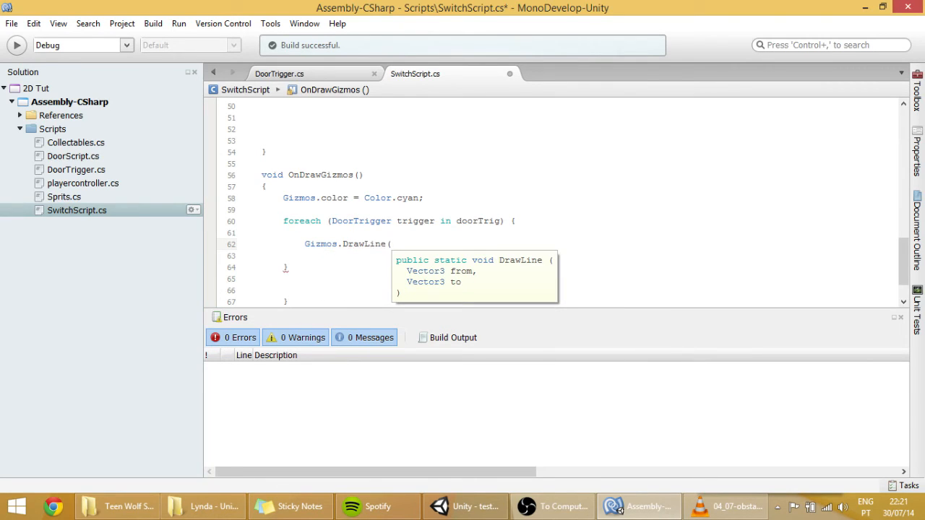
mouse_move(315, 279)
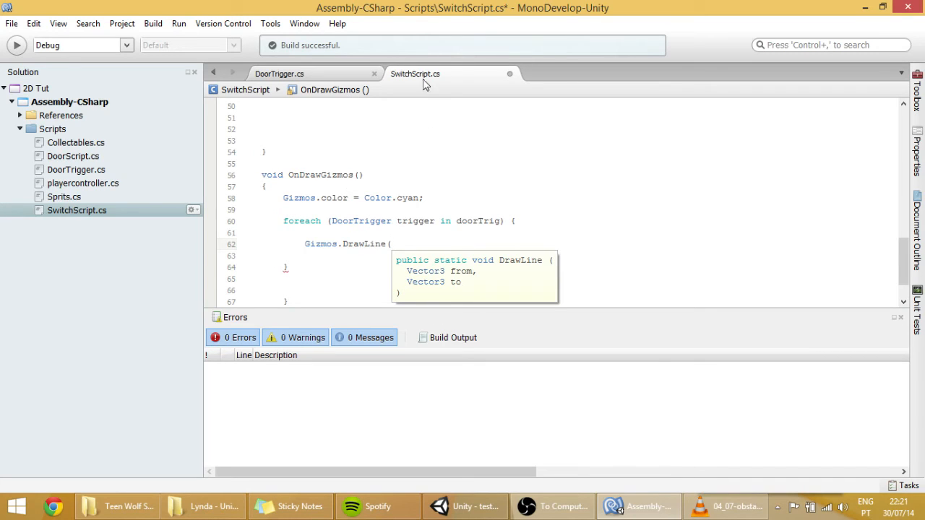
mouse_move(417, 87)
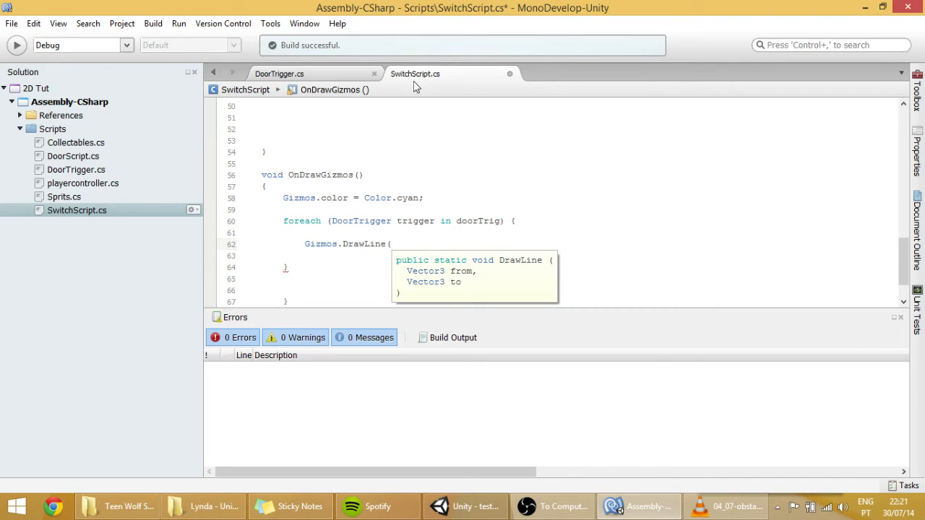
type("transform.position")
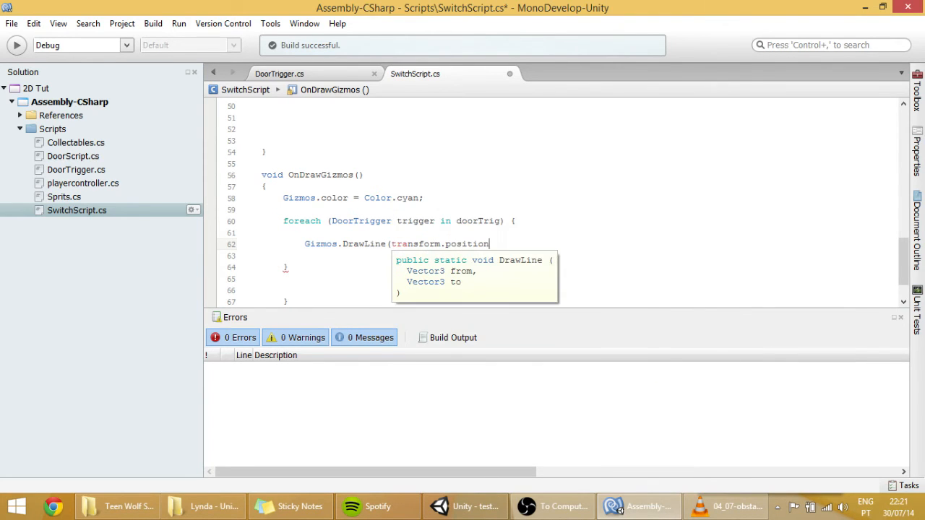
type(",")
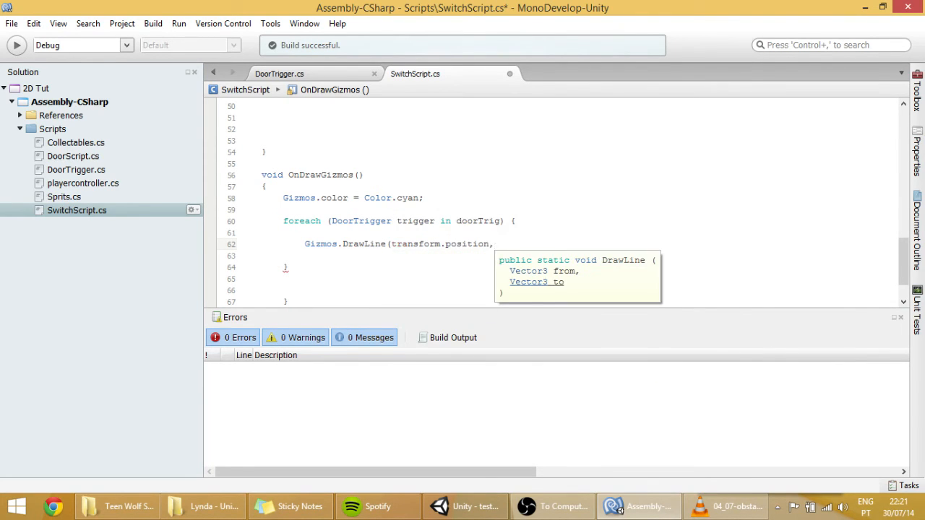
type("t")
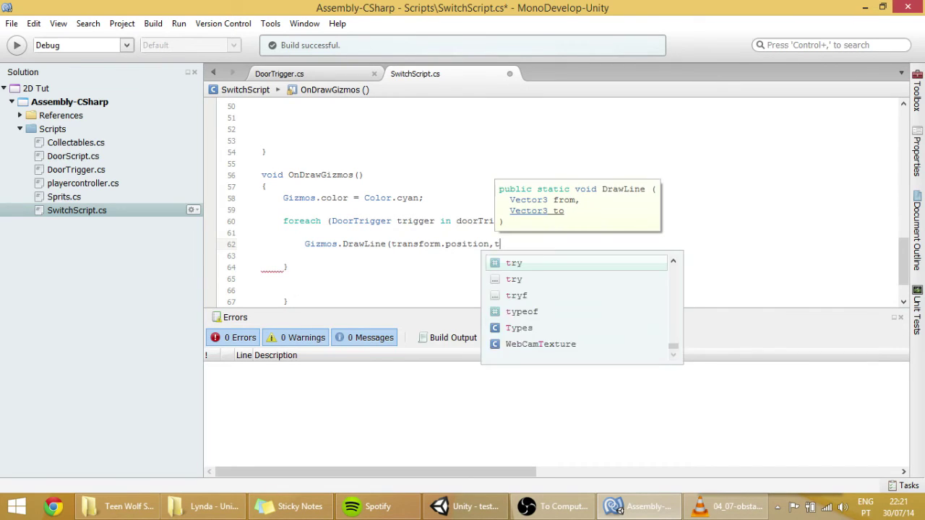
type("rigger.")
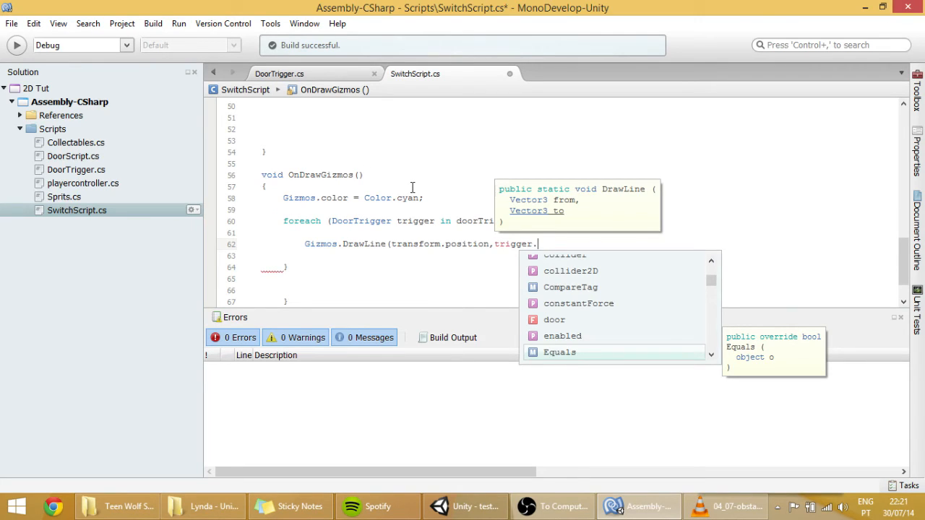
type("tr")
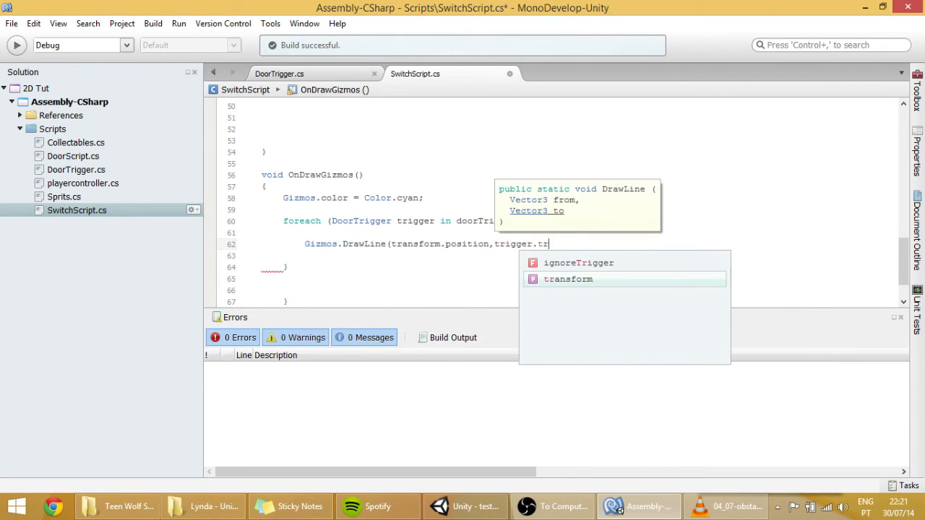
type("transform.position);")
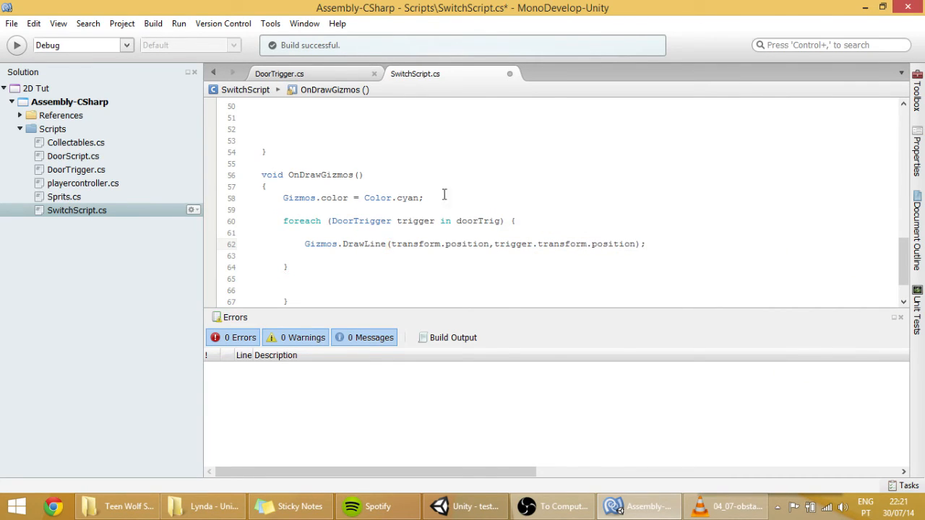
left_click(556, 243)
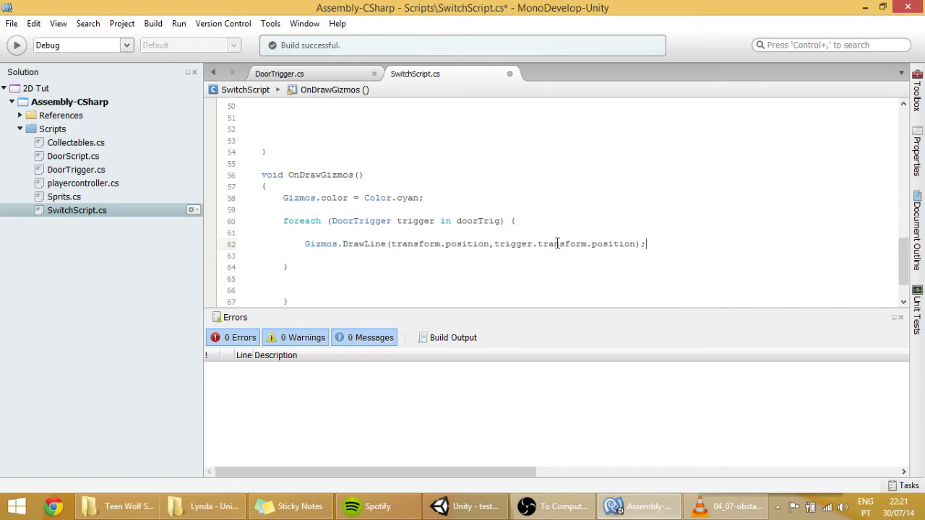
Save SwitchScript and bring up DoorTrigger.cs for editing
key("ctrl+s")
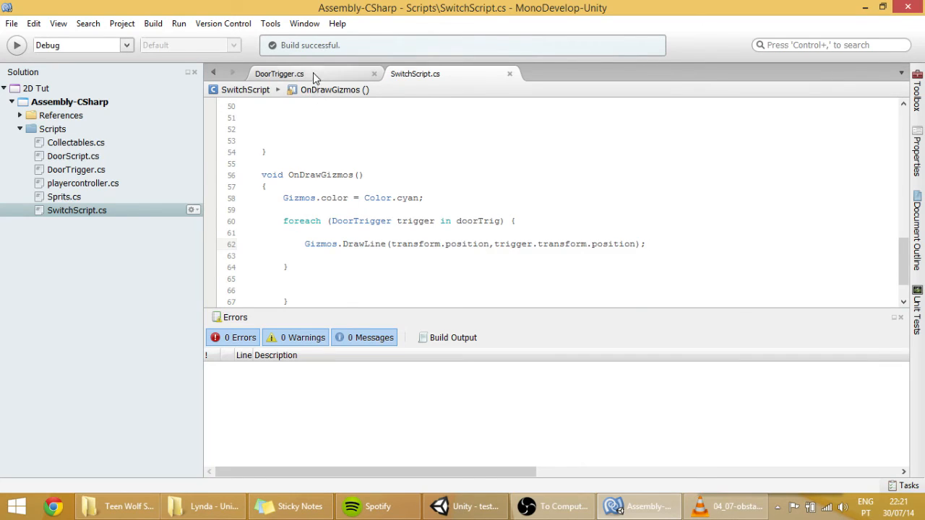
left_click(281, 73)
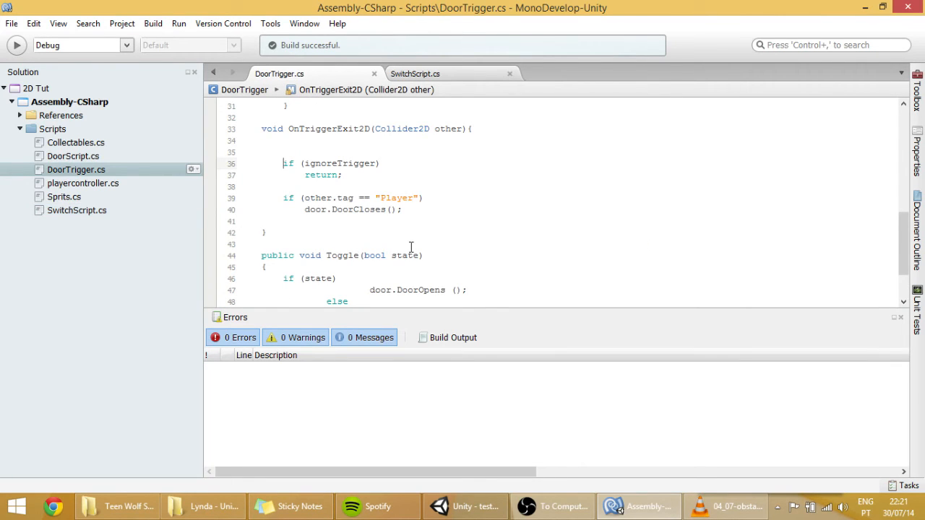
Declare a void OnDrawGizmos() method at the end of DoorTrigger.cs
scroll("up", 3)
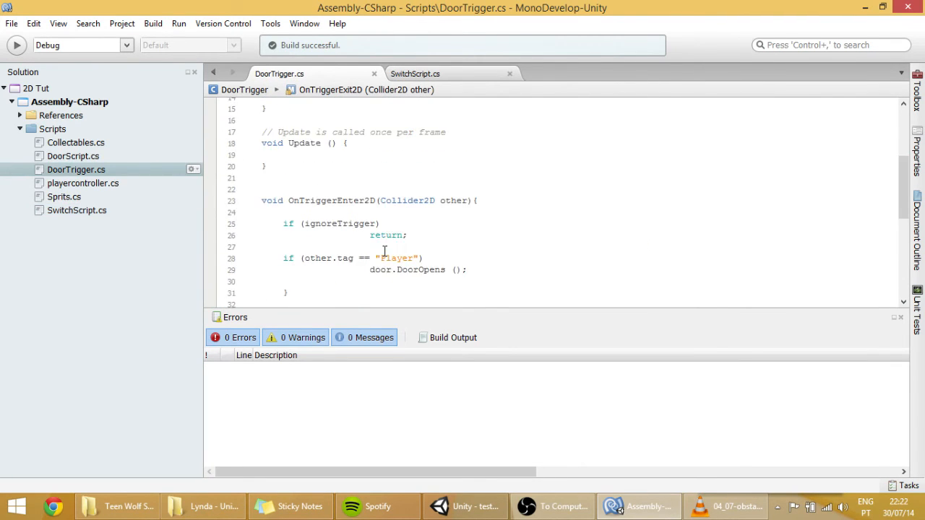
double_click(363, 182)
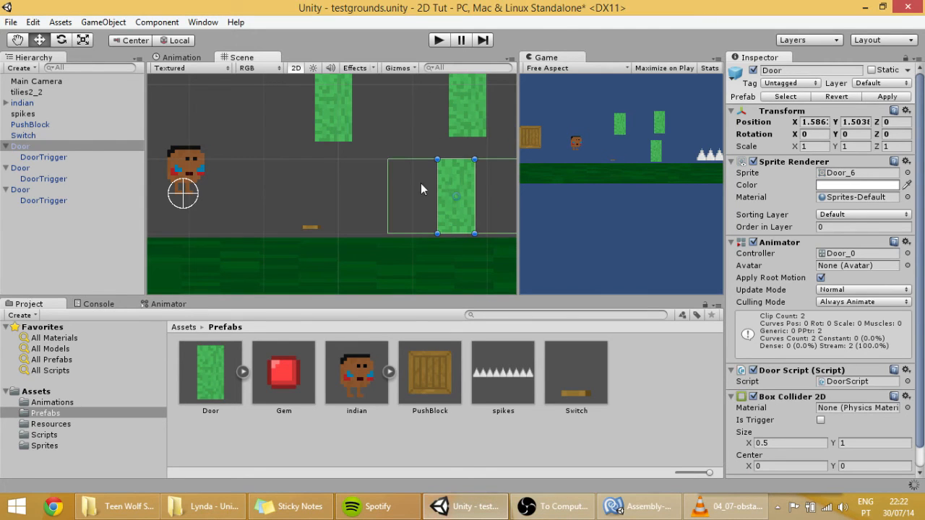
mouse_move(556, 506)
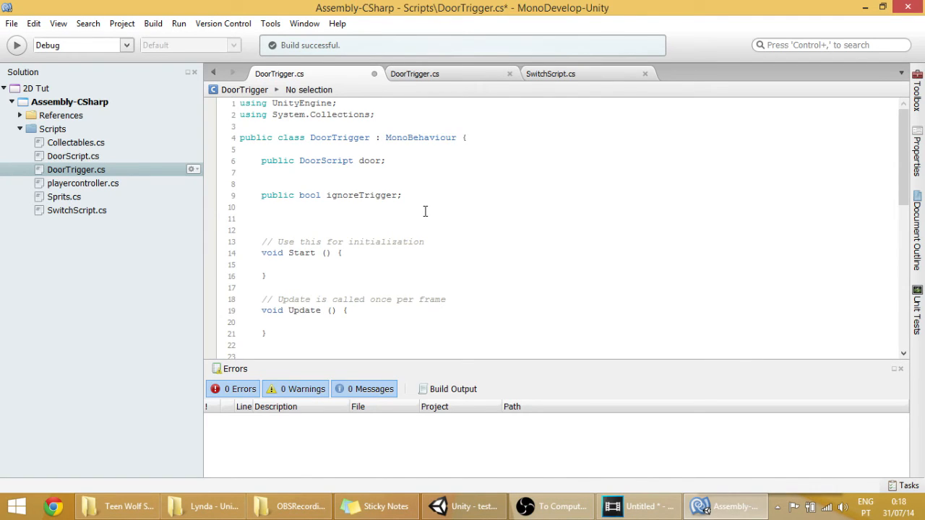
mouse_move(389, 191)
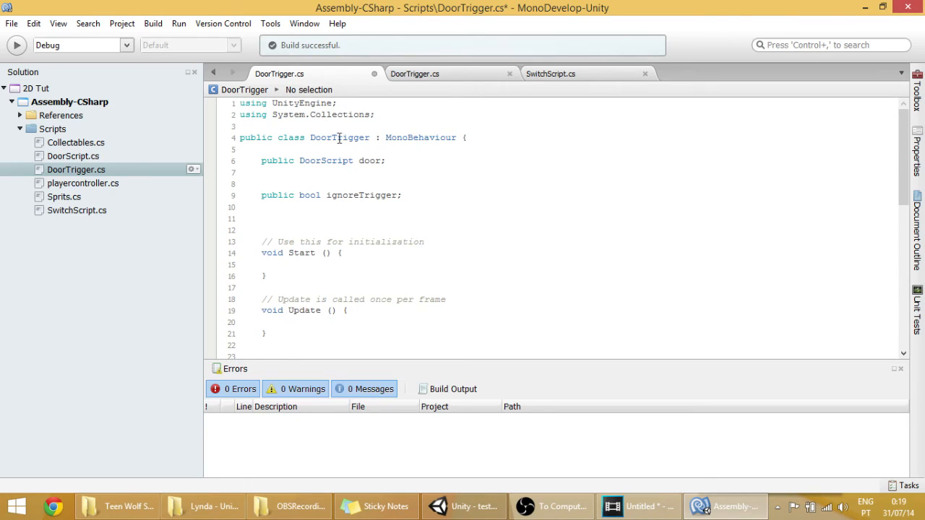
scroll("down", 3)
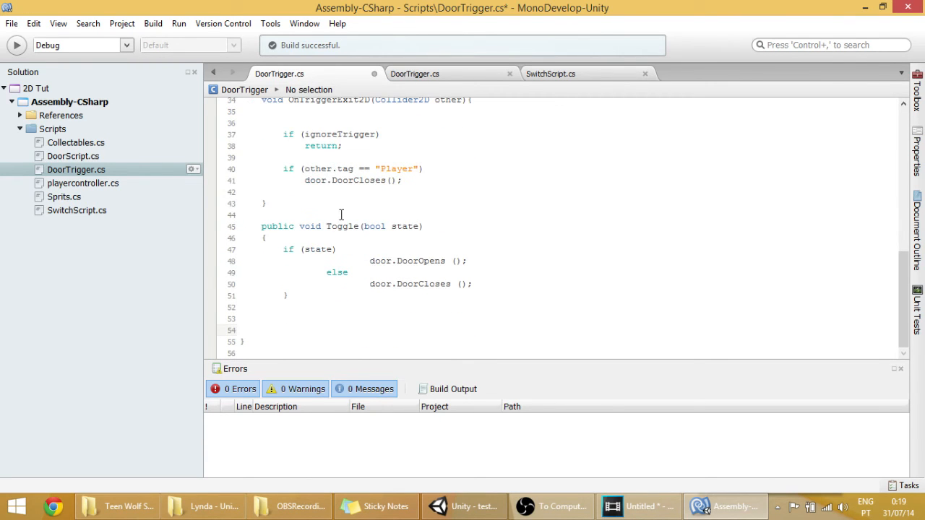
type("void ON")
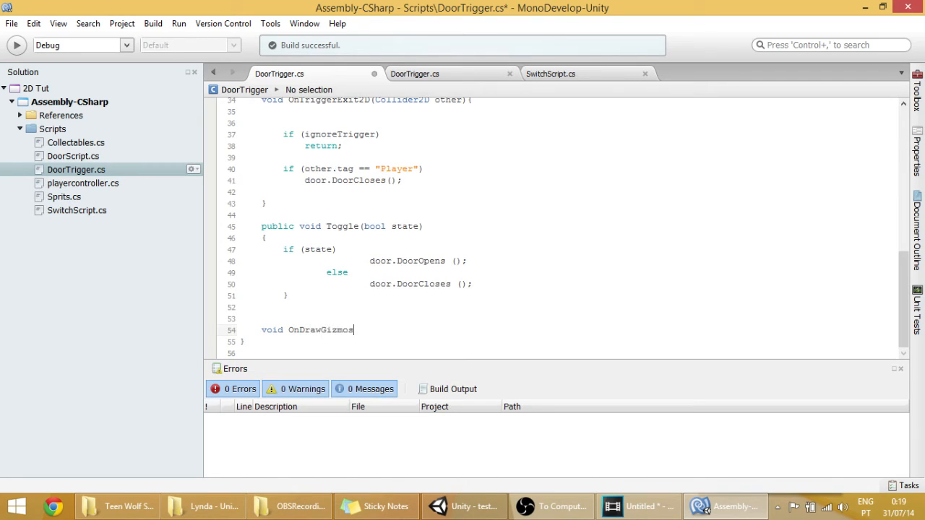
type("()")
type("if")
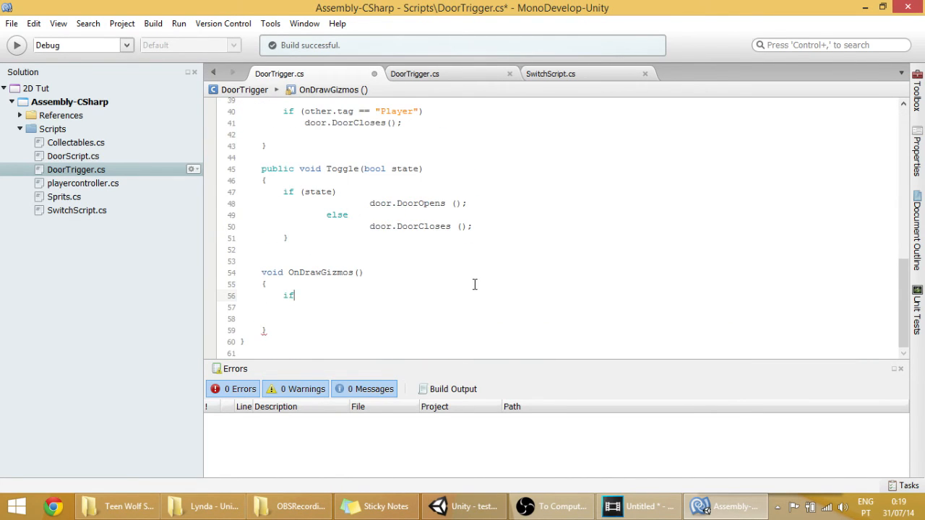
Add an empty if (!ignoreTrigger) block inside the method
type("(ig")
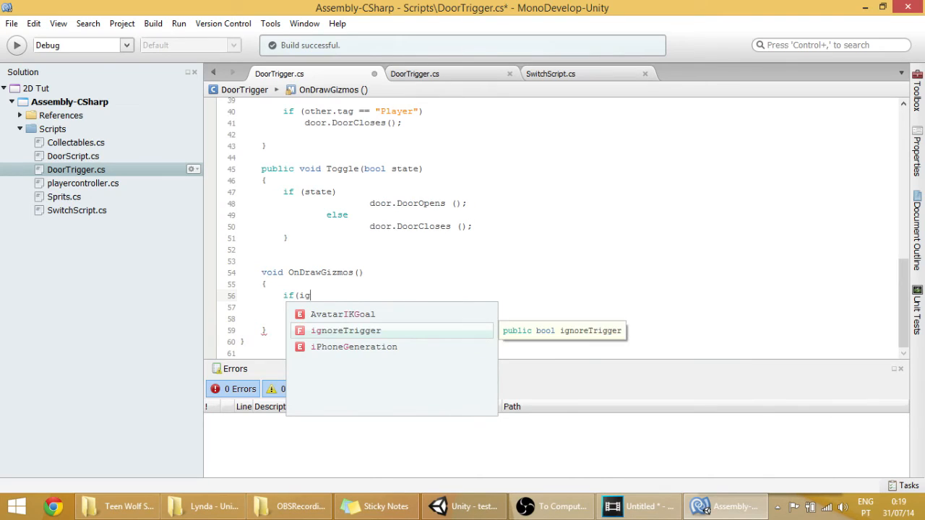
type("!ignoreTrigger")
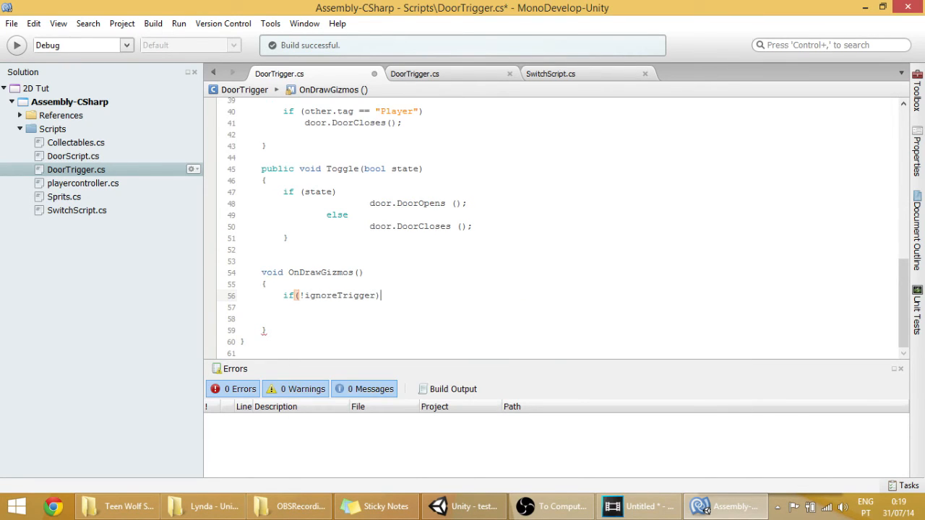
type(" {")
key("Return")
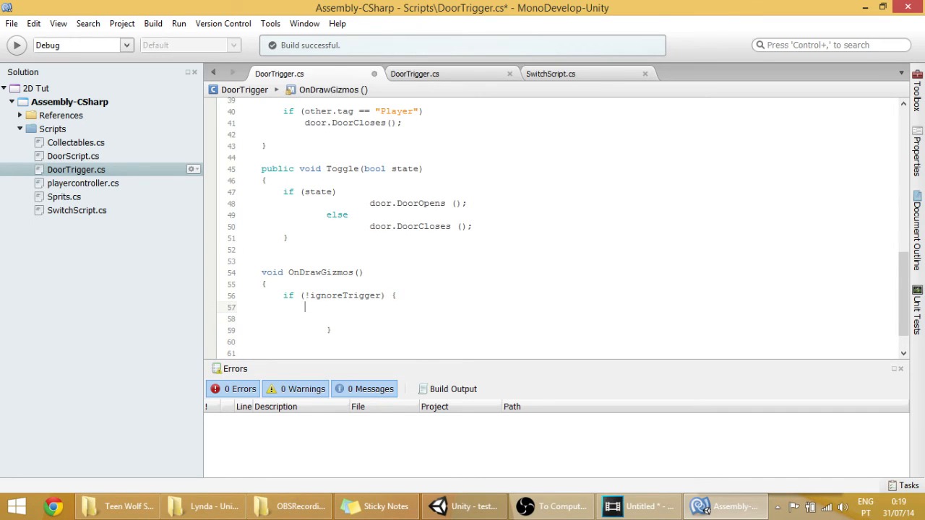
mouse_move(491, 429)
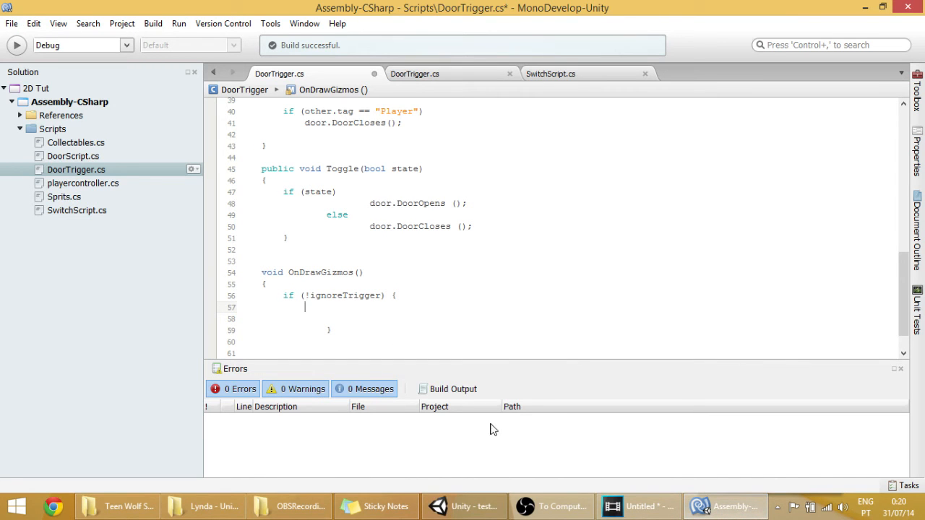
left_click(462, 506)
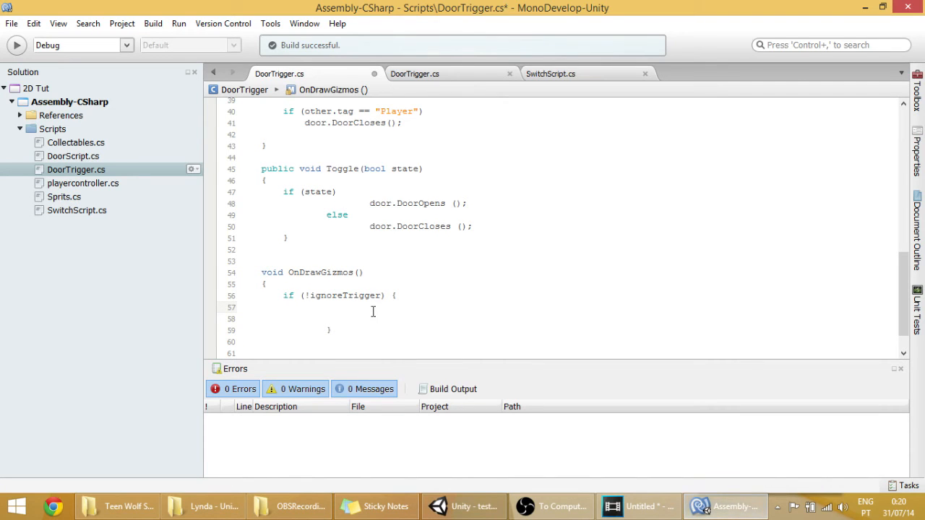
mouse_move(354, 315)
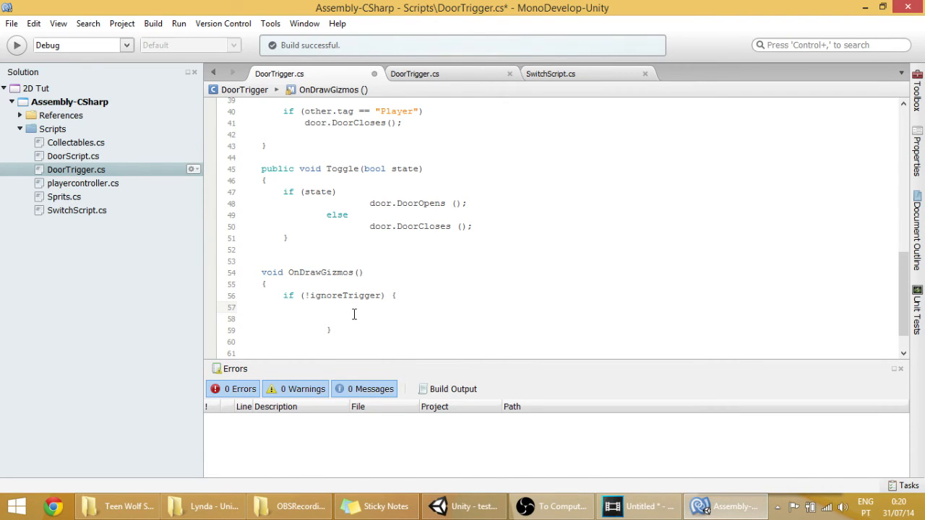
Inside the if block, fetch the BoxCollider2D into a box variable via GetComponent<>
left_click(303, 306)
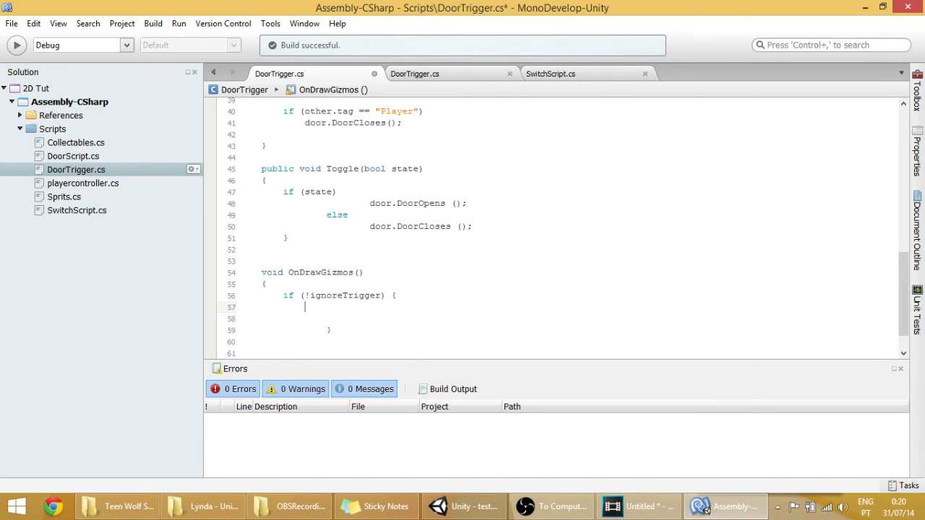
type("box = GetComponent")
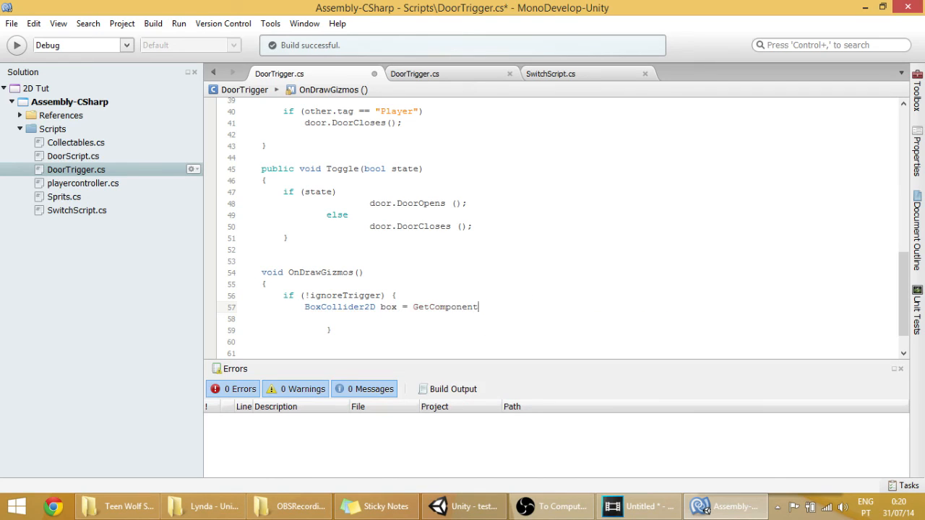
type("<>")
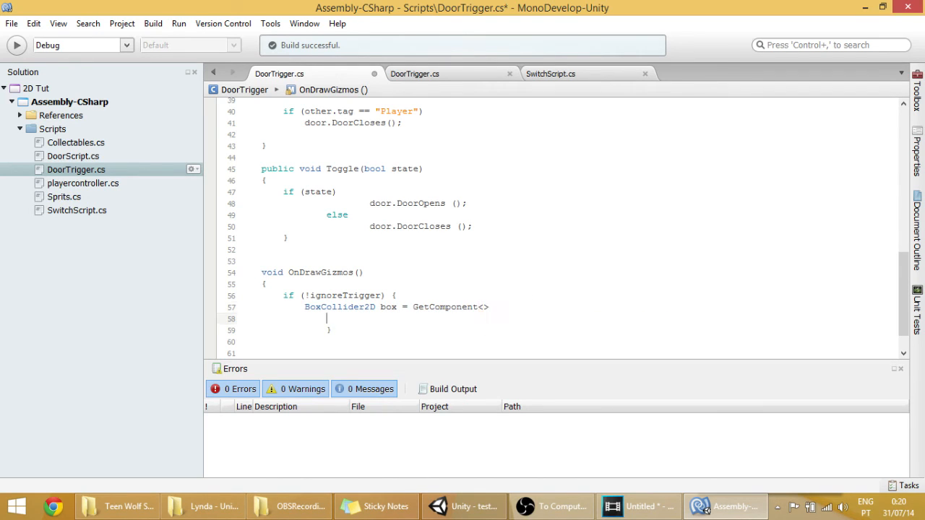
type("<")
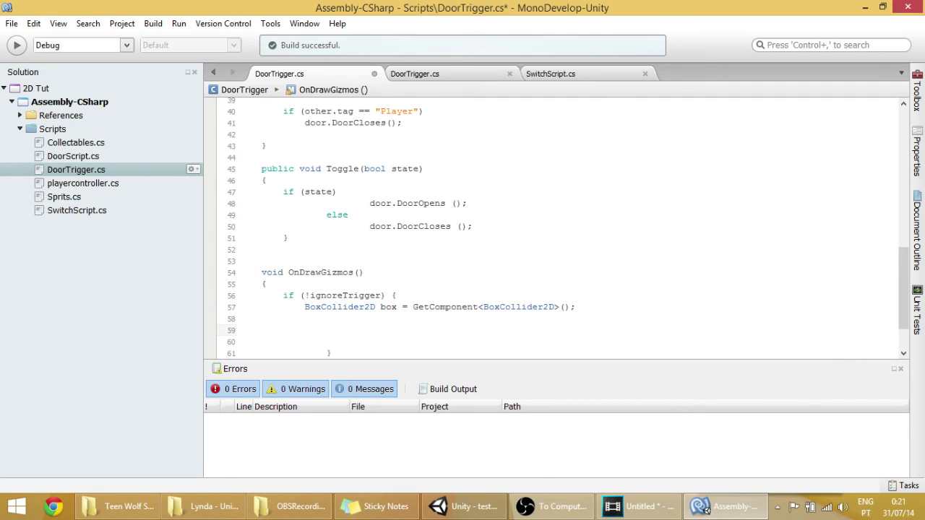
Start a Gizmos.DrawWireCube call centred on transform.position
type("Gizmos")
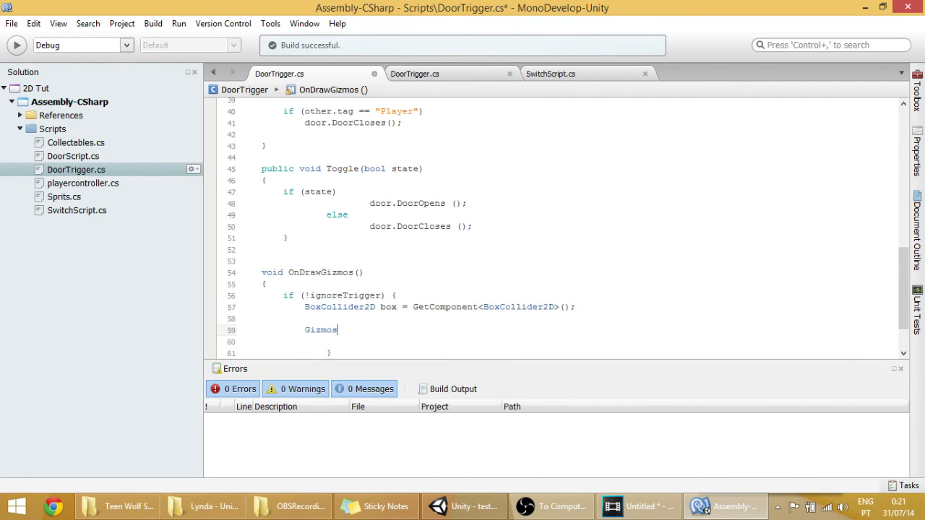
type(".")
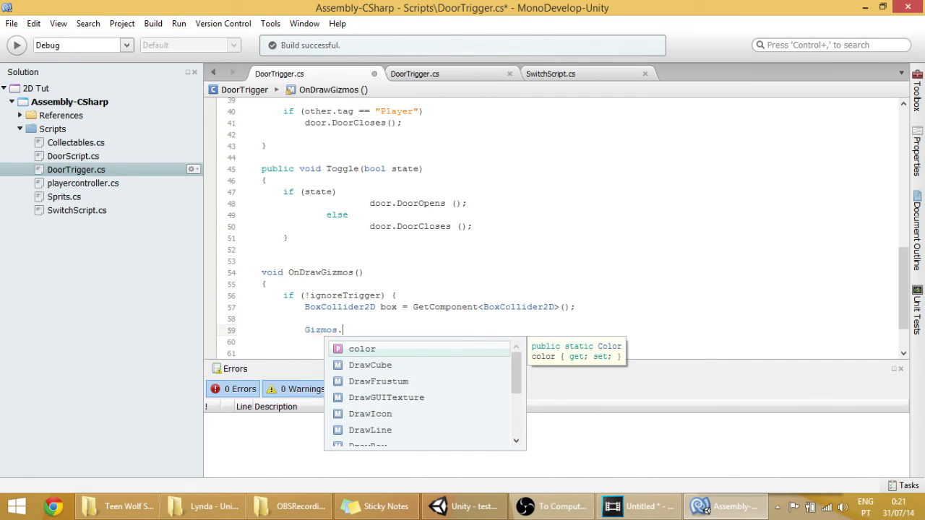
type("dra")
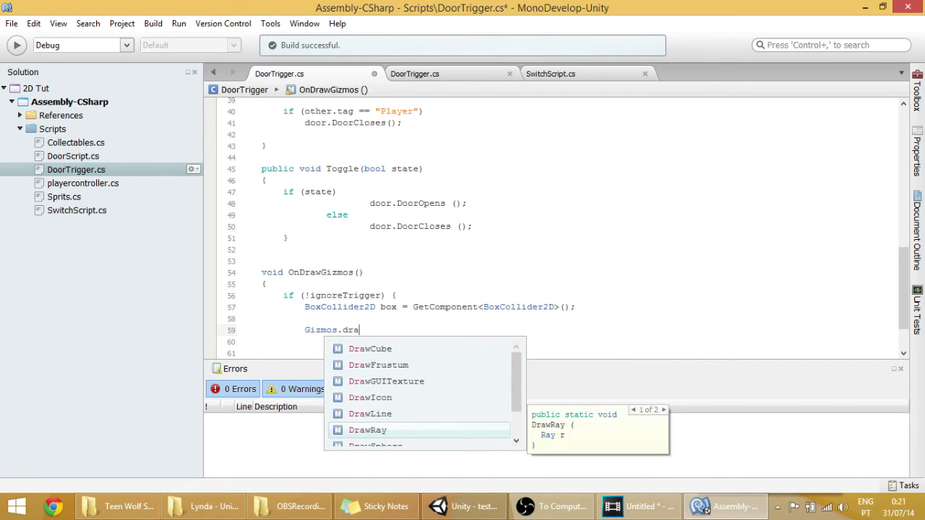
type("wWireCube")
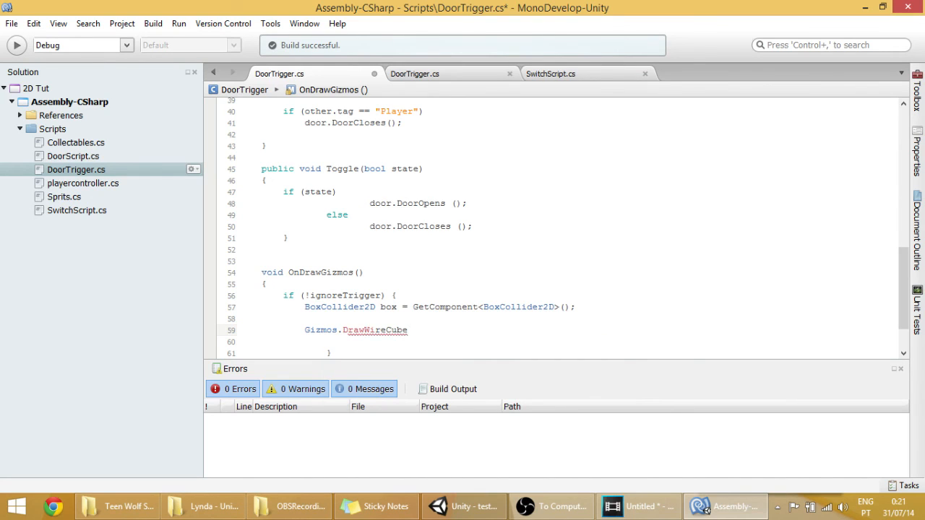
type("(")
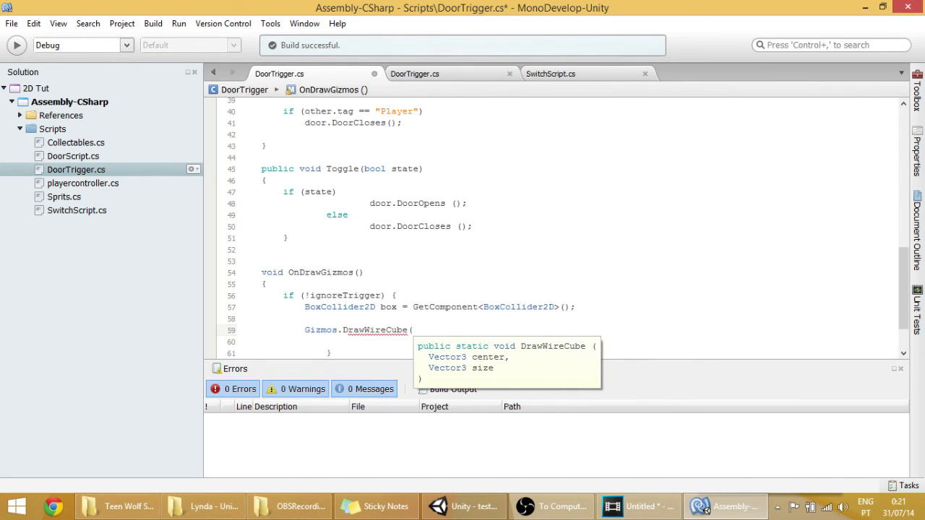
type("transform.position,")
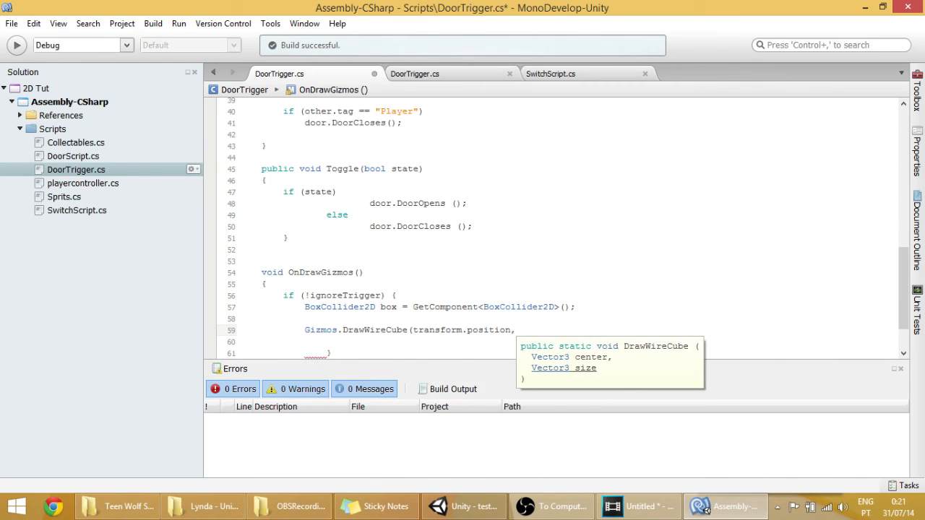
Size the wire cube with new Vector2(box.size.x, box.size.y)
type("new v")
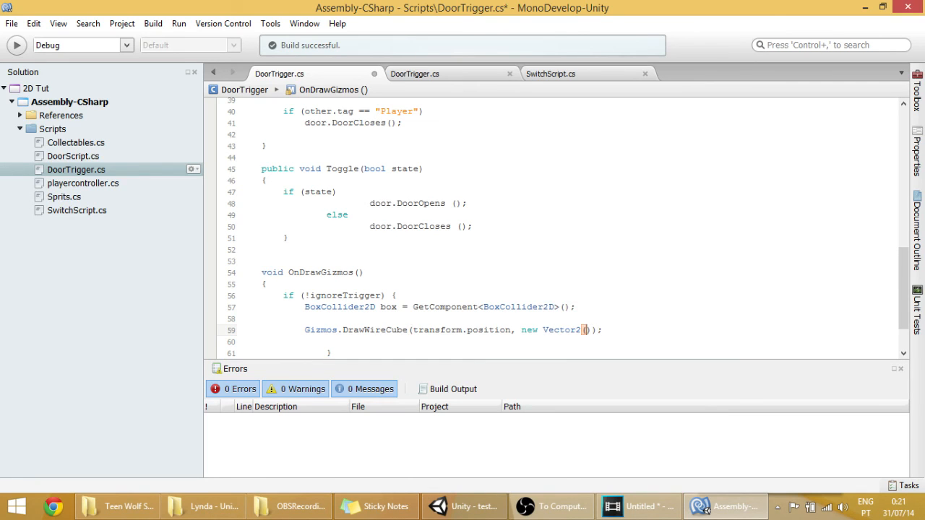
type("box")
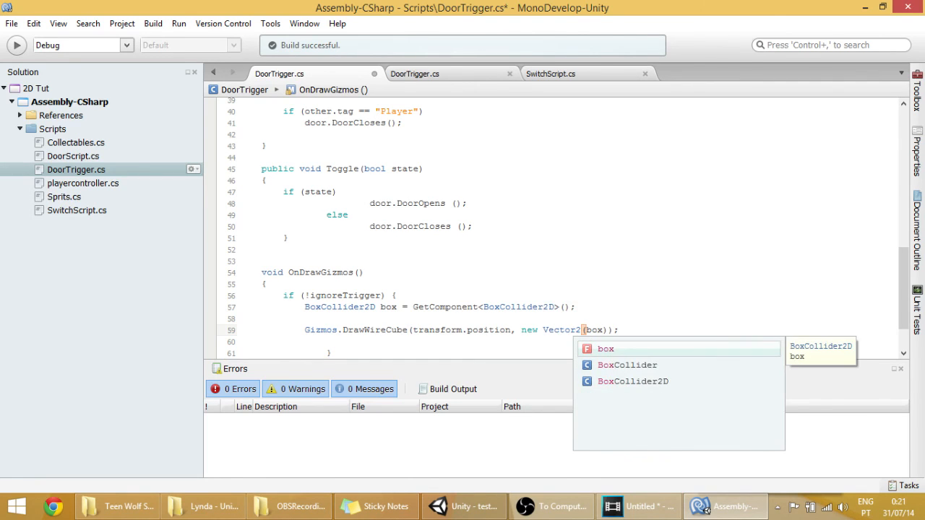
type(".syx")
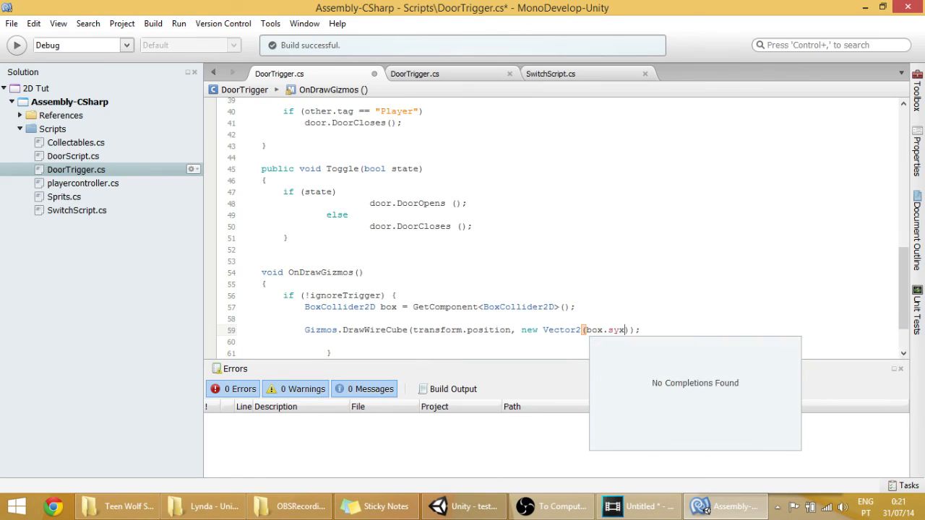
type("ize")
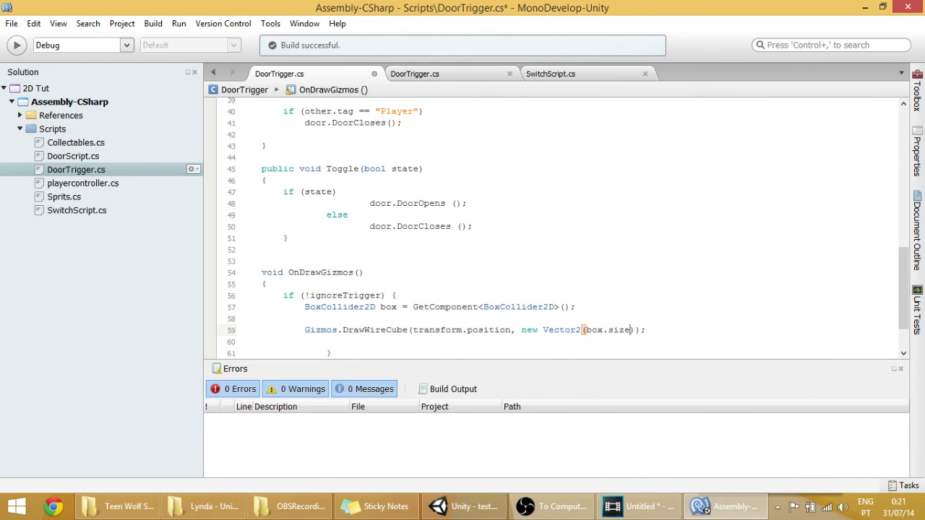
type(".x,")
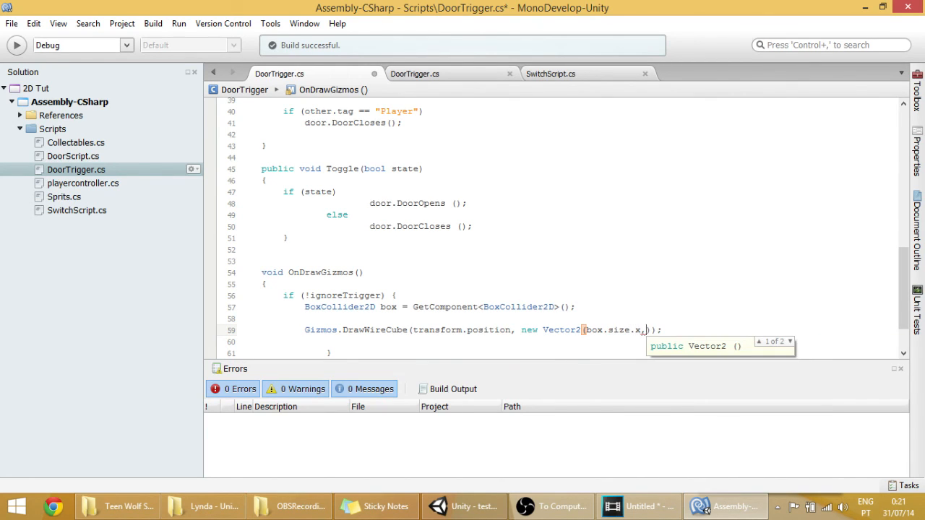
type("box.size")
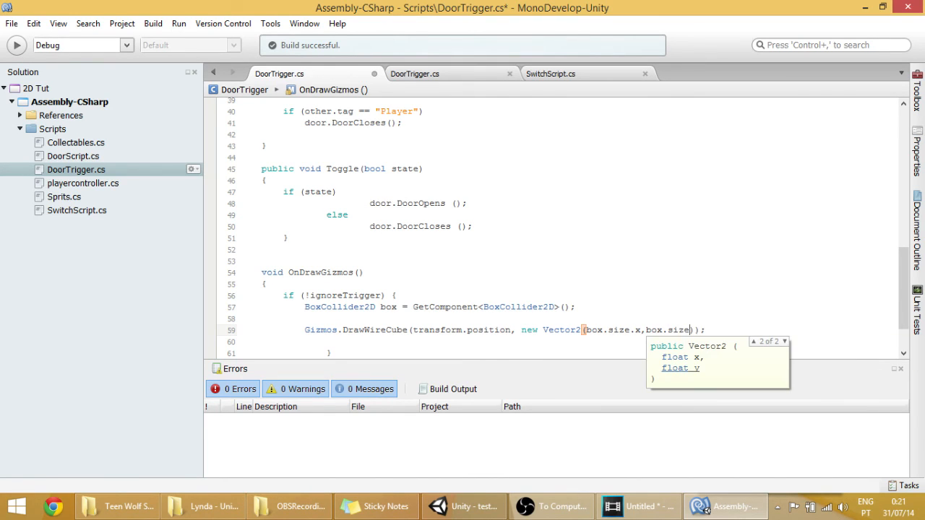
type(".y")
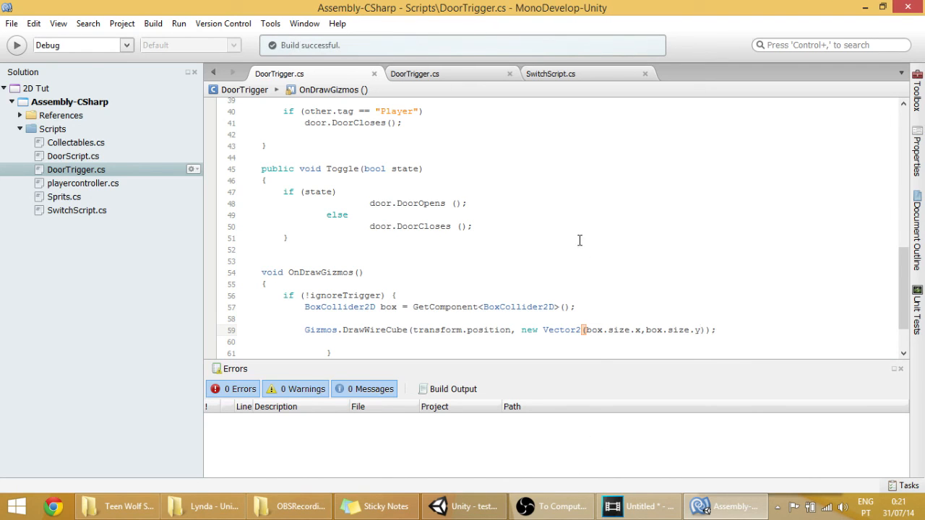
mouse_move(518, 474)
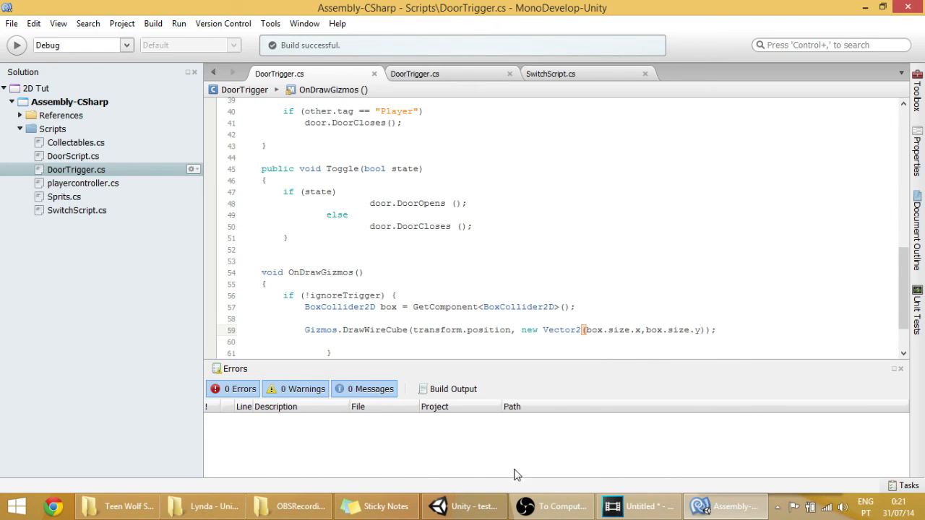
Back in Unity, tick Ignore Trigger on the top door's DoorTrigger and deselect to check the wire boxes
left_click(463, 506)
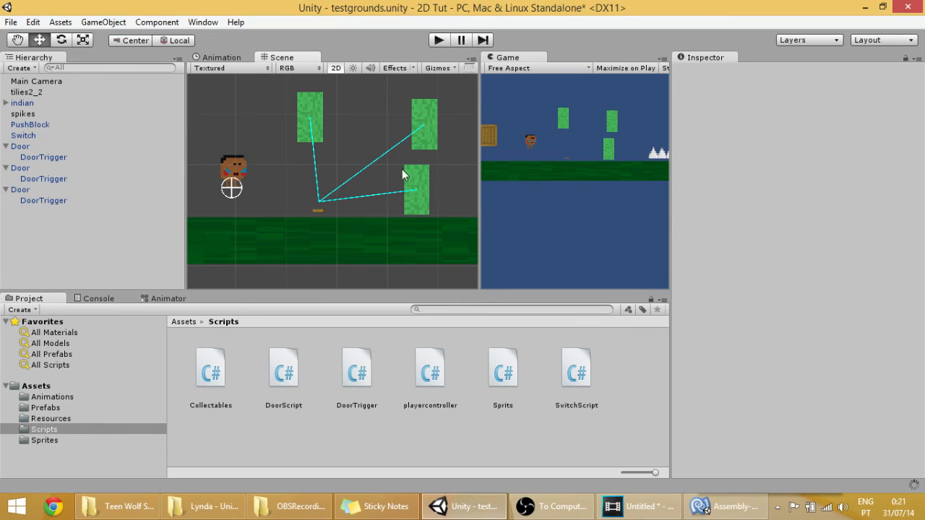
mouse_move(396, 164)
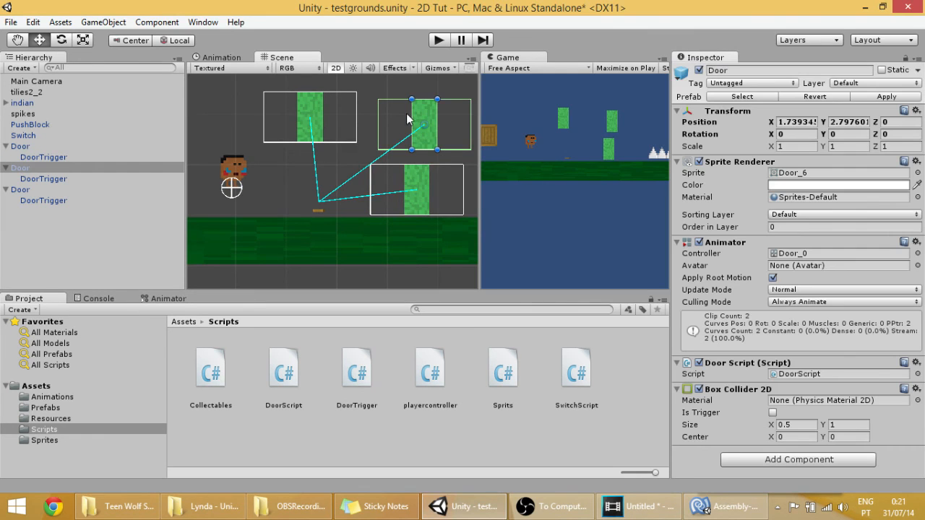
mouse_move(575, 224)
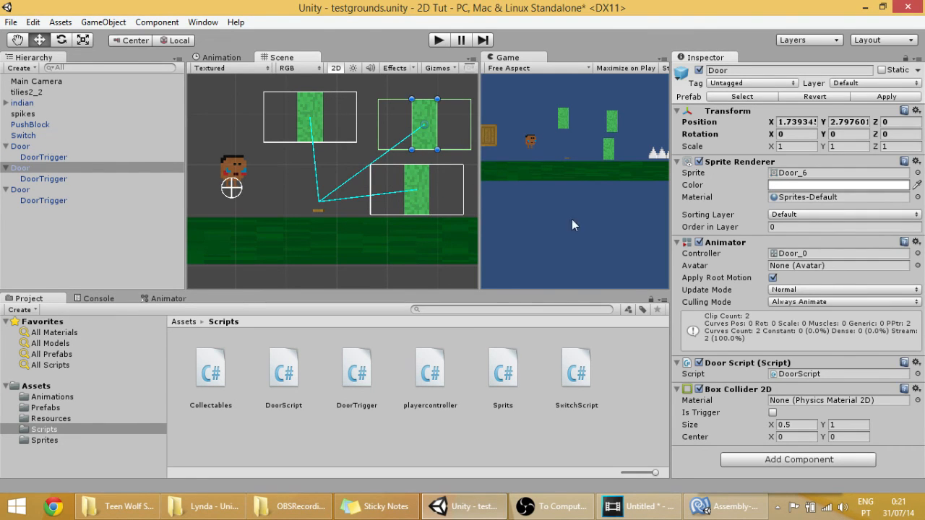
mouse_move(451, 165)
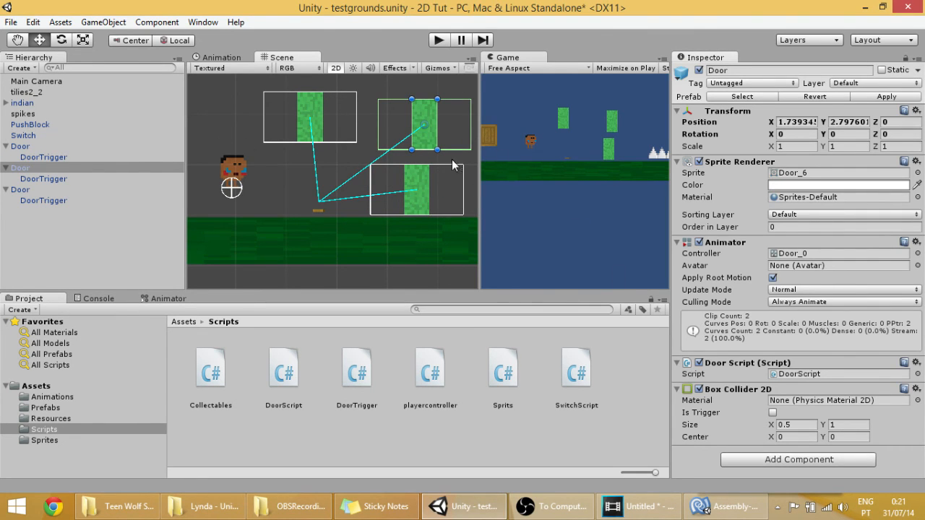
left_click(44, 179)
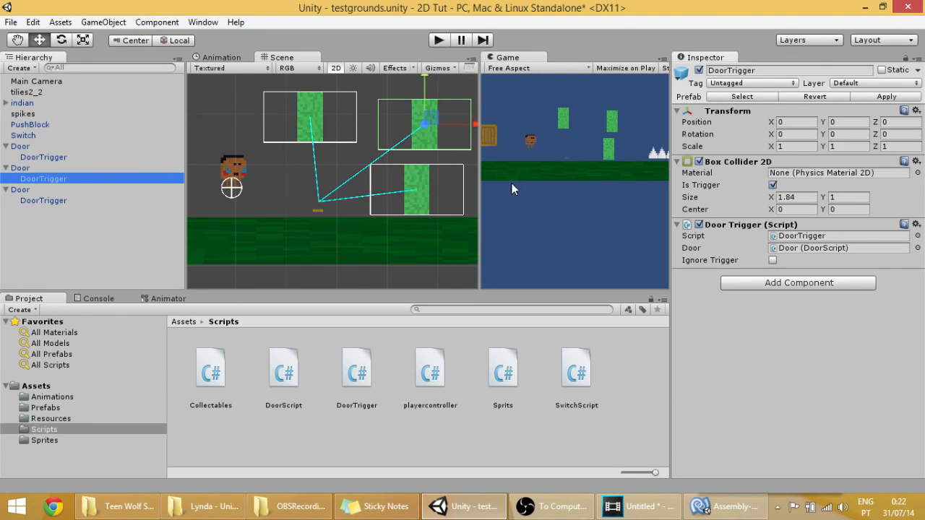
left_click(771, 260)
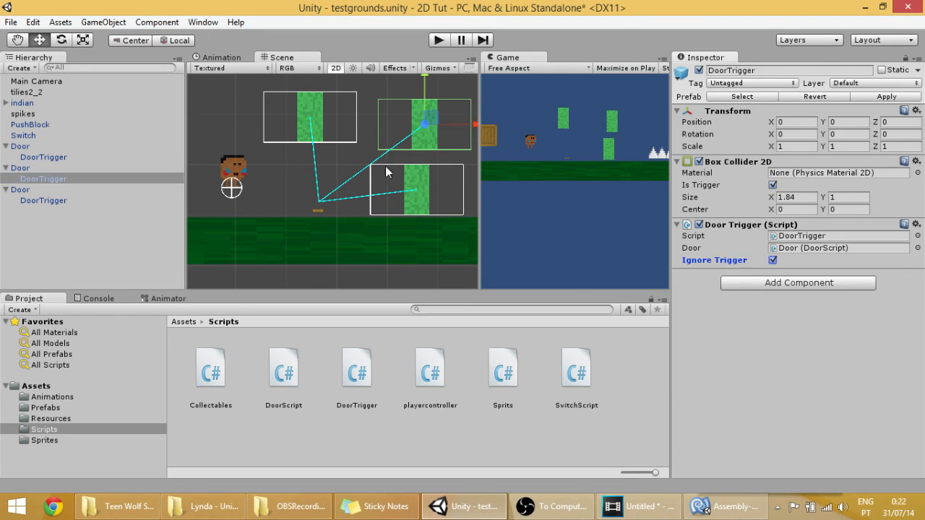
left_click(20, 168)
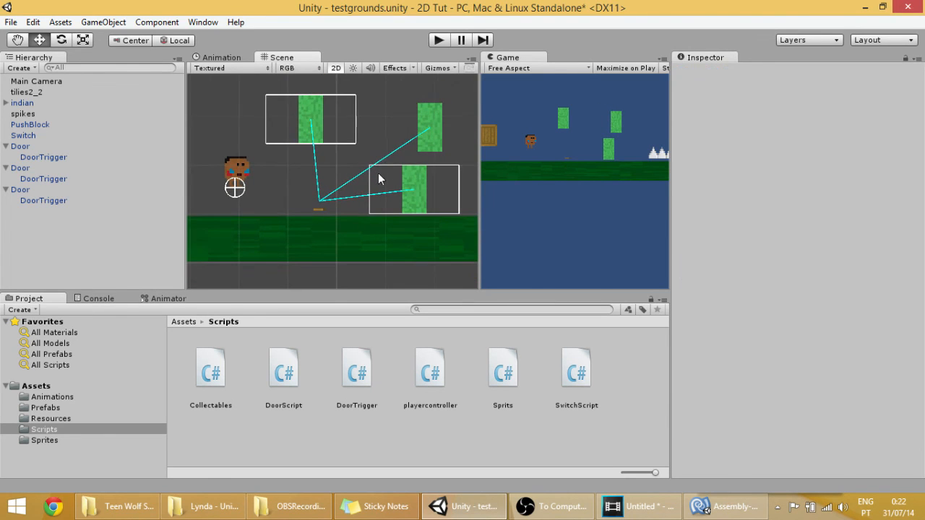
Inspect the lower right door's trigger, then run the scene in play mode
left_click(20, 146)
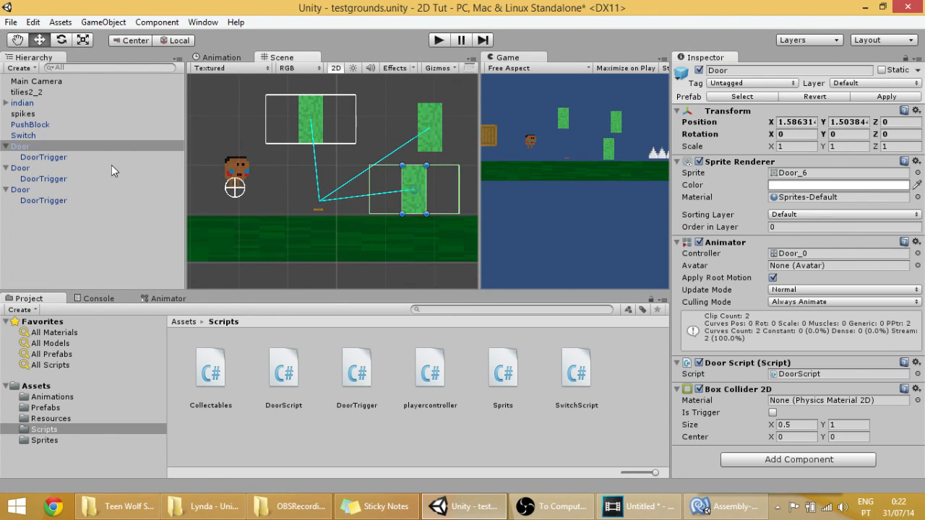
left_click(43, 156)
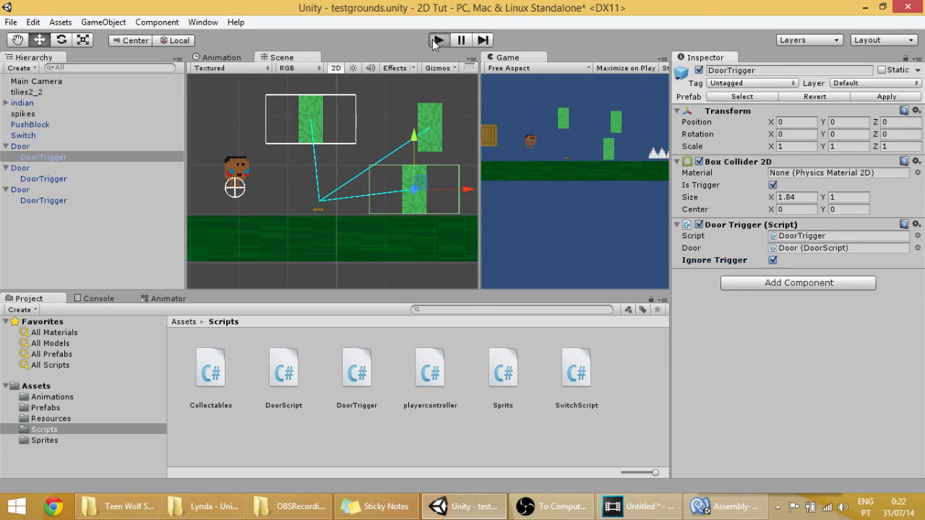
left_click(436, 41)
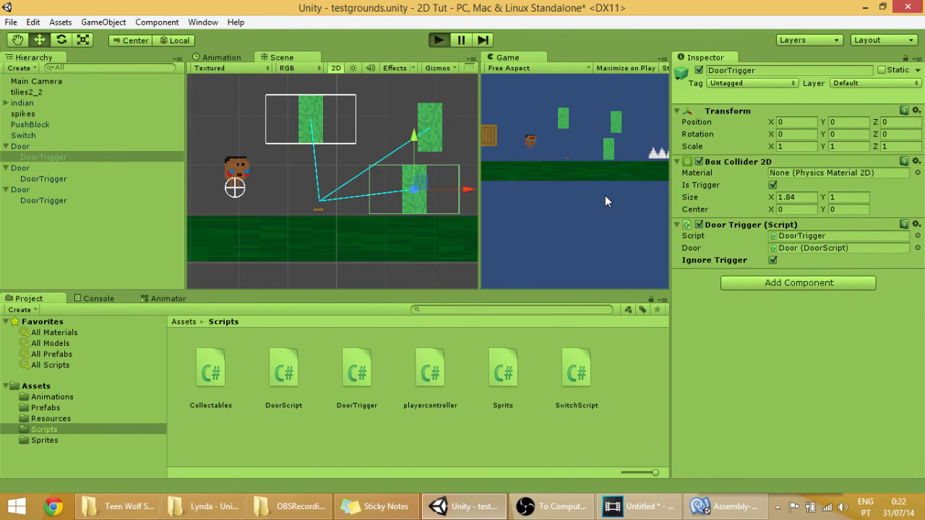